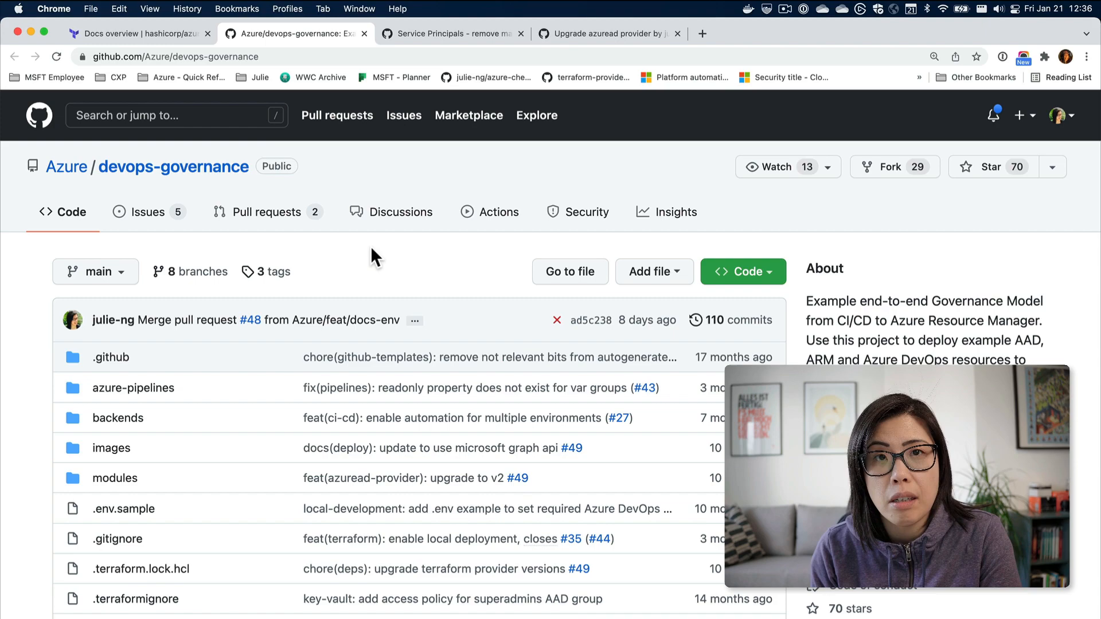
Review the README's governance diagram, then switch to the azuread provider docs.
{"action": "scroll", "scroll_direction": "down", "scroll_amount": 3}
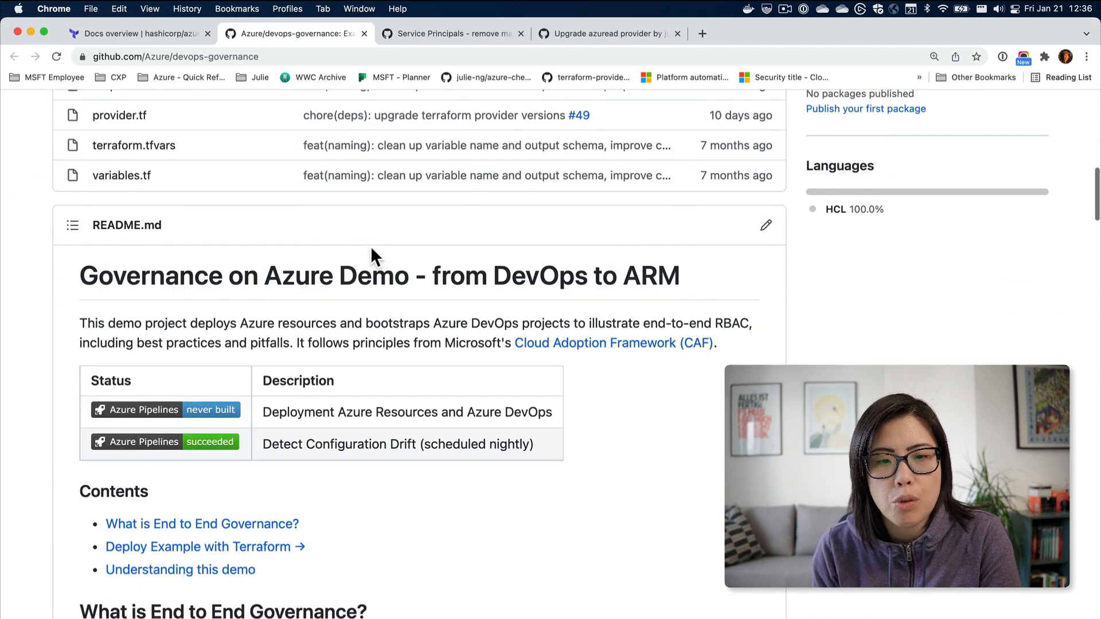
{"action": "scroll", "scroll_direction": "down", "scroll_amount": 3}
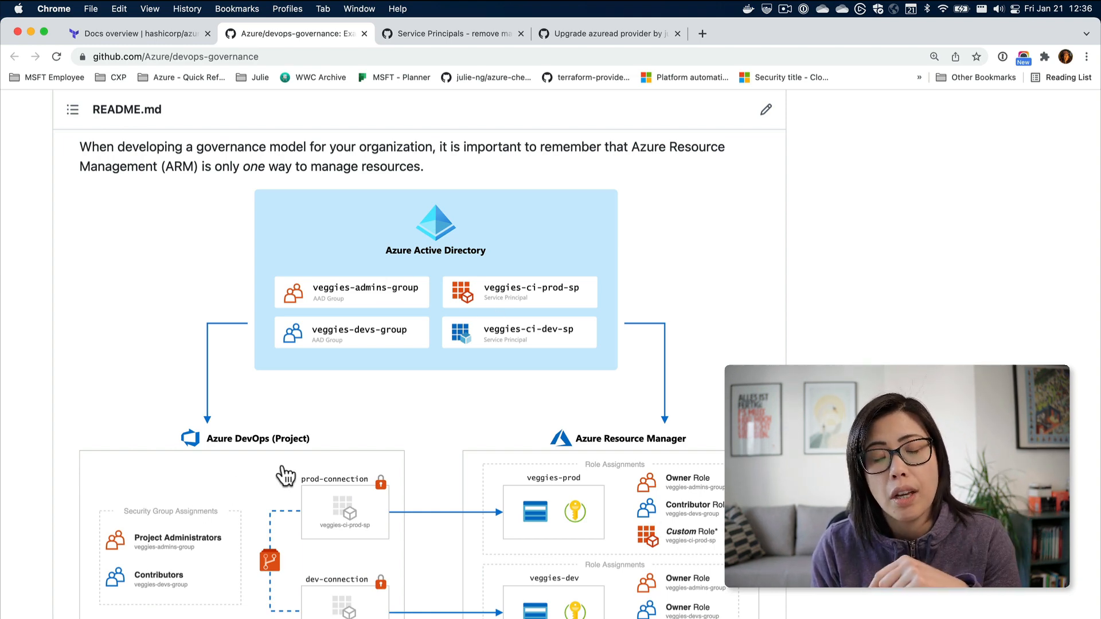
{"action": "mouse_move", "coordinate": [393, 398]}
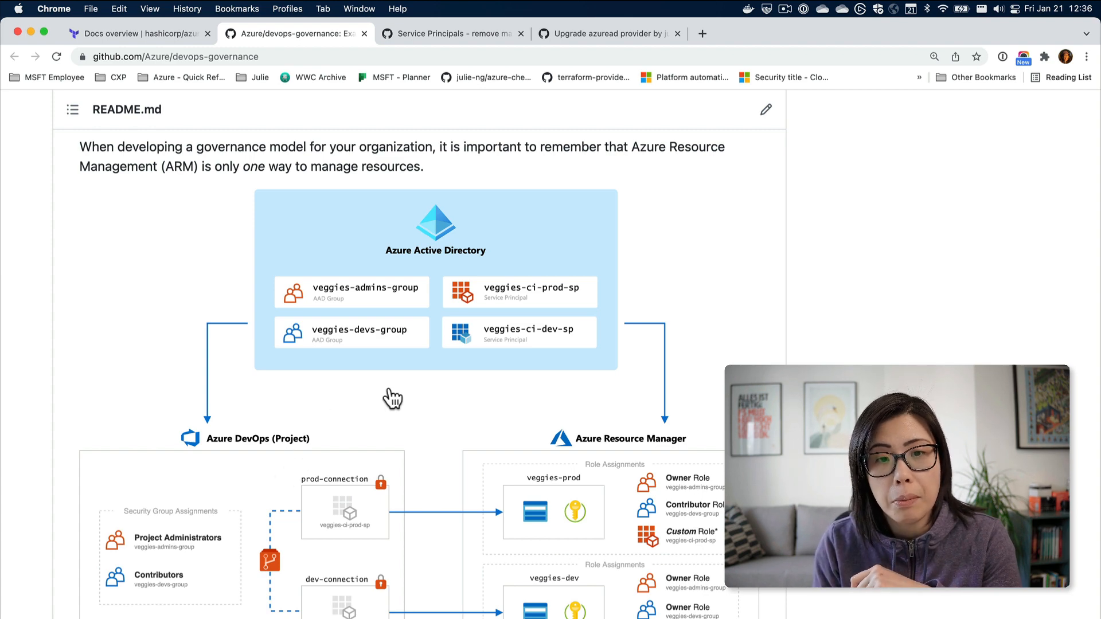
{"action": "mouse_move", "coordinate": [481, 221]}
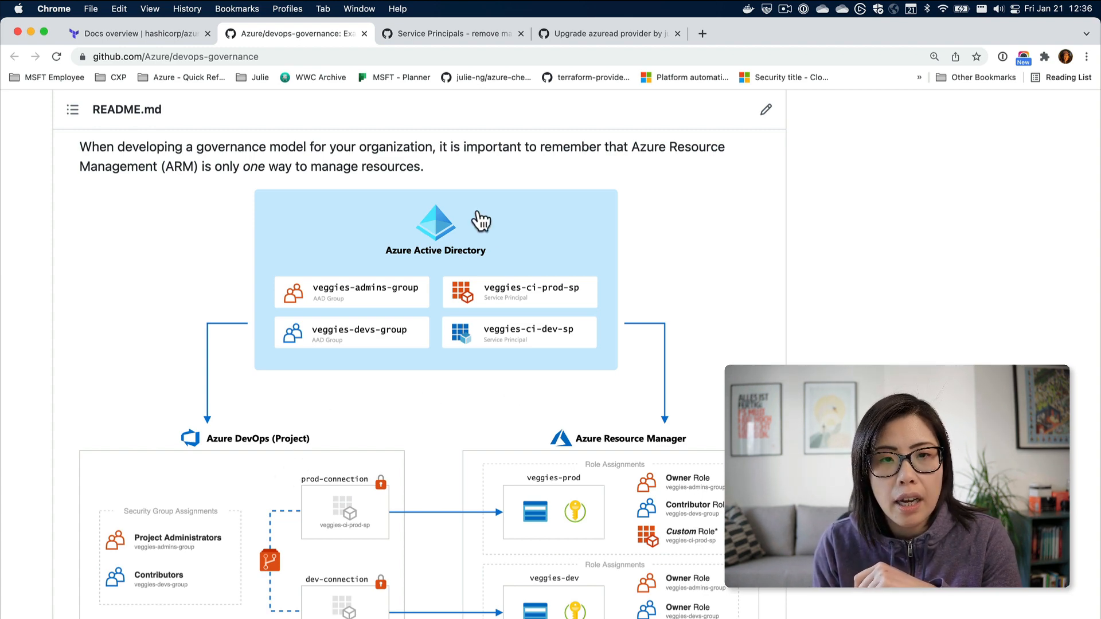
{"action": "left_click", "coordinate": [139, 33]}
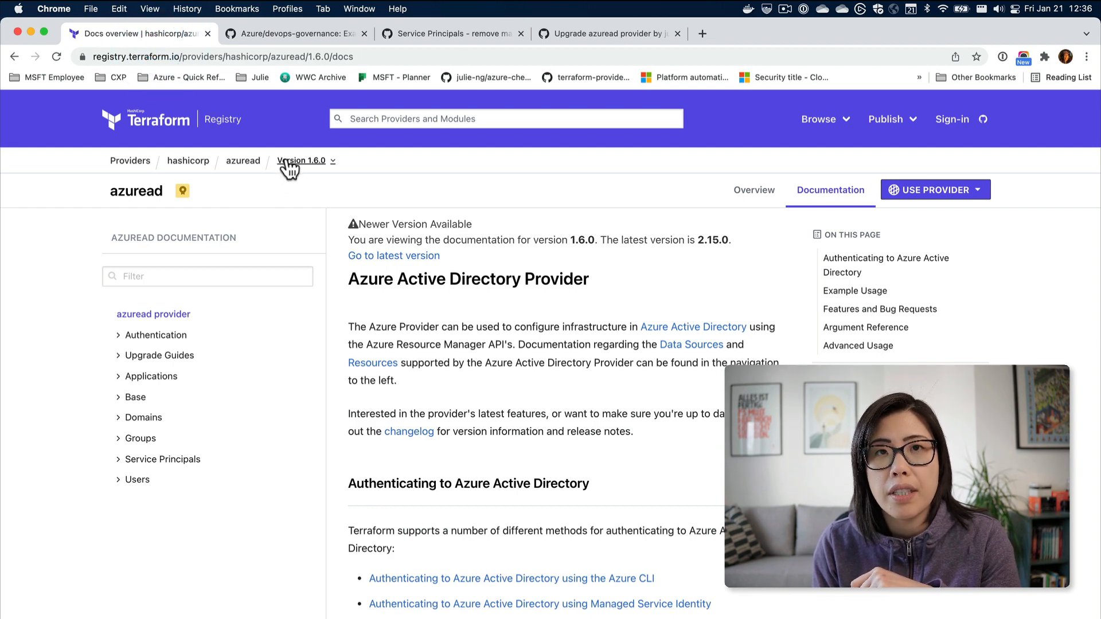
{"action": "mouse_move", "coordinate": [450, 274]}
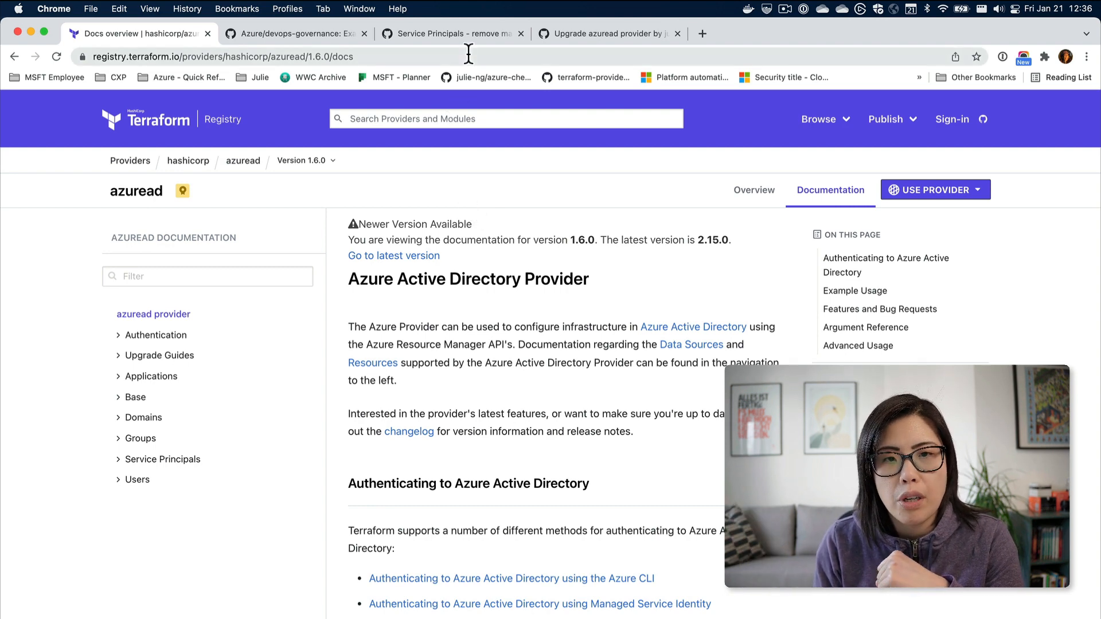
Switch from the azuread 1.6.0 docs to the issue about removing manual passwords.
{"action": "left_click", "coordinate": [452, 33]}
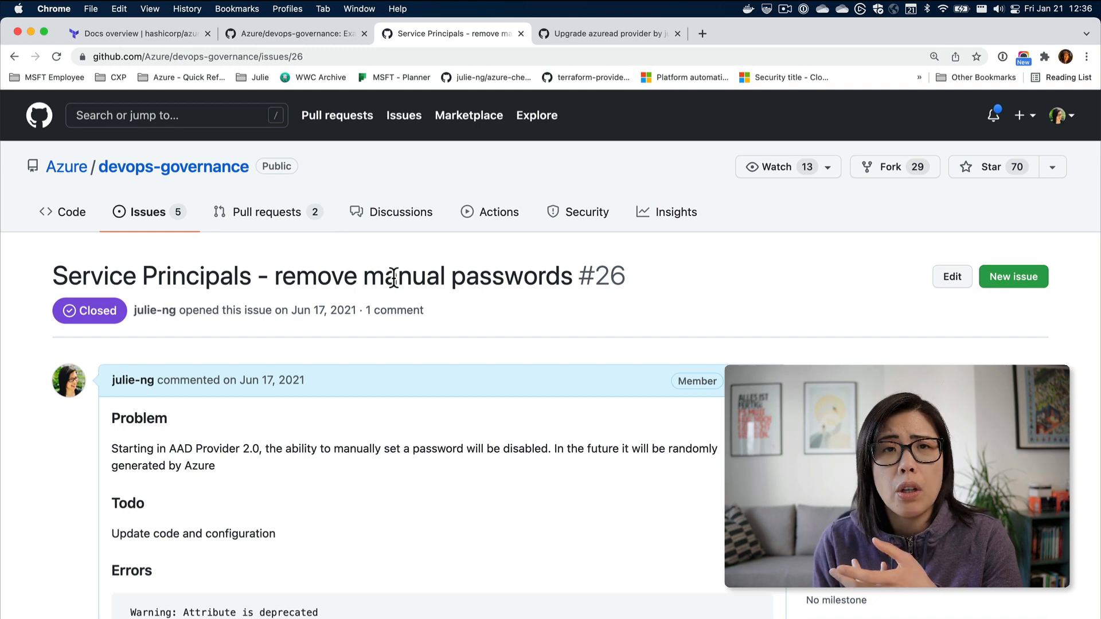
Read issue #26, then switch to the Upgrade azuread provider pull request #50.
{"action": "scroll", "scroll_direction": "down", "scroll_amount": 3}
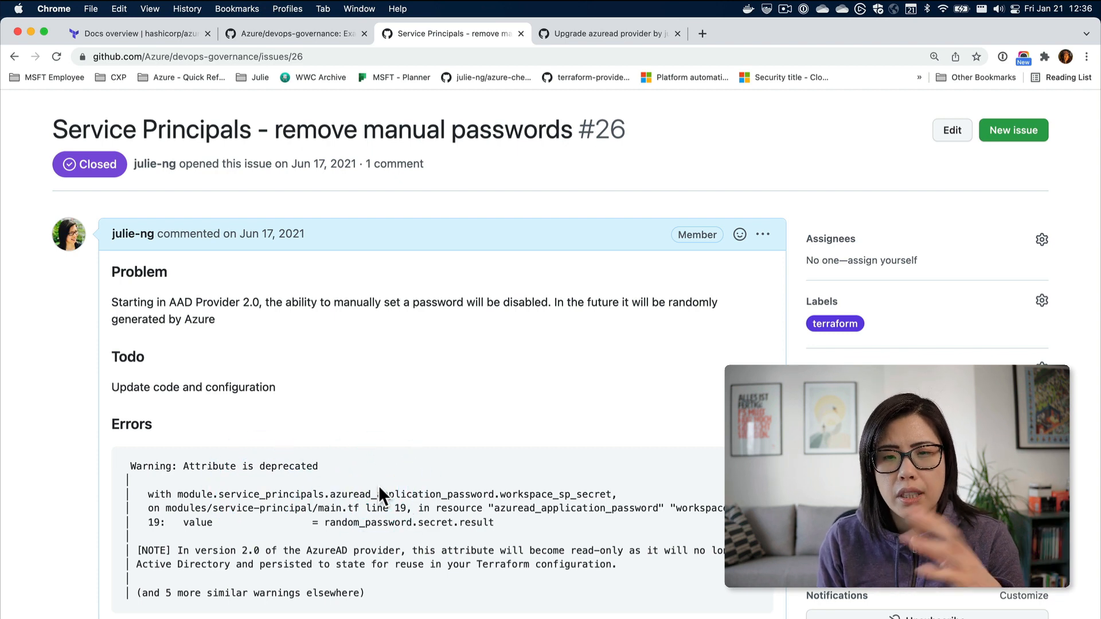
{"action": "mouse_move", "coordinate": [392, 276]}
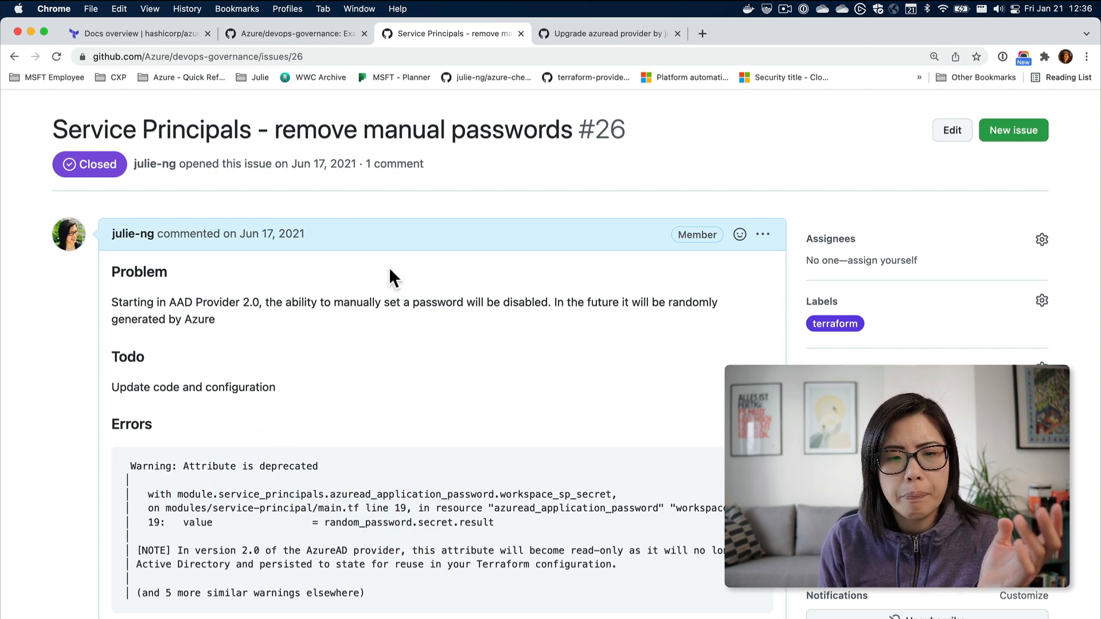
{"action": "mouse_move", "coordinate": [410, 331]}
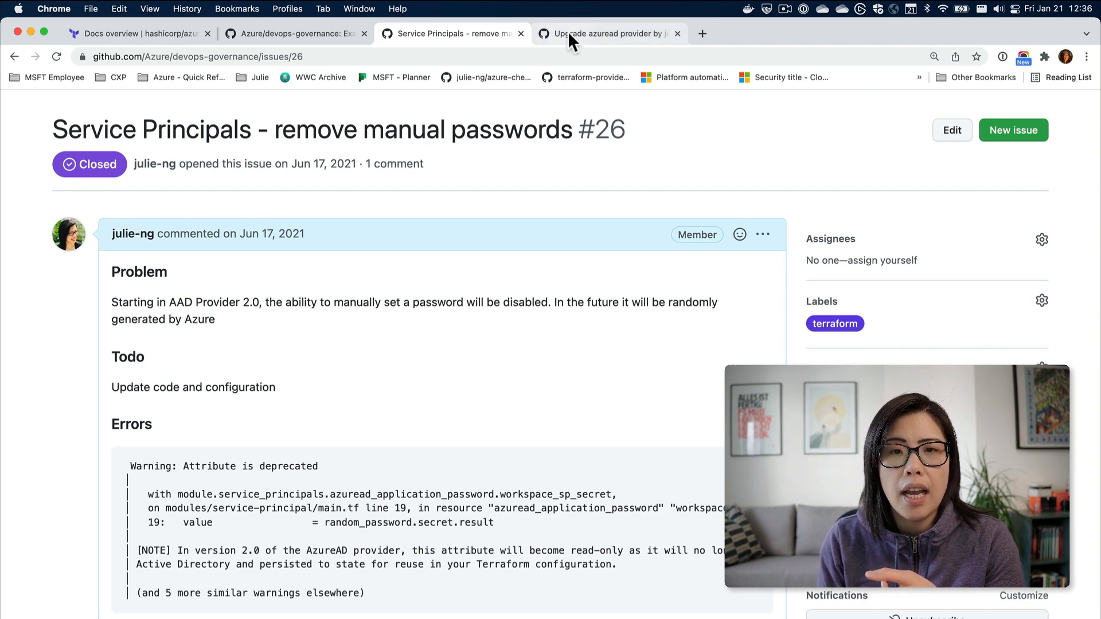
{"action": "left_click", "coordinate": [605, 33]}
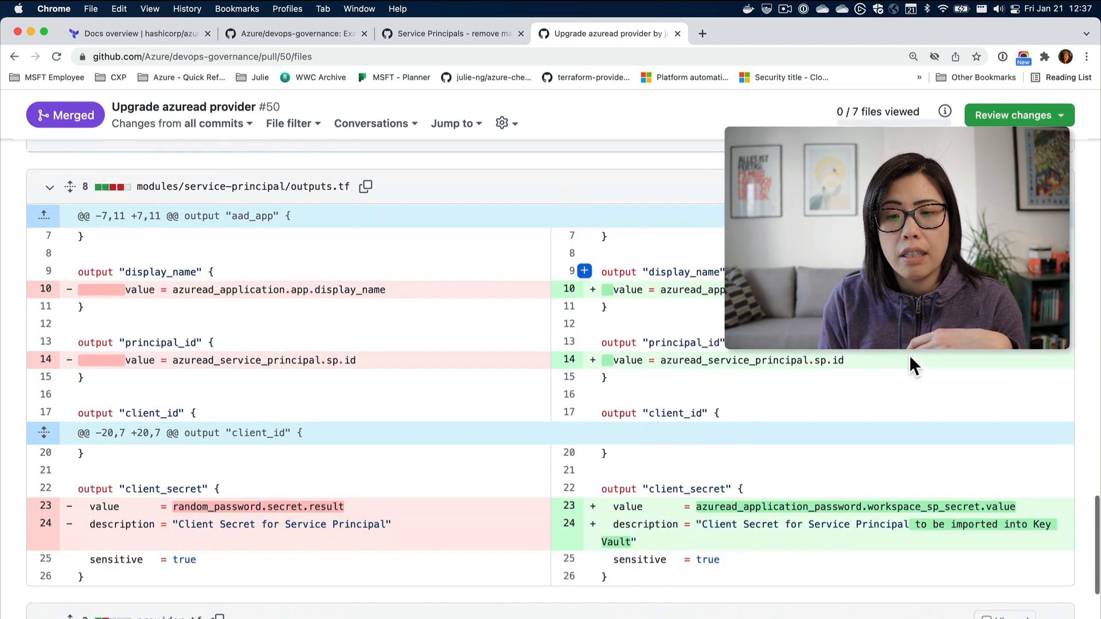
Review PR #50's outputs.tf diff and conversation down to the azure-pipelines drift warning.
{"action": "scroll", "scroll_direction": "down", "scroll_amount": 3}
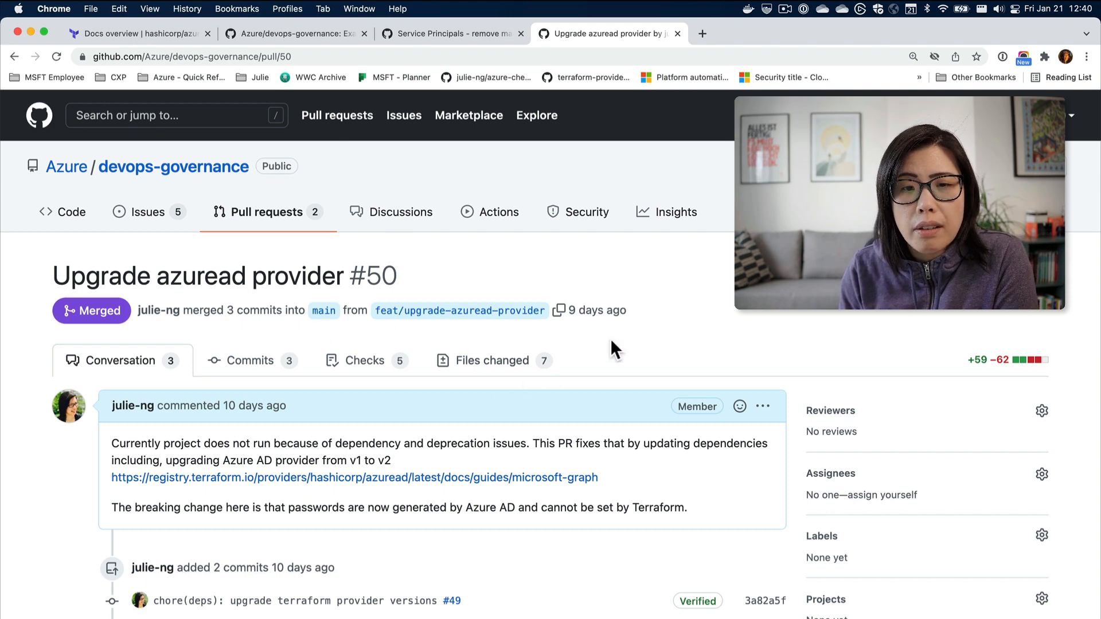
{"action": "scroll", "scroll_direction": "down", "scroll_amount": 3}
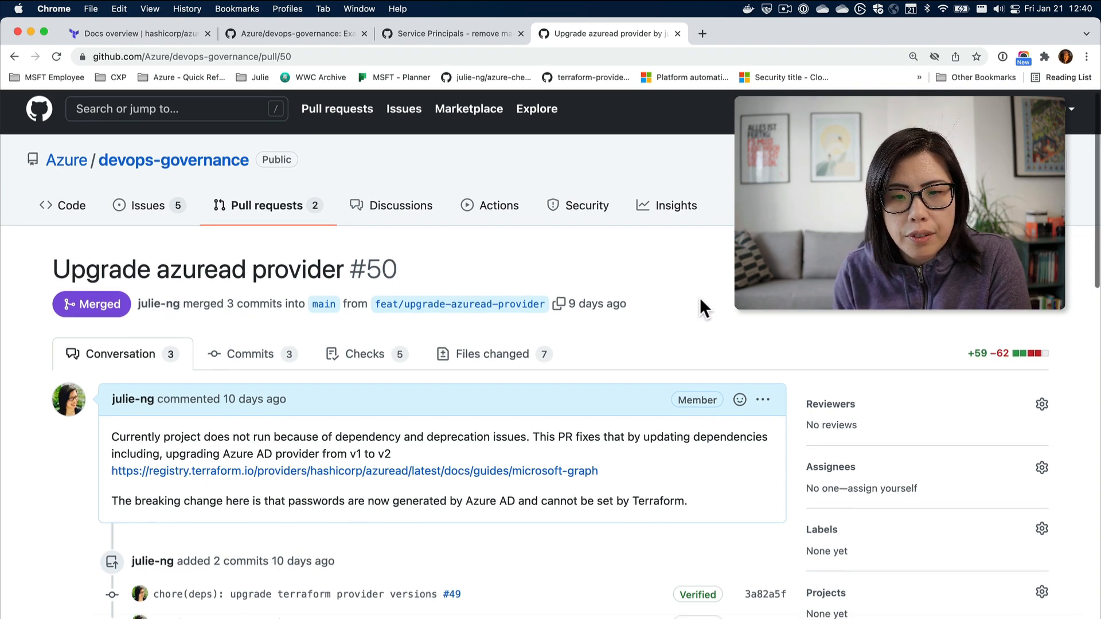
{"action": "scroll", "scroll_direction": "down", "scroll_amount": 3}
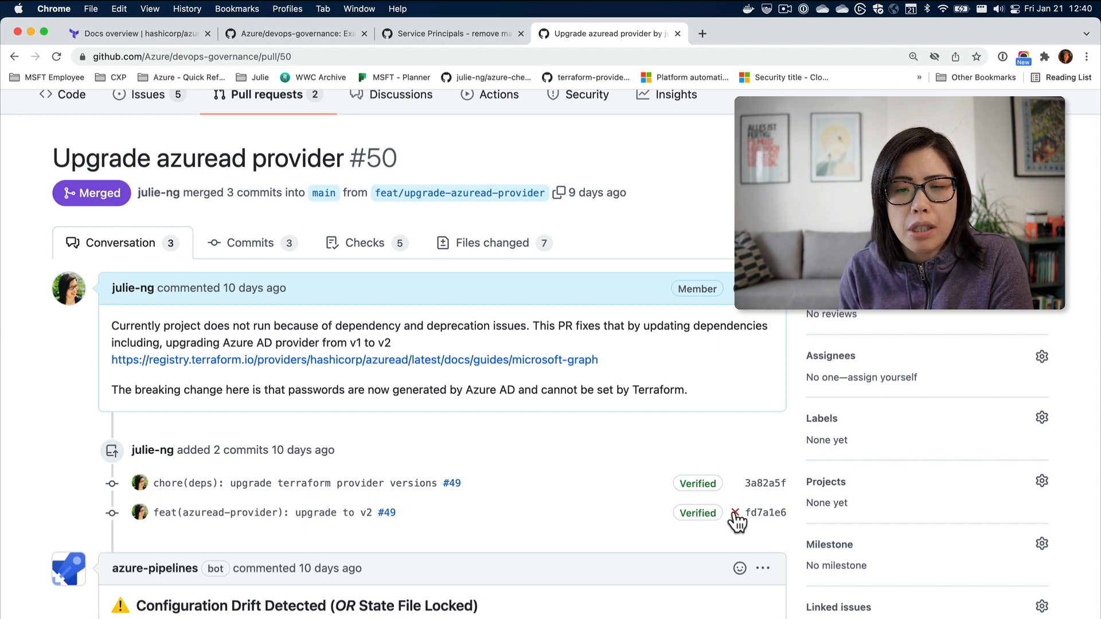
{"action": "scroll", "scroll_direction": "down", "scroll_amount": 3}
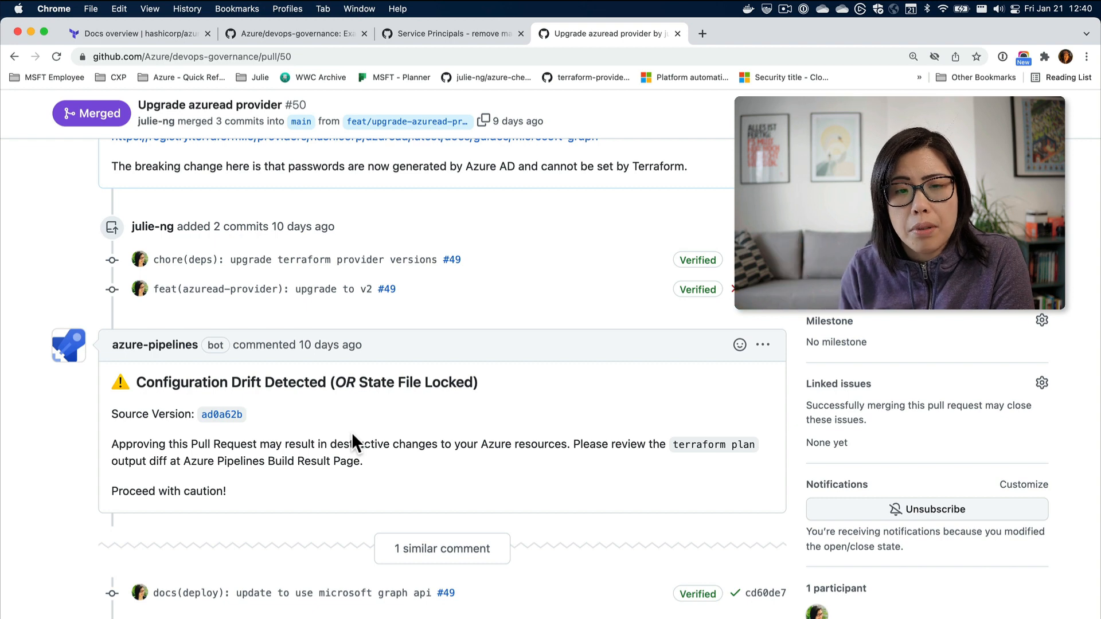
{"action": "mouse_move", "coordinate": [394, 425]}
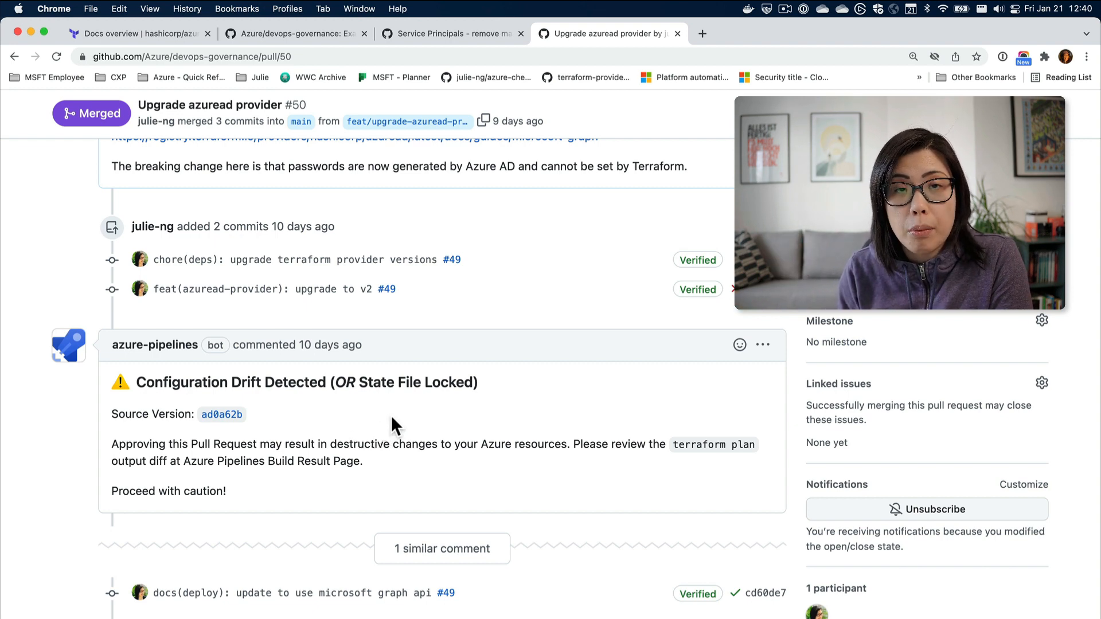
{"action": "mouse_move", "coordinate": [409, 408]}
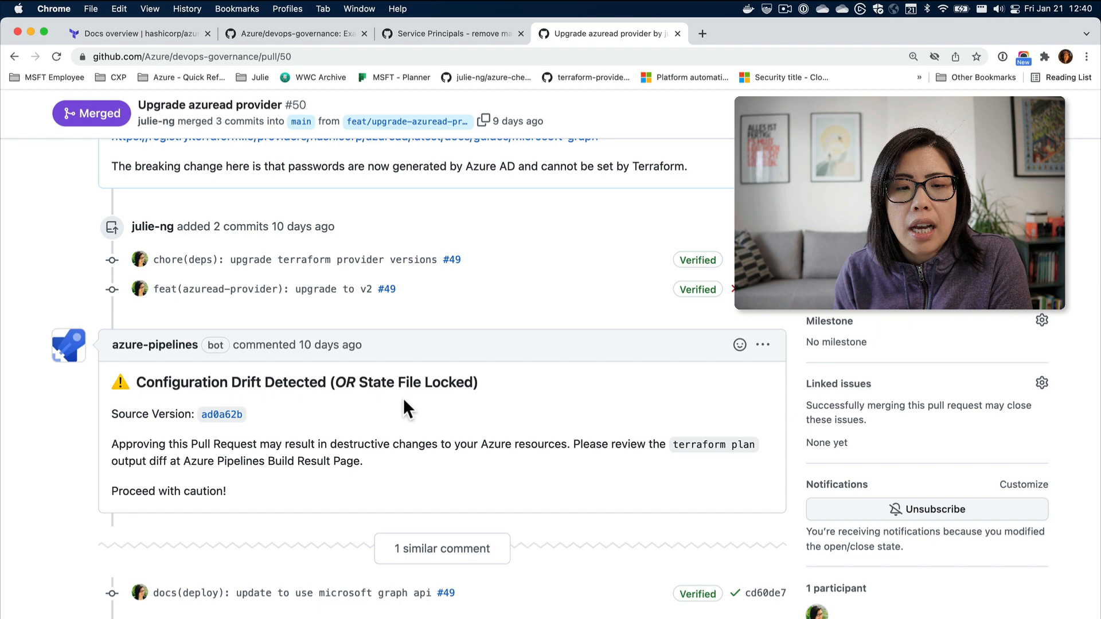
{"action": "scroll", "scroll_direction": "down", "scroll_amount": 3}
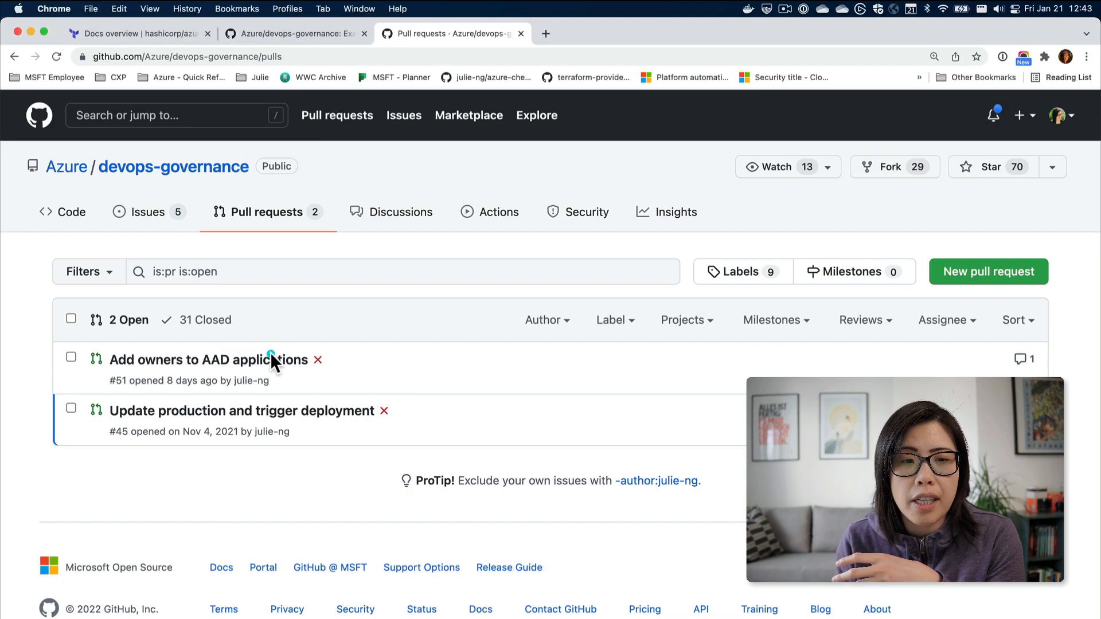
Open pull request #51 'Add owners to AAD applications' and look over it.
{"action": "left_click", "coordinate": [204, 359]}
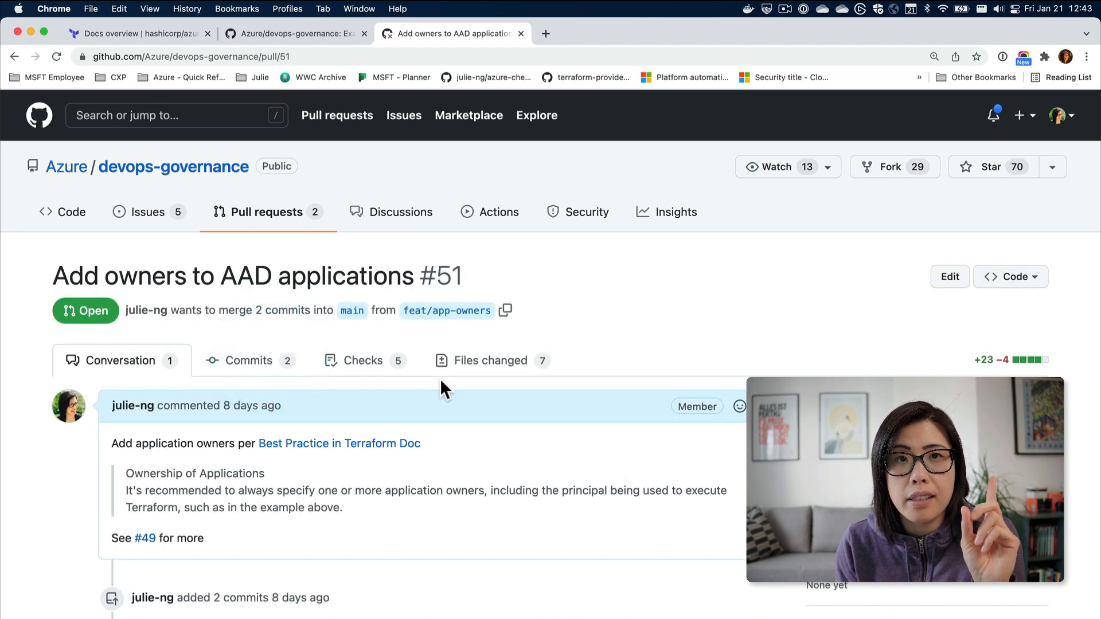
{"action": "mouse_move", "coordinate": [649, 344]}
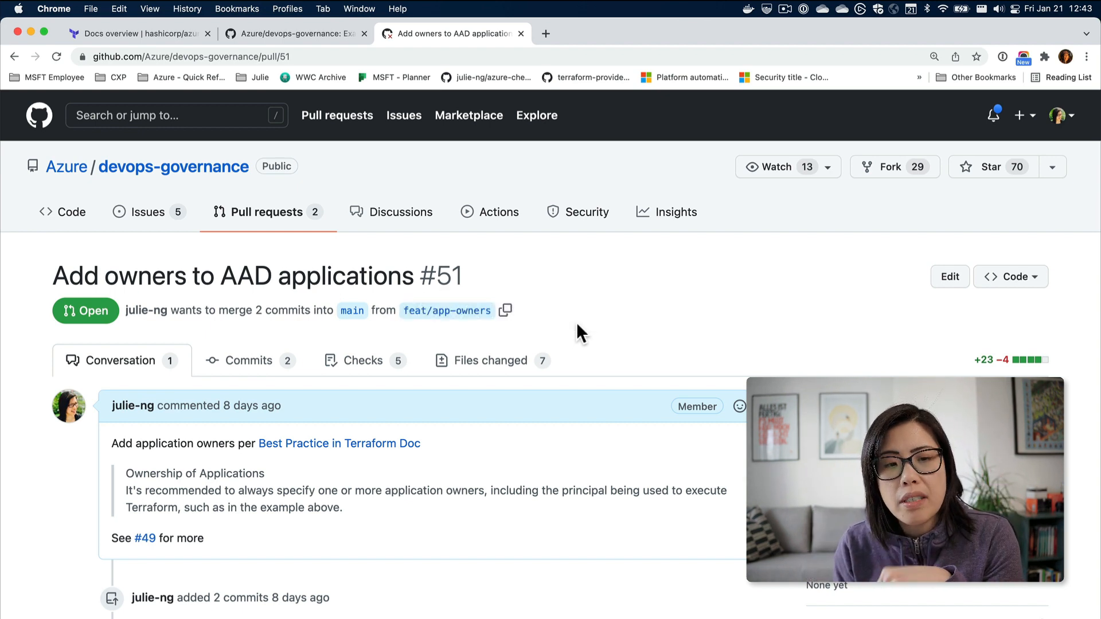
{"action": "scroll", "scroll_direction": "down", "scroll_amount": 3}
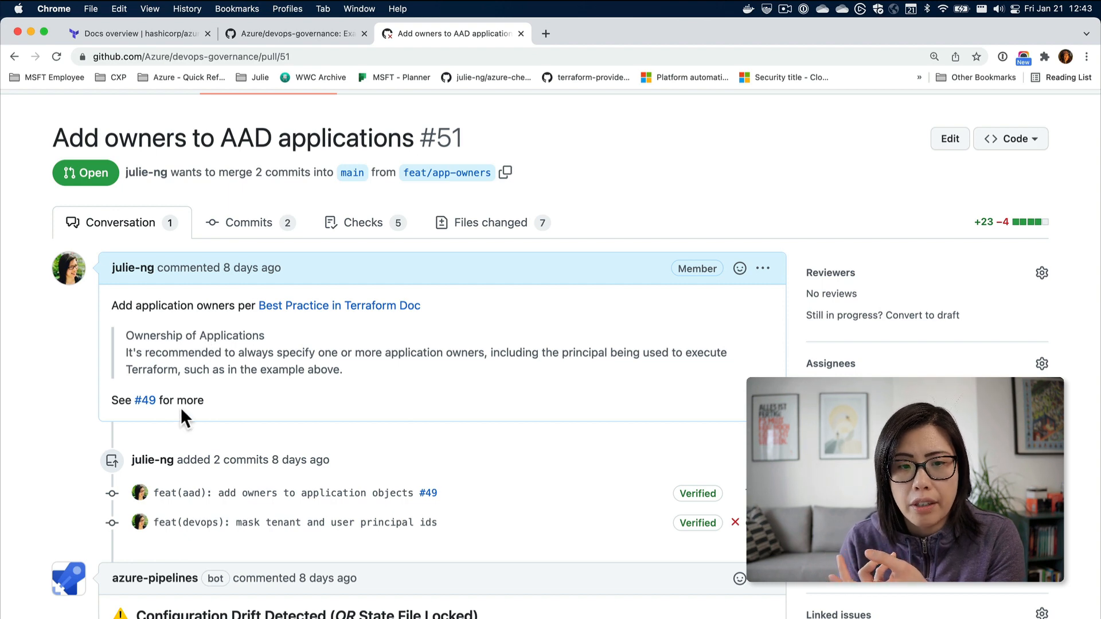
{"action": "scroll", "scroll_direction": "down", "scroll_amount": 3}
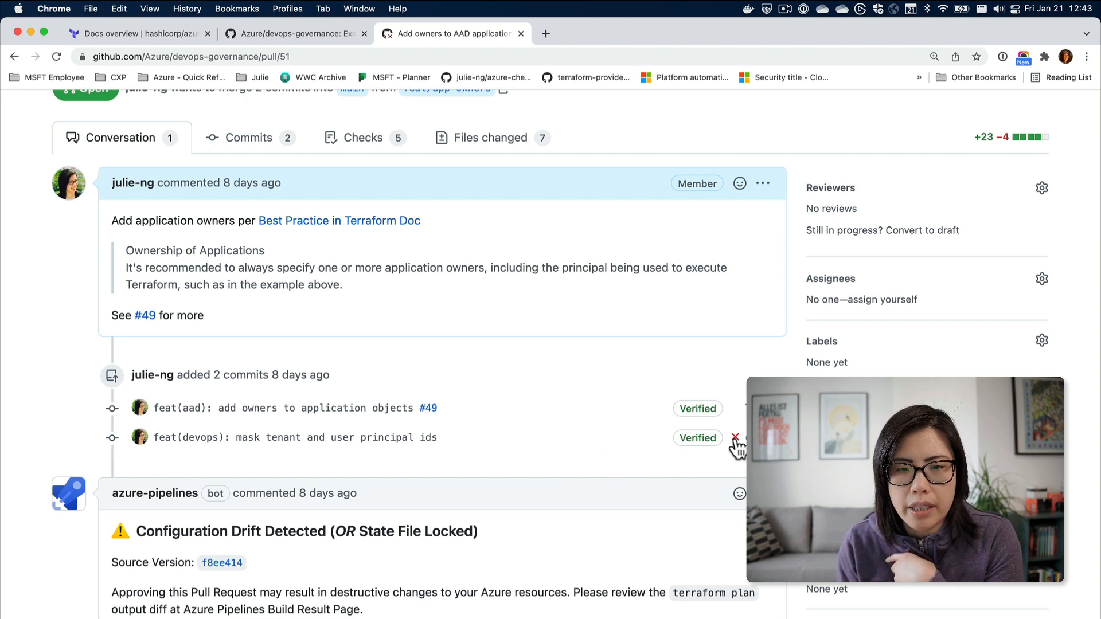
Open the failed Detect Drift Terraform Plan check's details in a new tab.
{"action": "left_click", "coordinate": [736, 446]}
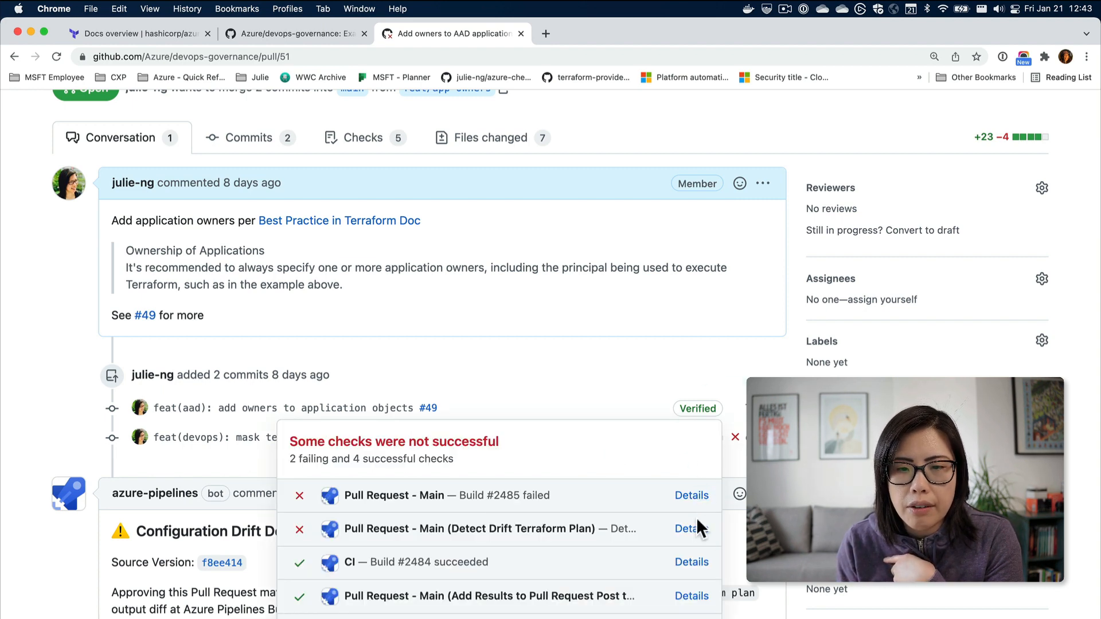
{"action": "right_click", "coordinate": [690, 529]}
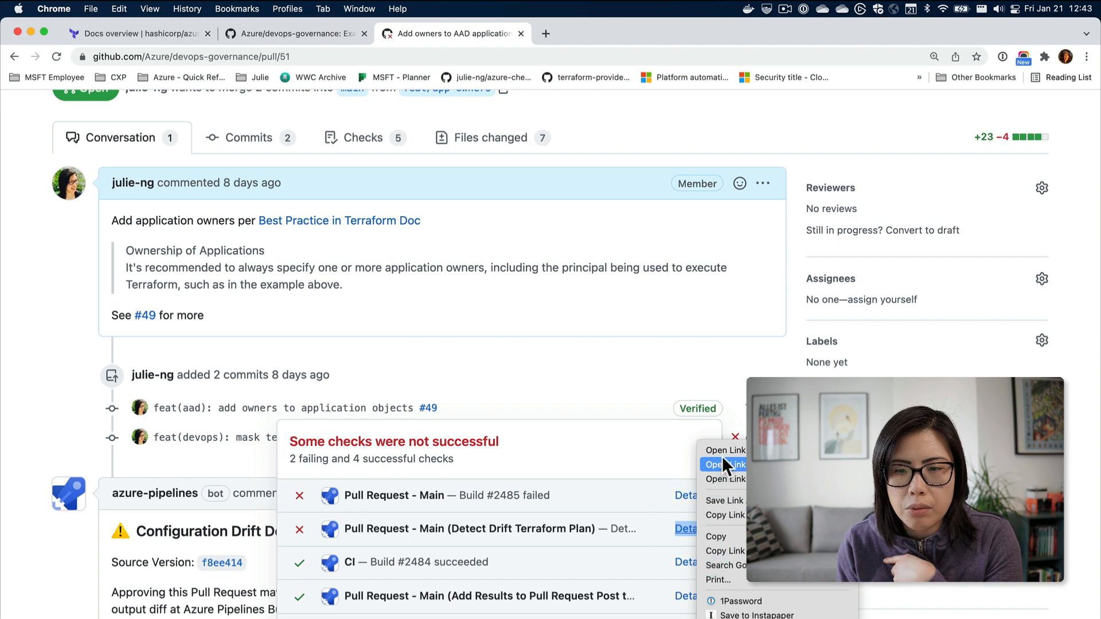
{"action": "left_click", "coordinate": [724, 464]}
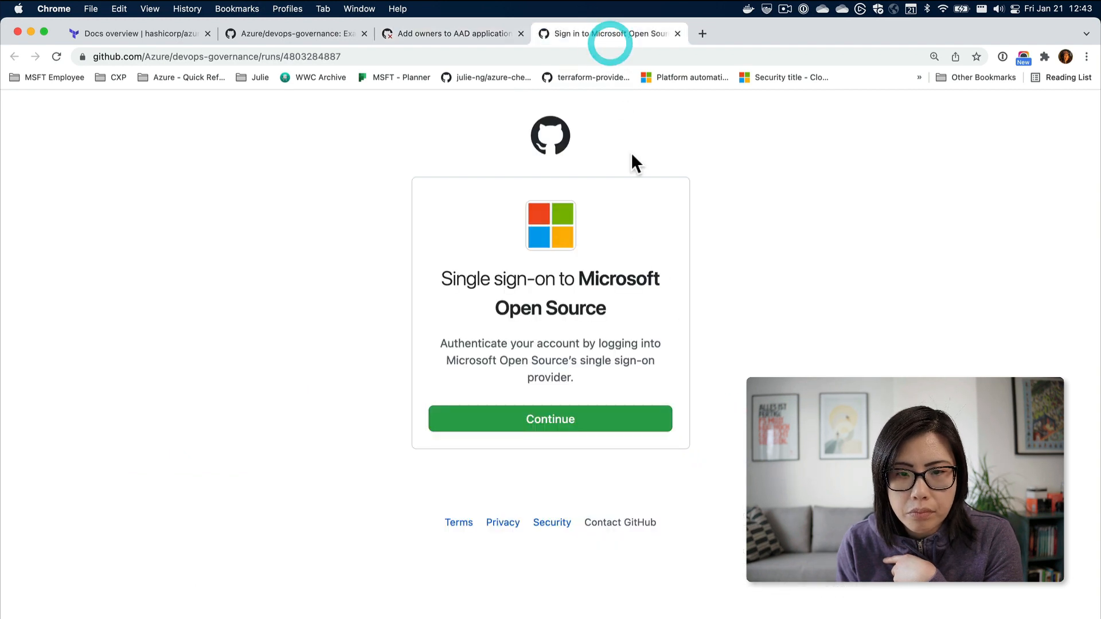
Continue through single sign-on to the failed check, then switch to the run 2485 pipeline logs.
{"action": "left_click", "coordinate": [550, 420]}
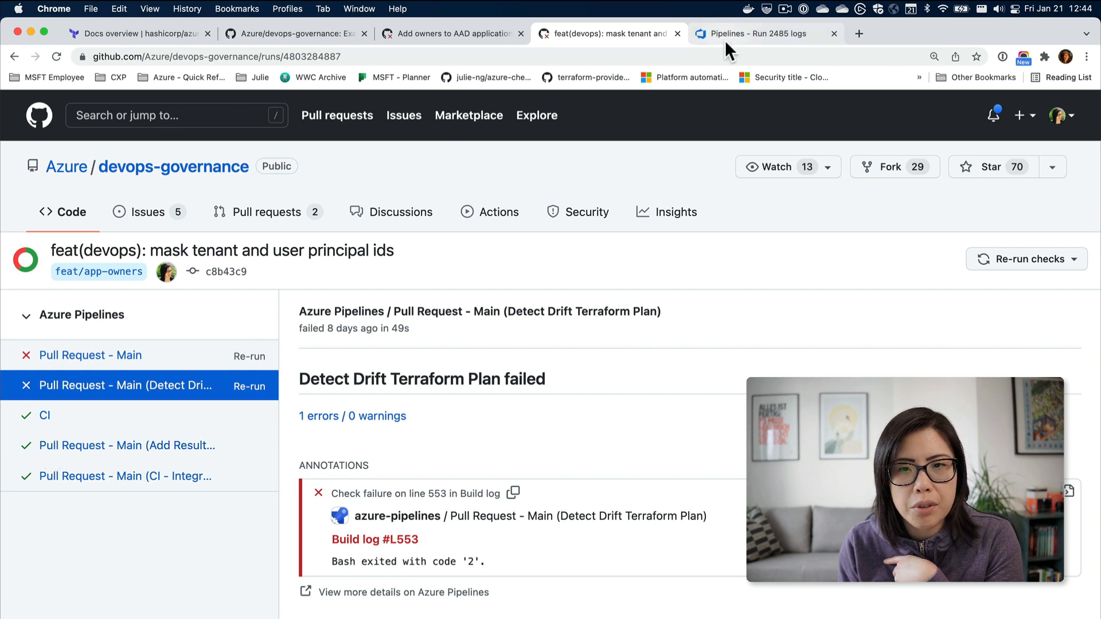
{"action": "left_click", "coordinate": [755, 34]}
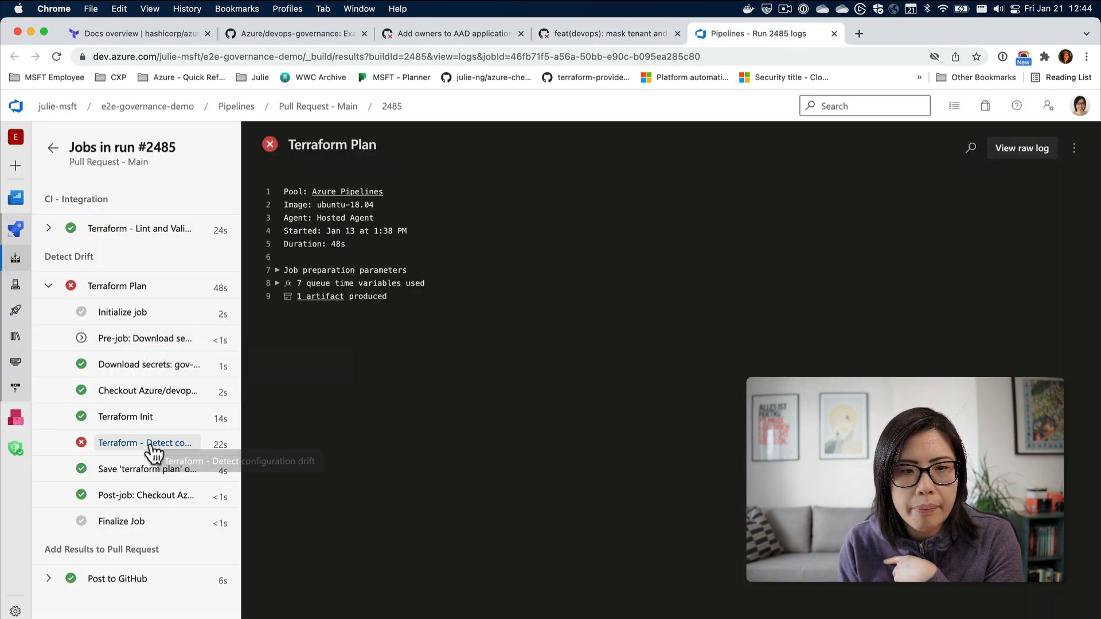
Review the Detect configuration drift step log, then switch to devops-governance on GitHub.
{"action": "left_click", "coordinate": [144, 443]}
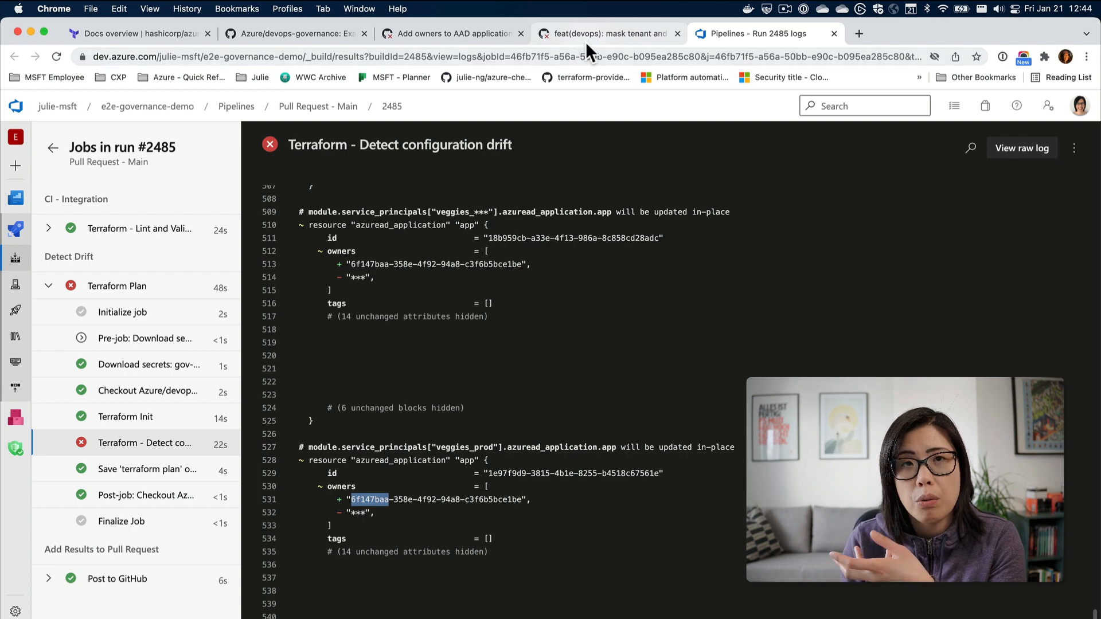
{"action": "mouse_move", "coordinate": [608, 33]}
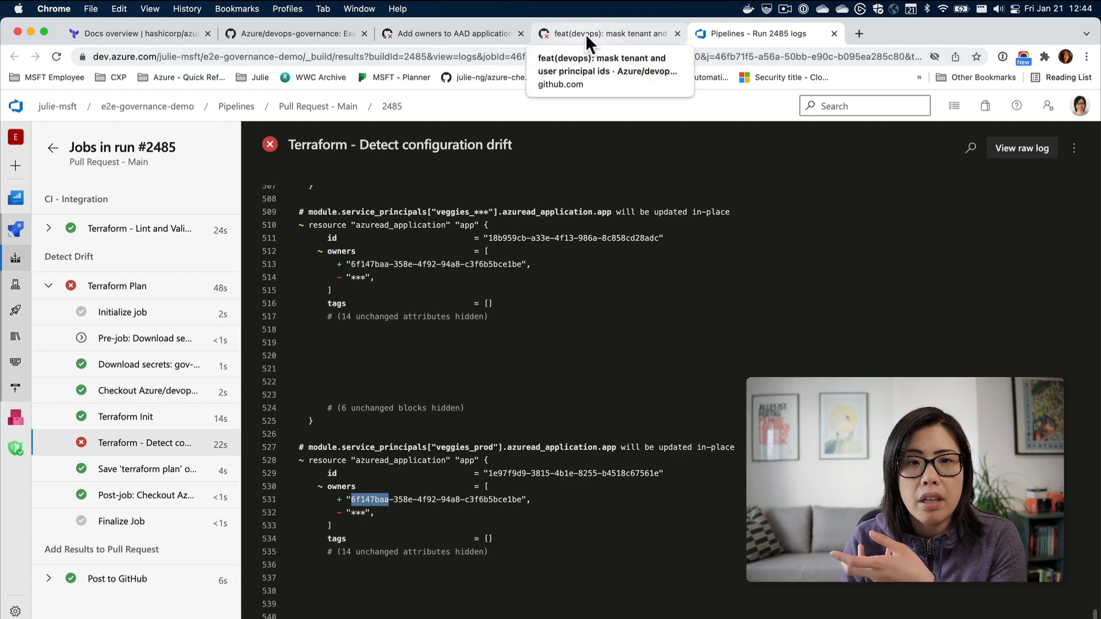
{"action": "left_click", "coordinate": [604, 34]}
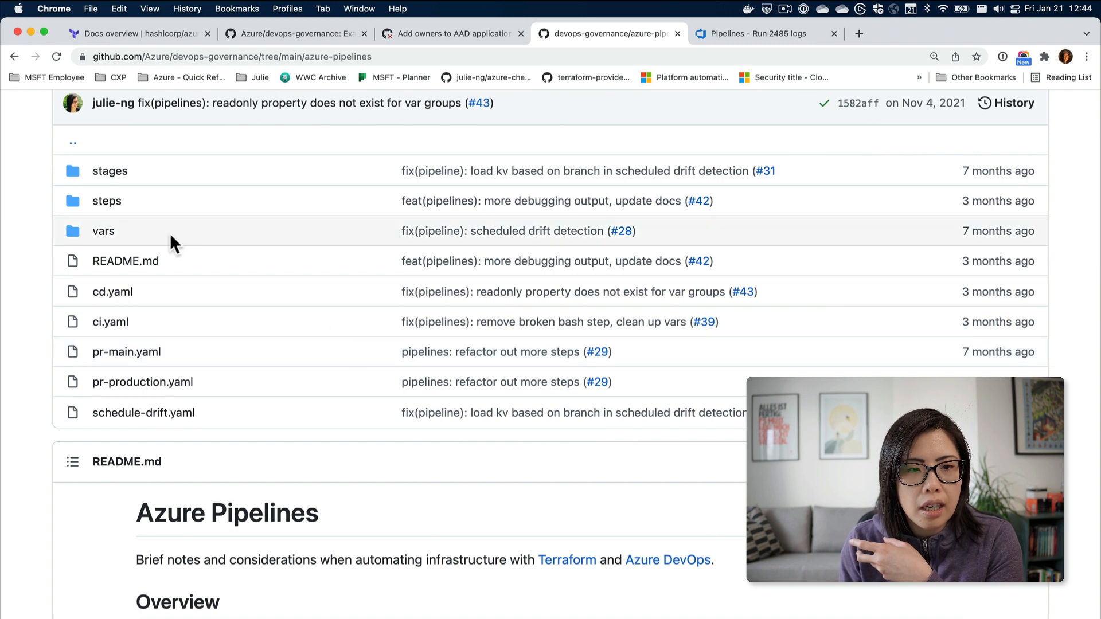
Open azure-pipelines/stages/pull-request.yaml and read its drift-detection and plan-publishing steps.
{"action": "left_click", "coordinate": [110, 171]}
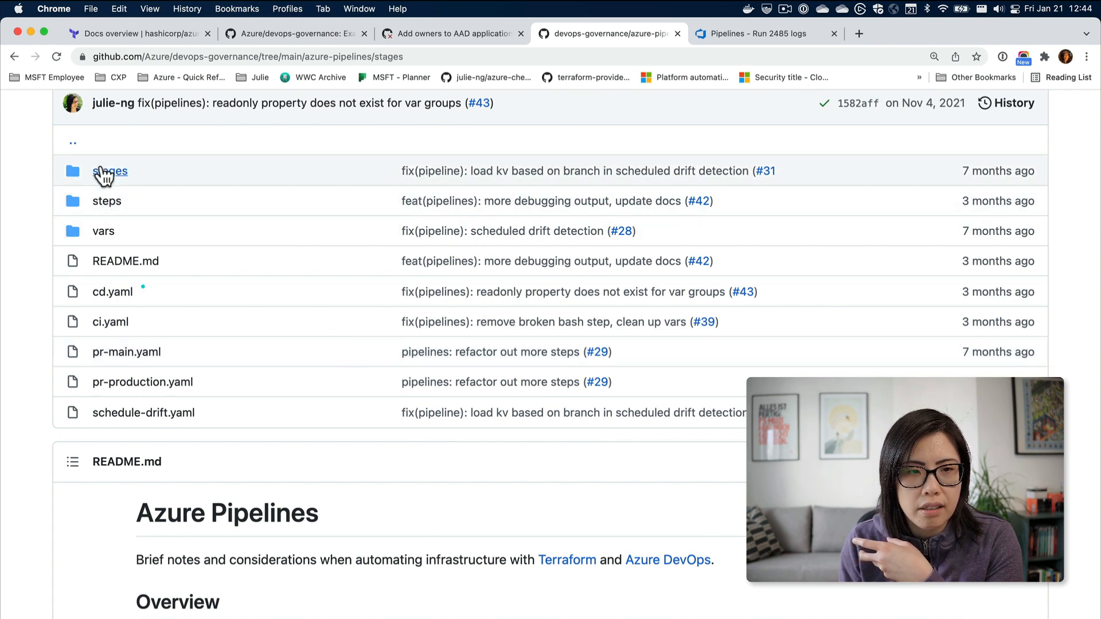
{"action": "left_click", "coordinate": [110, 171]}
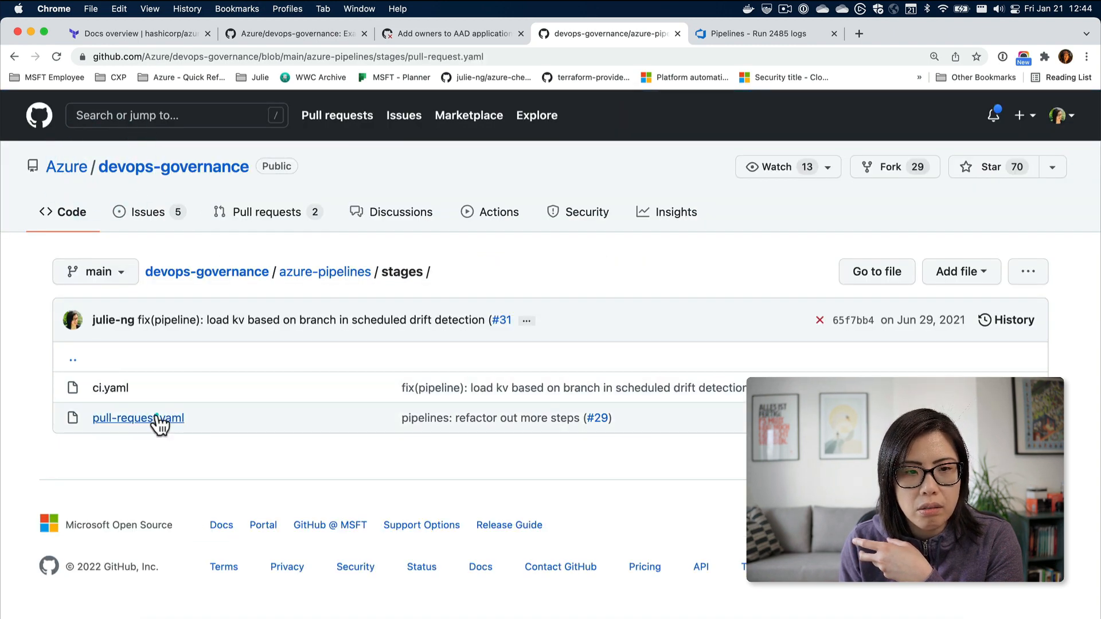
{"action": "left_click", "coordinate": [138, 418]}
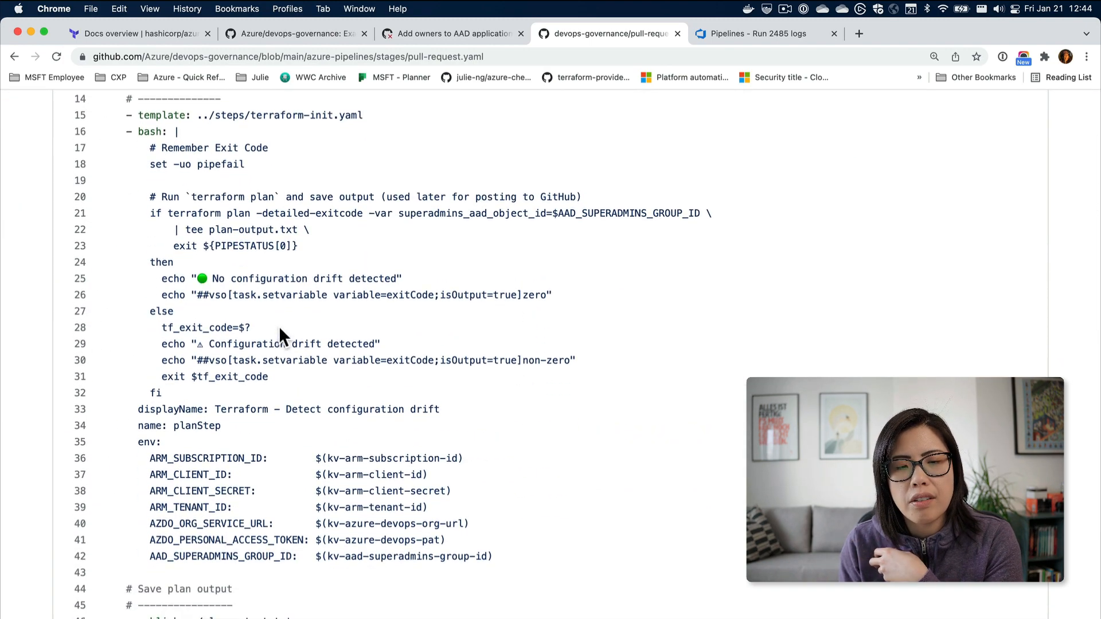
{"action": "mouse_move", "coordinate": [295, 377]}
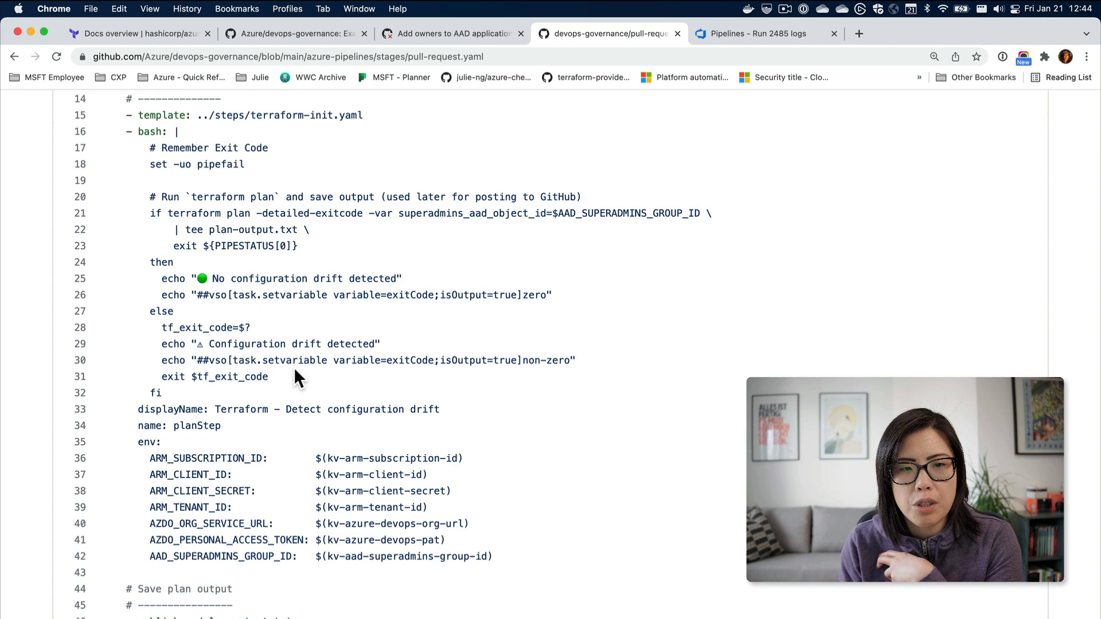
{"action": "scroll", "scroll_direction": "down", "scroll_amount": 3}
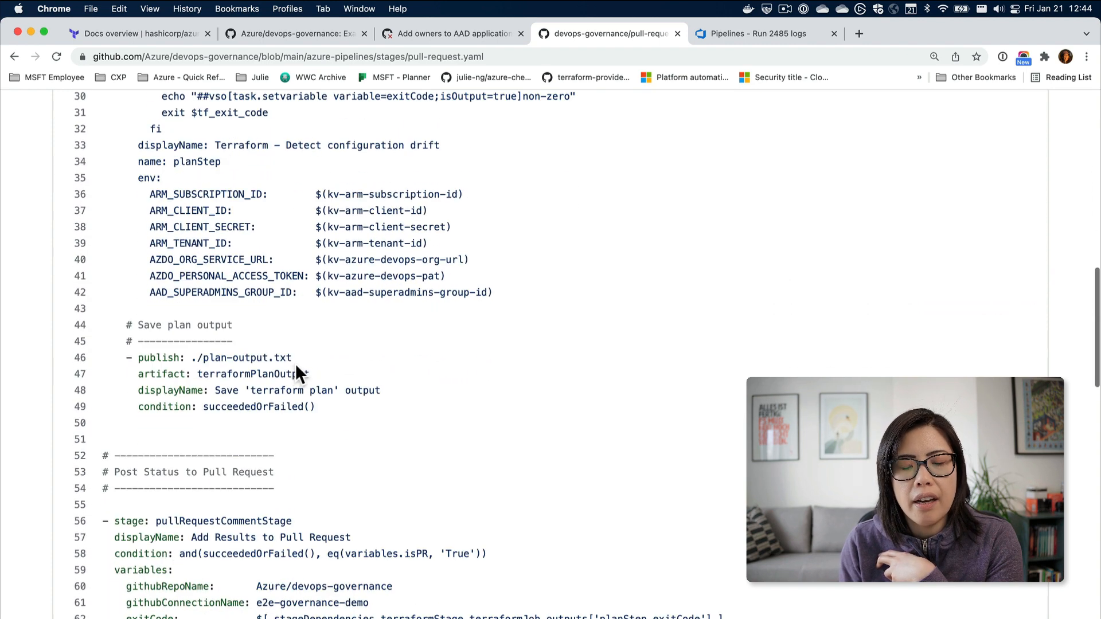
{"action": "scroll", "scroll_direction": "down", "scroll_amount": 3}
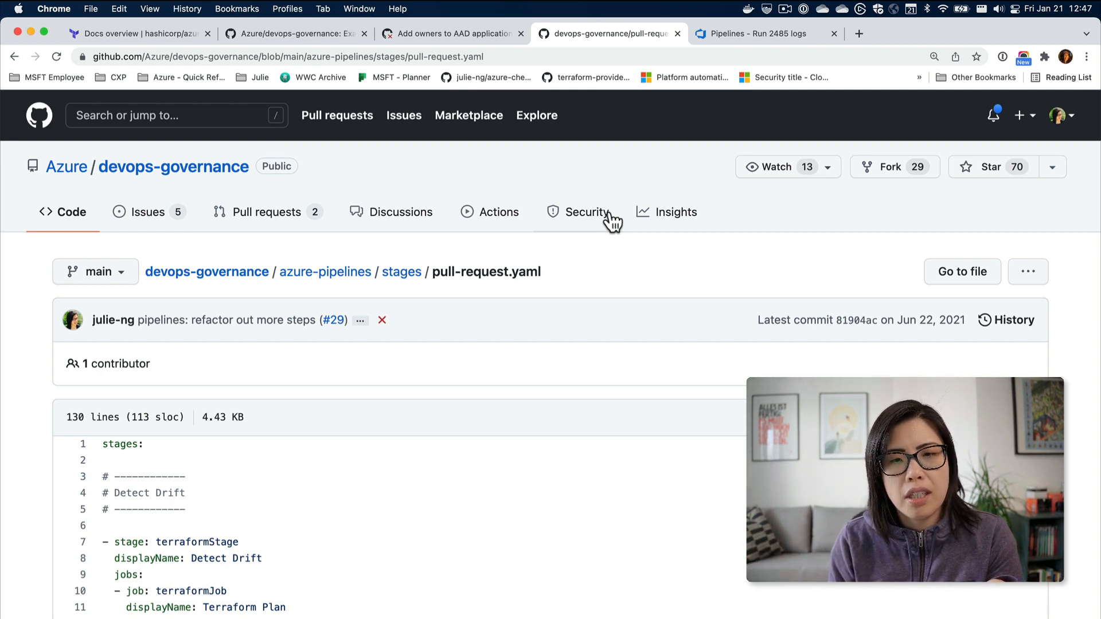
{"action": "mouse_move", "coordinate": [696, 217]}
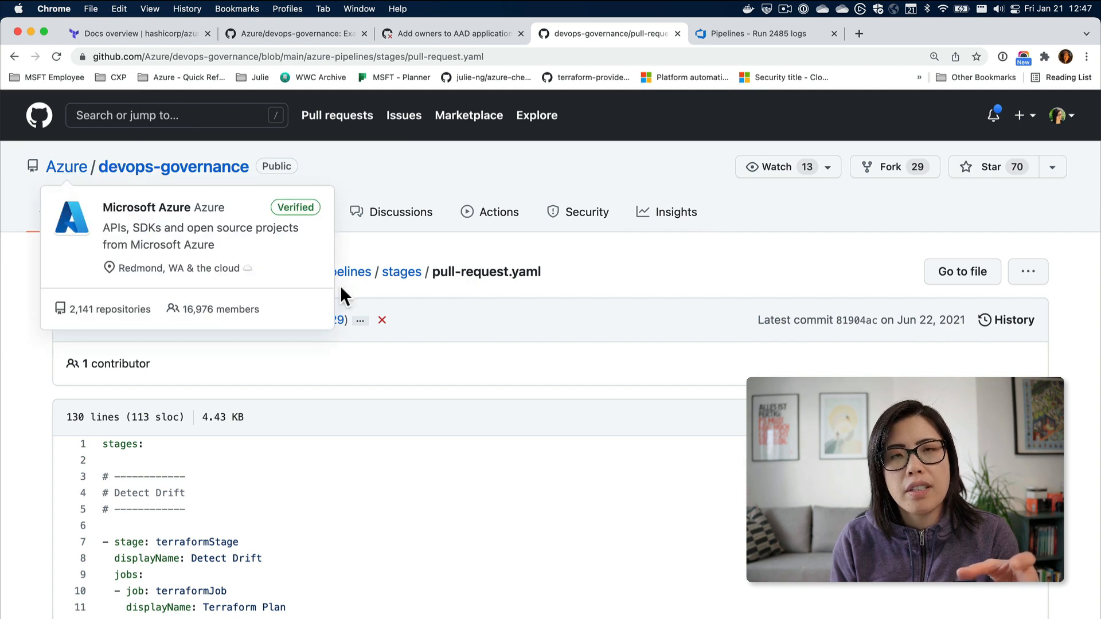
{"action": "mouse_move", "coordinate": [548, 387]}
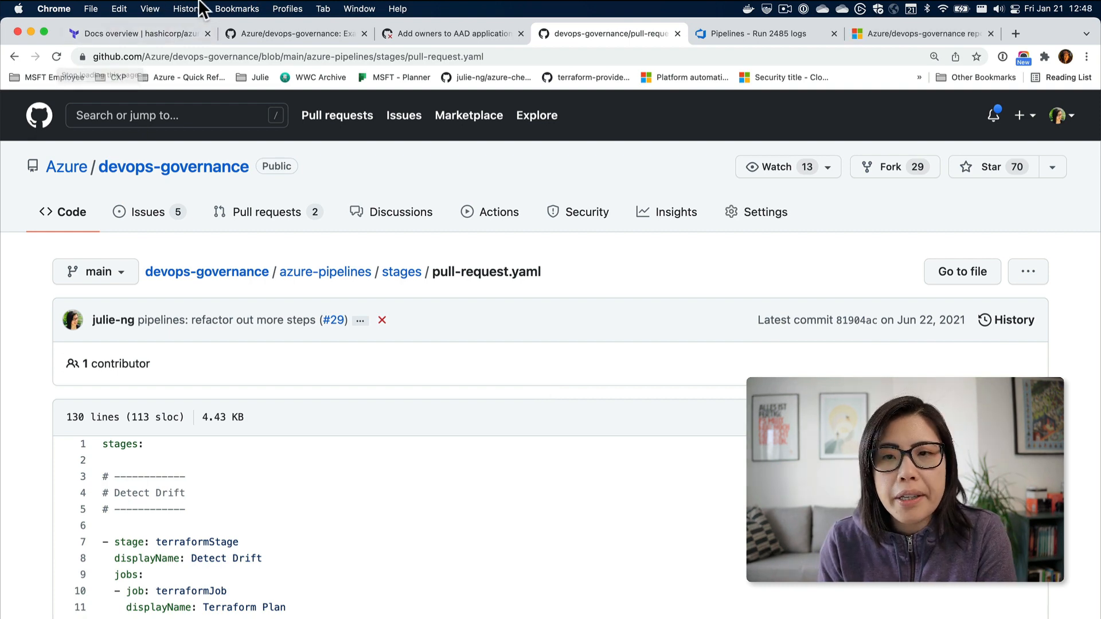
{"action": "mouse_move", "coordinate": [808, 139]}
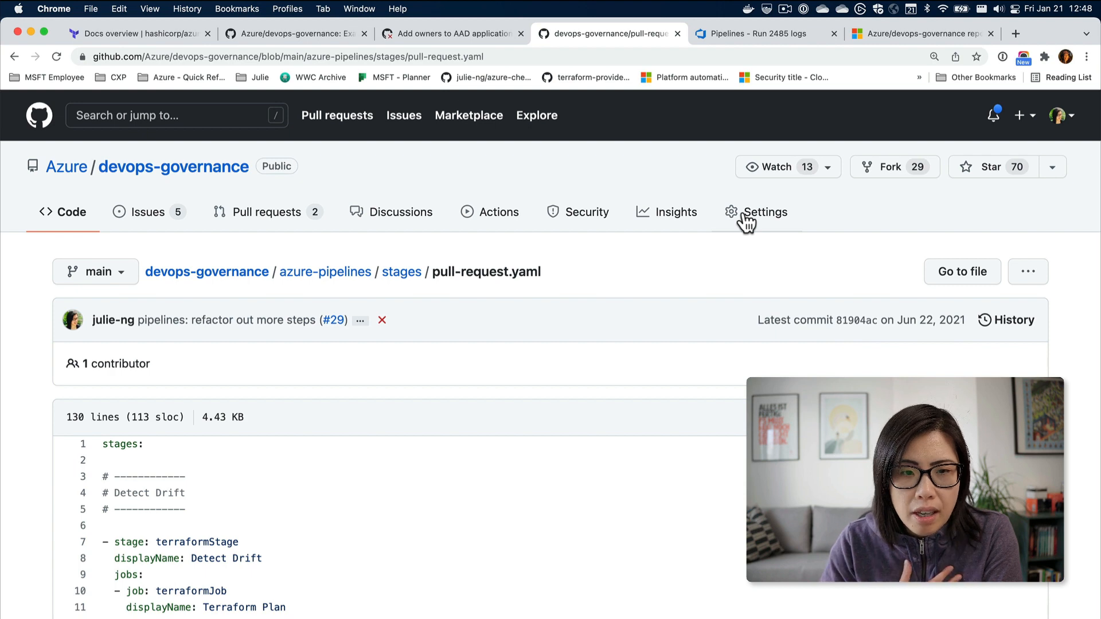
Open the main branch protection rule and review its required status checks.
{"action": "left_click", "coordinate": [766, 213]}
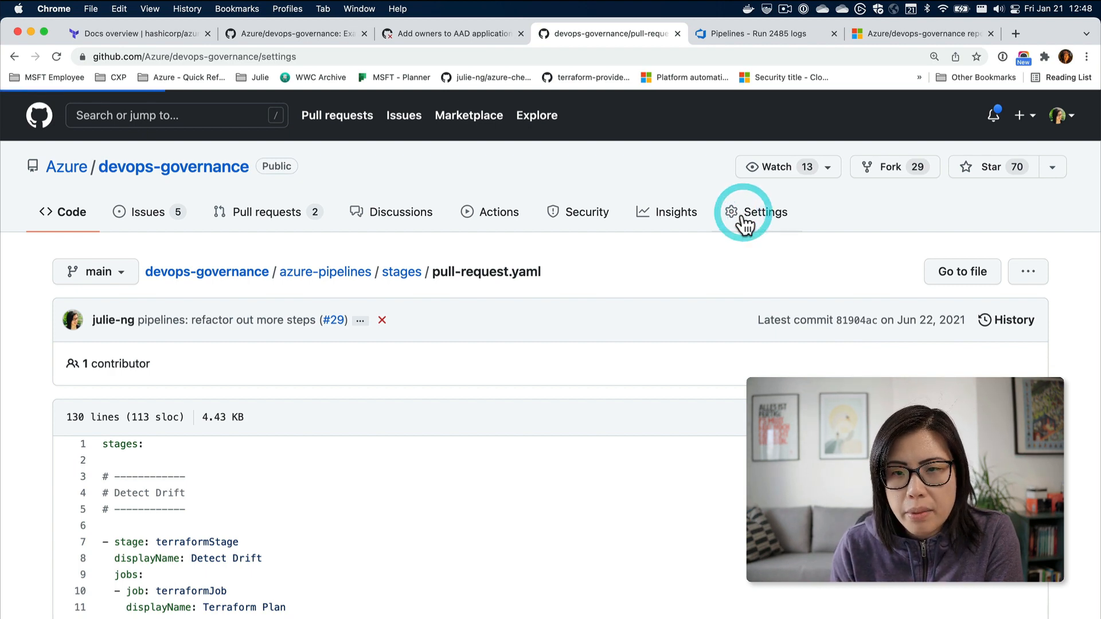
{"action": "left_click", "coordinate": [766, 211]}
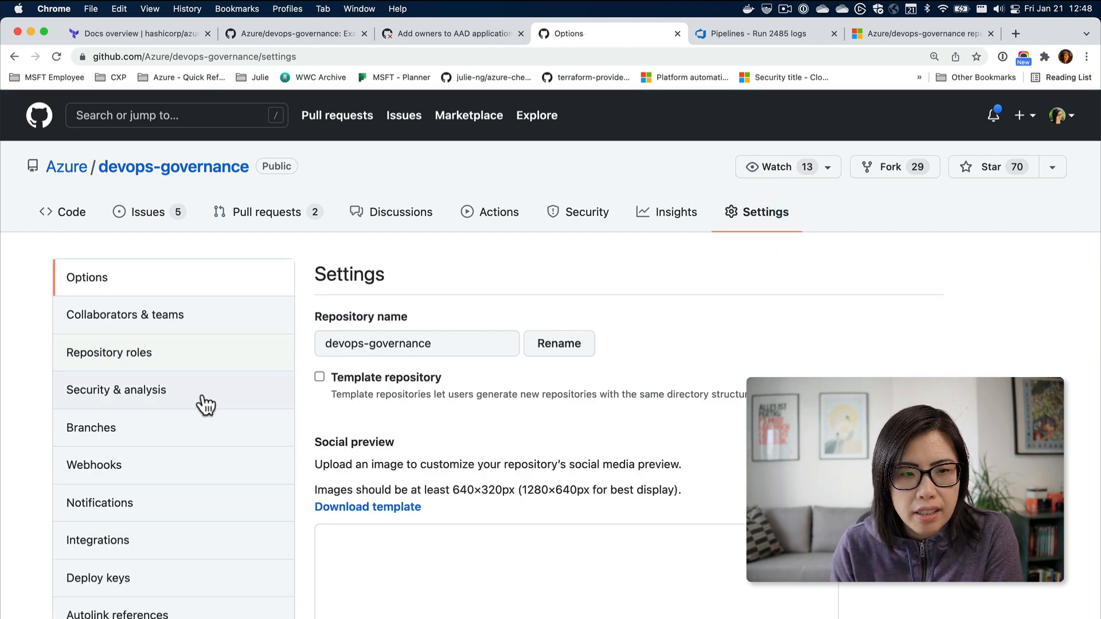
{"action": "left_click", "coordinate": [90, 428]}
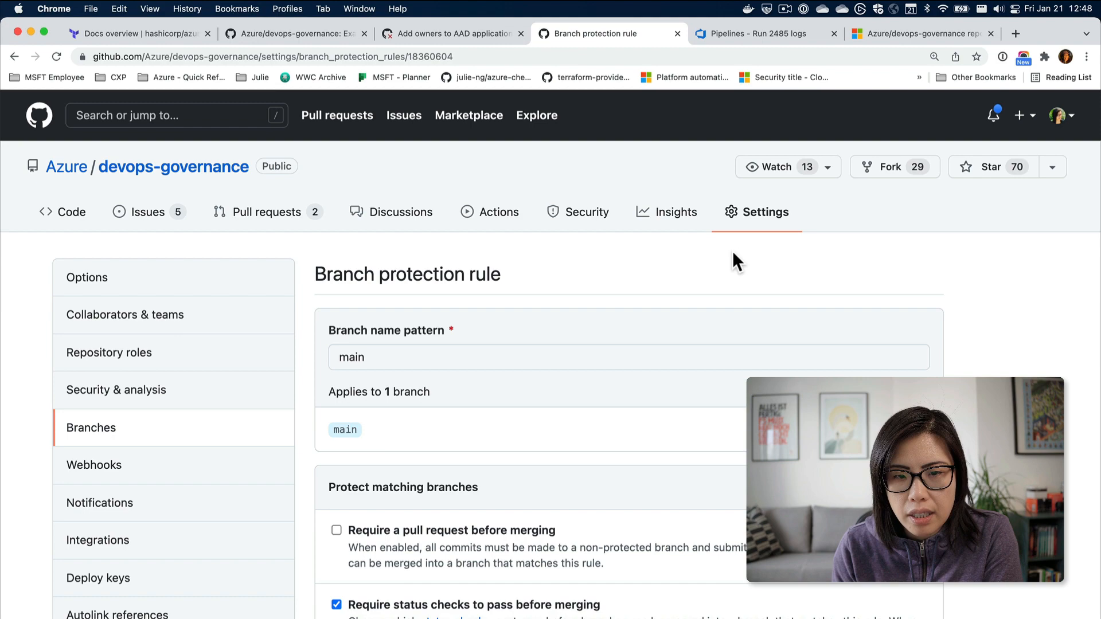
{"action": "scroll", "scroll_direction": "down", "scroll_amount": 3}
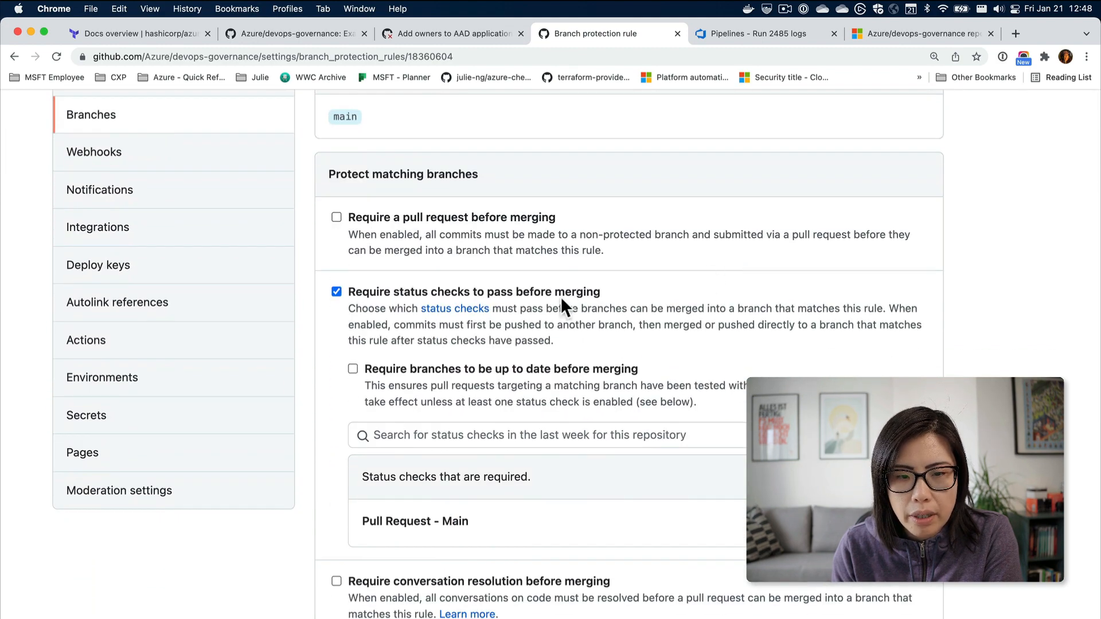
{"action": "scroll", "scroll_direction": "down", "scroll_amount": 3}
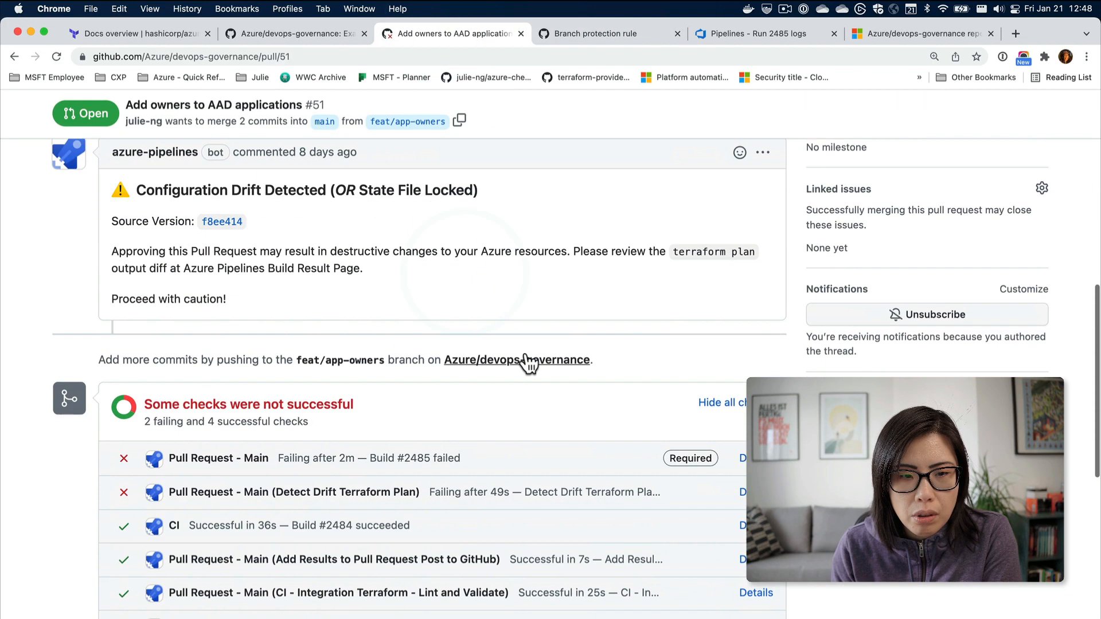
{"action": "scroll", "scroll_direction": "down", "scroll_amount": 3}
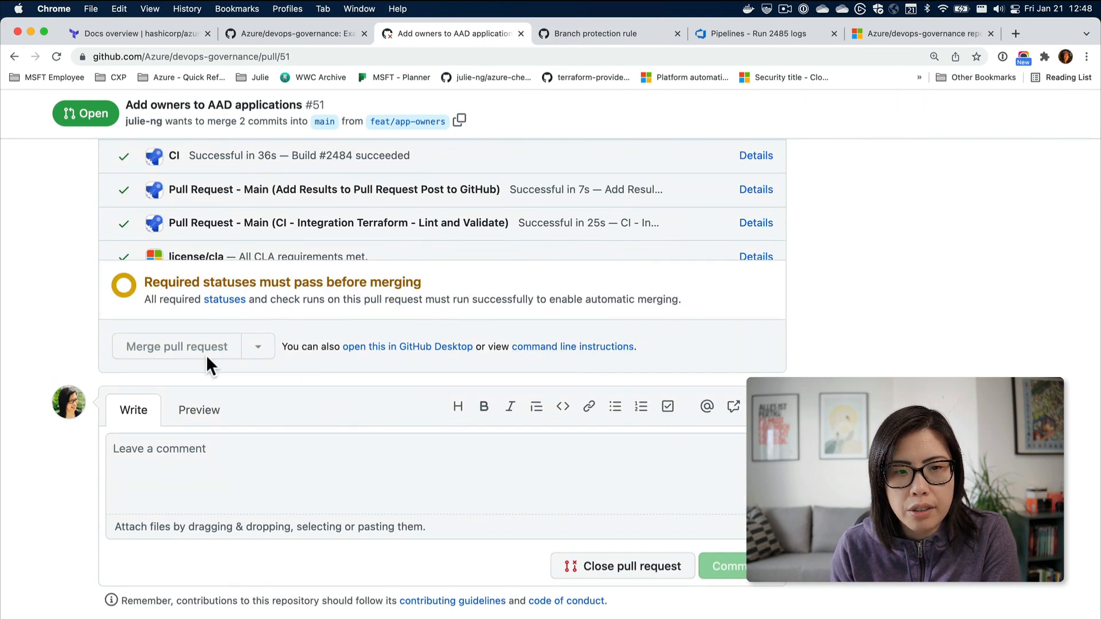
{"action": "left_click", "coordinate": [56, 57]}
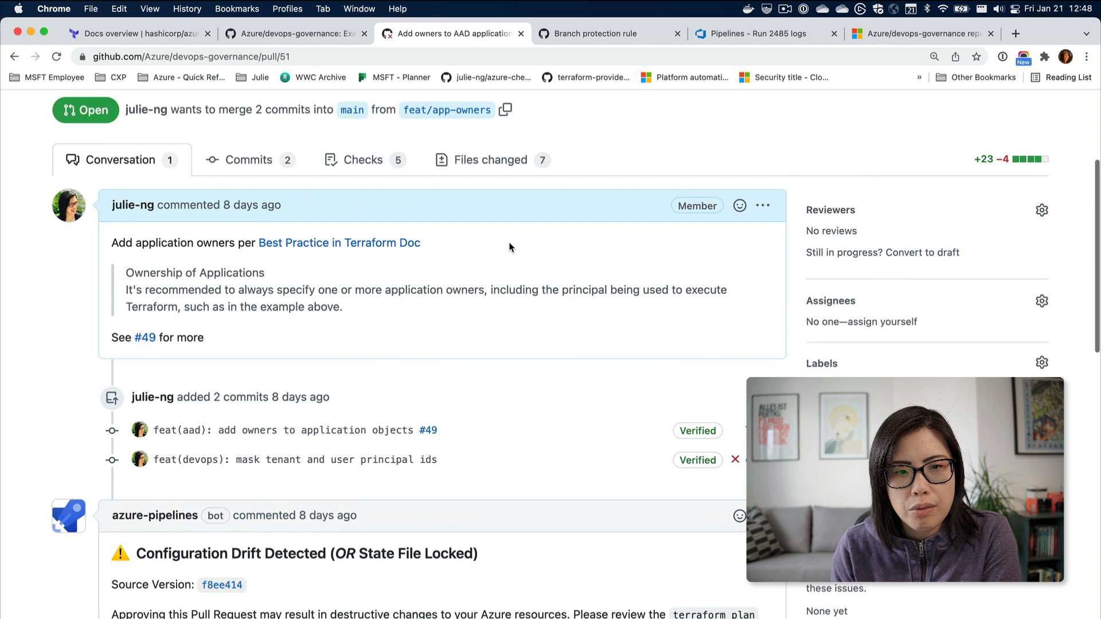
{"action": "scroll", "scroll_direction": "down", "scroll_amount": 3}
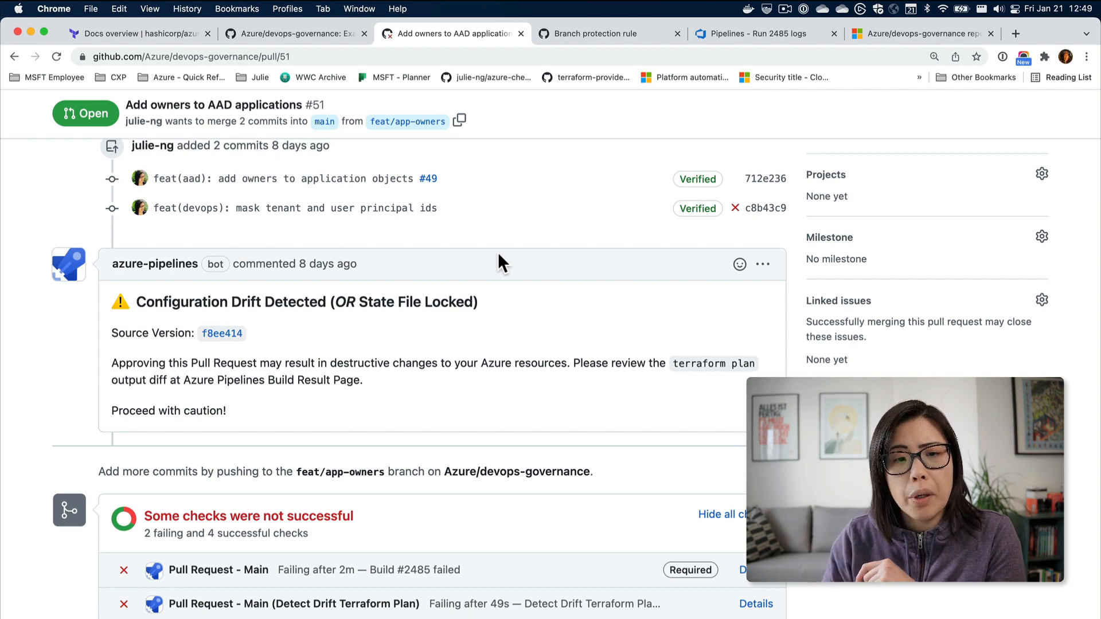
{"action": "scroll", "scroll_direction": "down", "scroll_amount": 3}
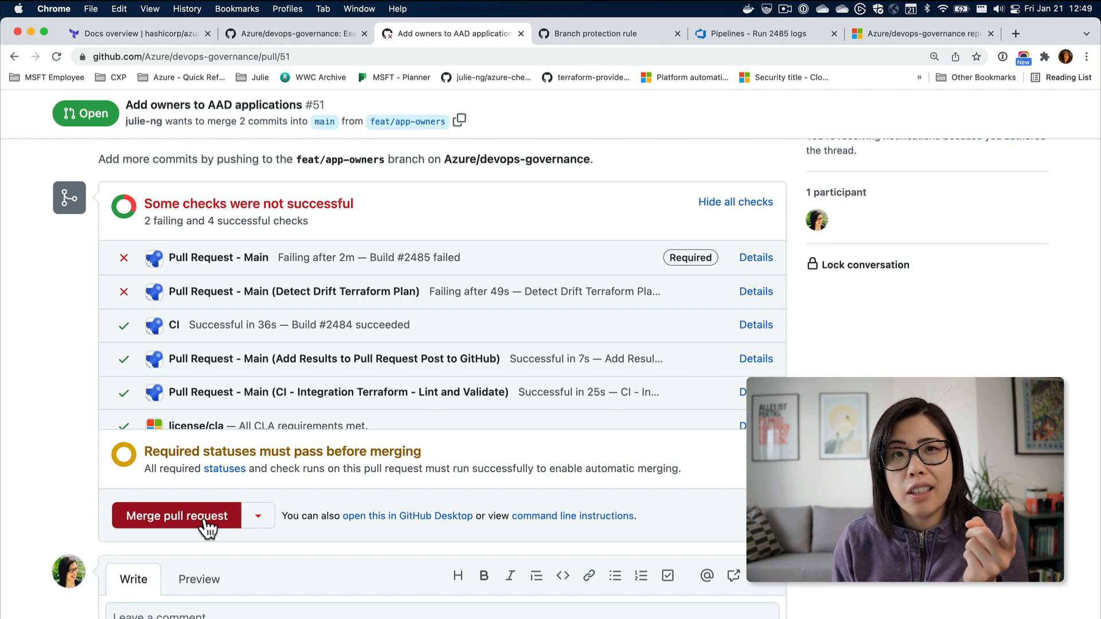
Merge pull request #51 using administrator privileges despite failing checks, then return to the repository home.
{"action": "left_click", "coordinate": [177, 515]}
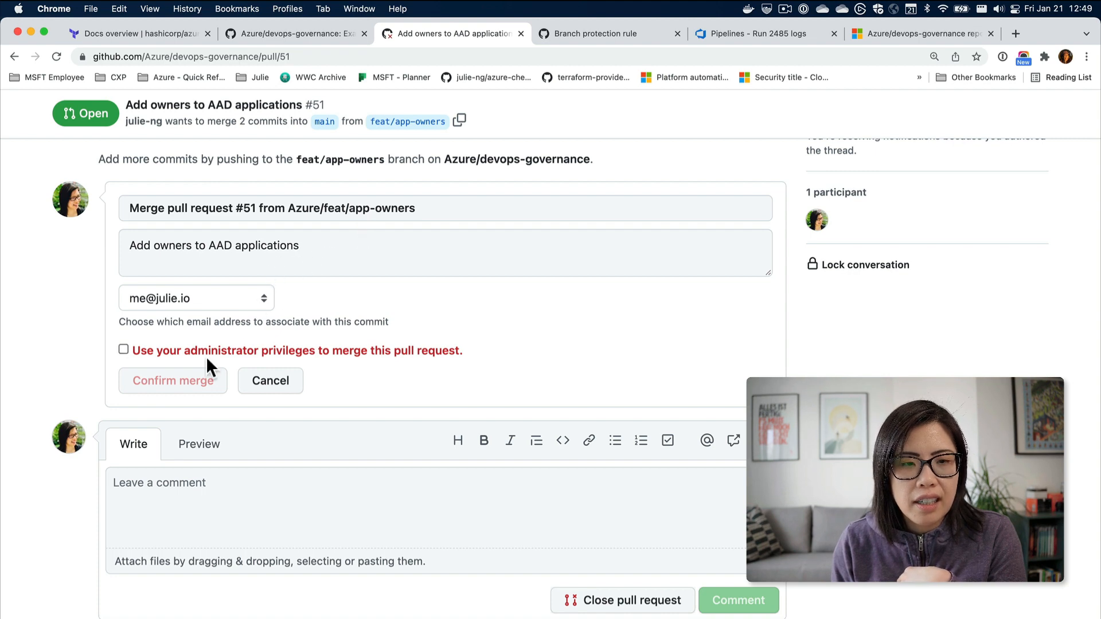
{"action": "left_click", "coordinate": [124, 350]}
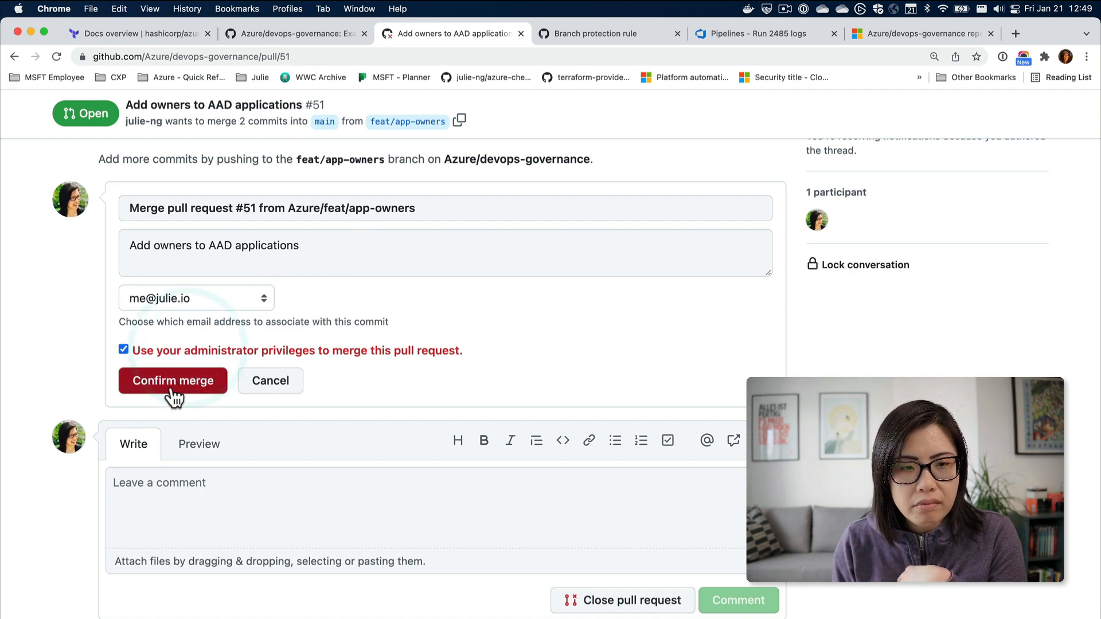
{"action": "left_click", "coordinate": [173, 380]}
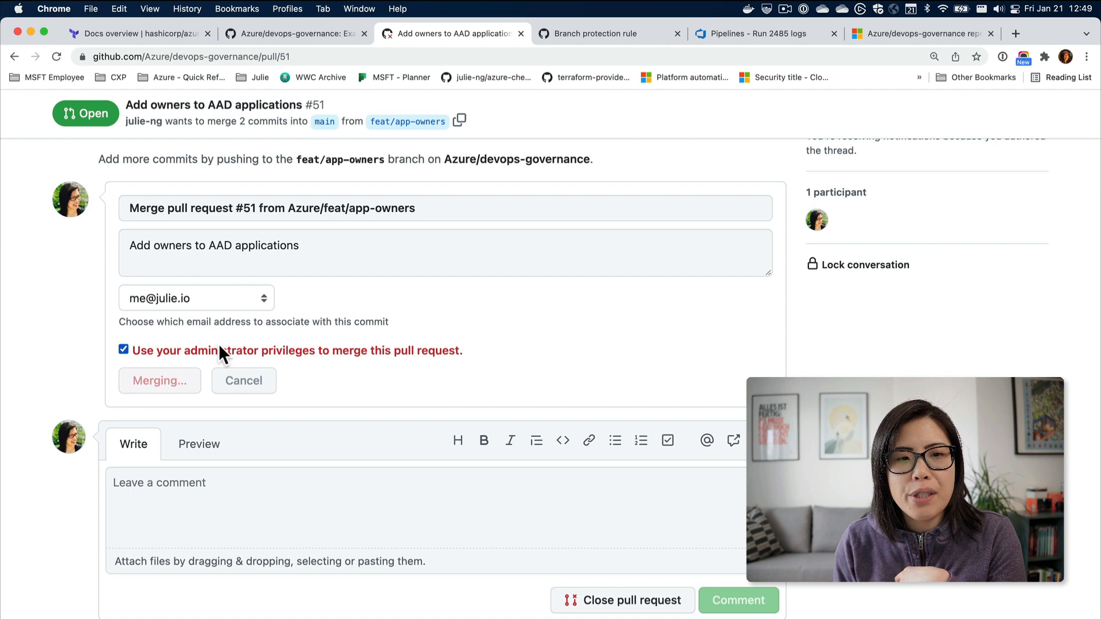
{"action": "left_click", "coordinate": [159, 380]}
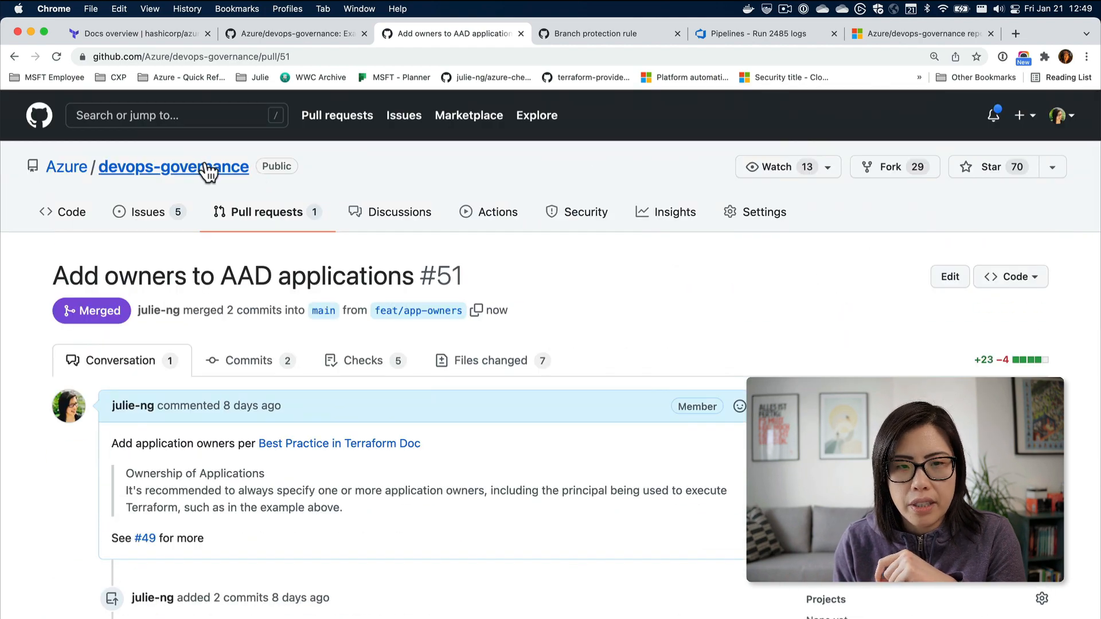
{"action": "left_click", "coordinate": [173, 167]}
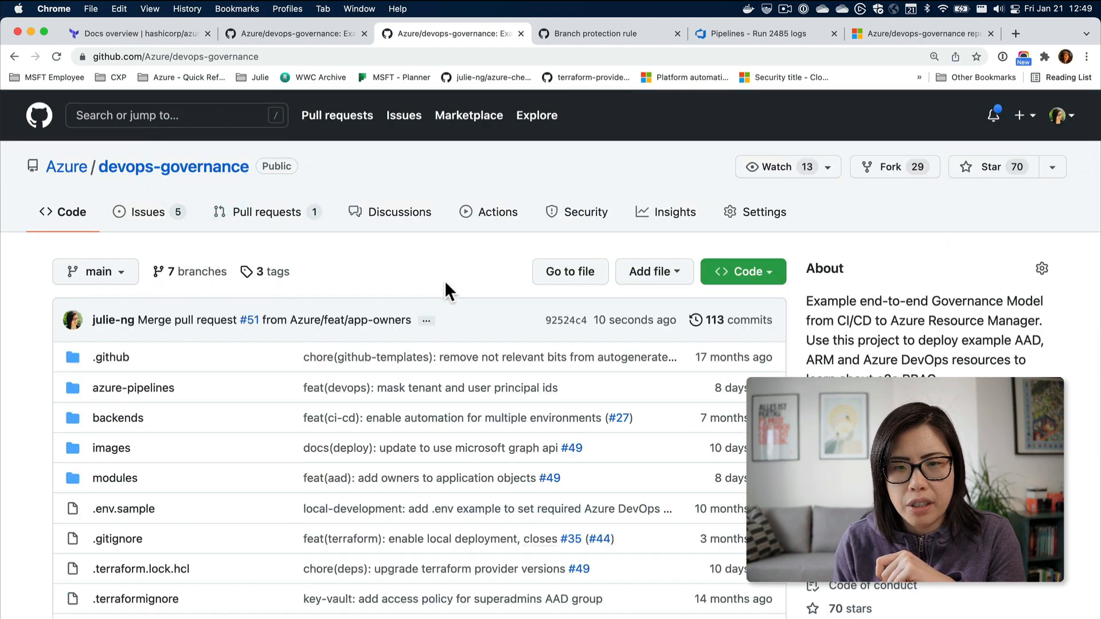
{"action": "mouse_move", "coordinate": [162, 355]}
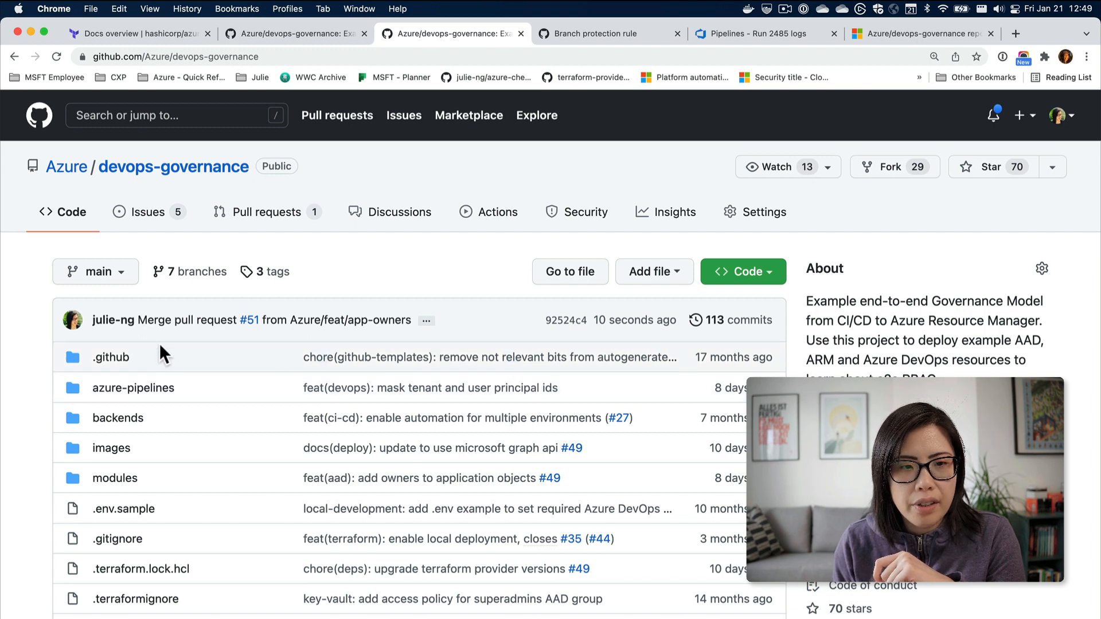
{"action": "mouse_move", "coordinate": [99, 272]}
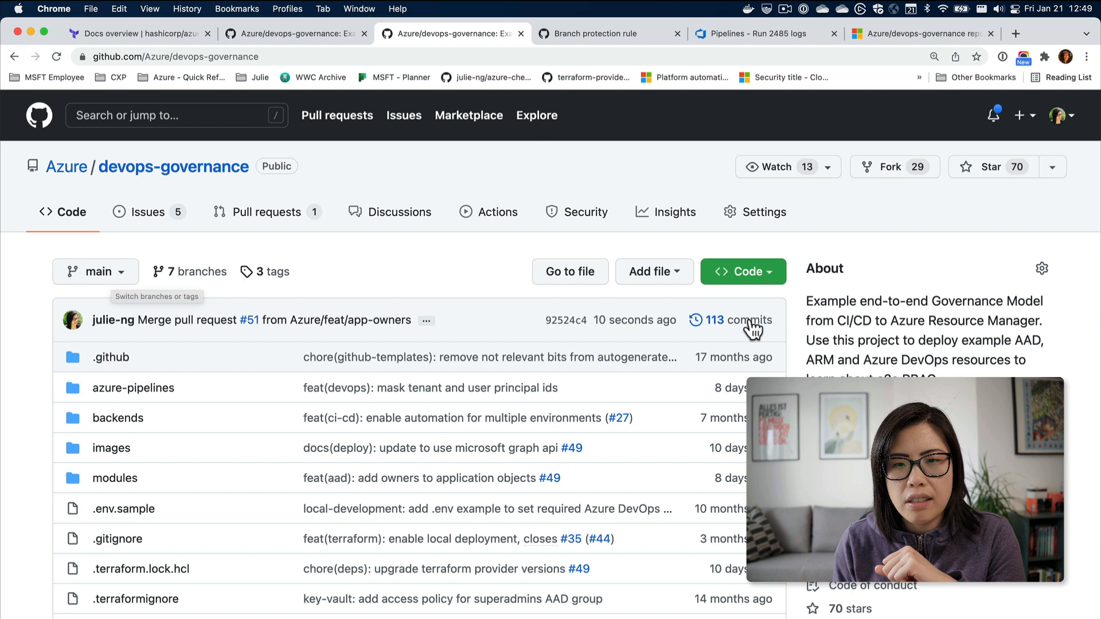
{"action": "mouse_move", "coordinate": [155, 222]}
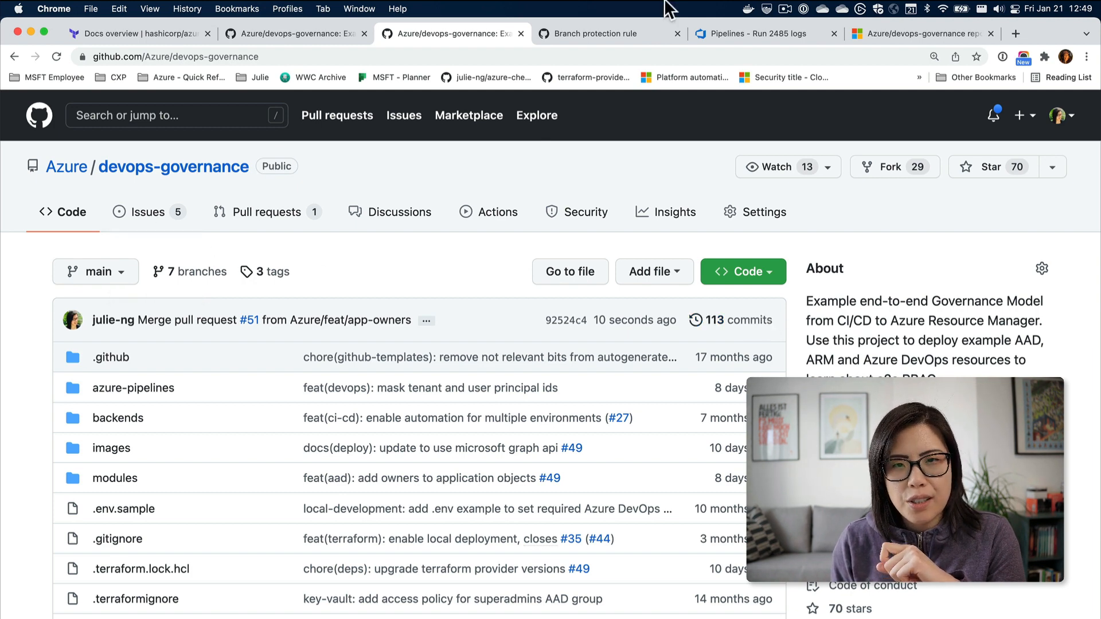
Bring up the CD pipeline's run history, where run #2517 for PR #51 has just started.
{"action": "left_click", "coordinate": [755, 33]}
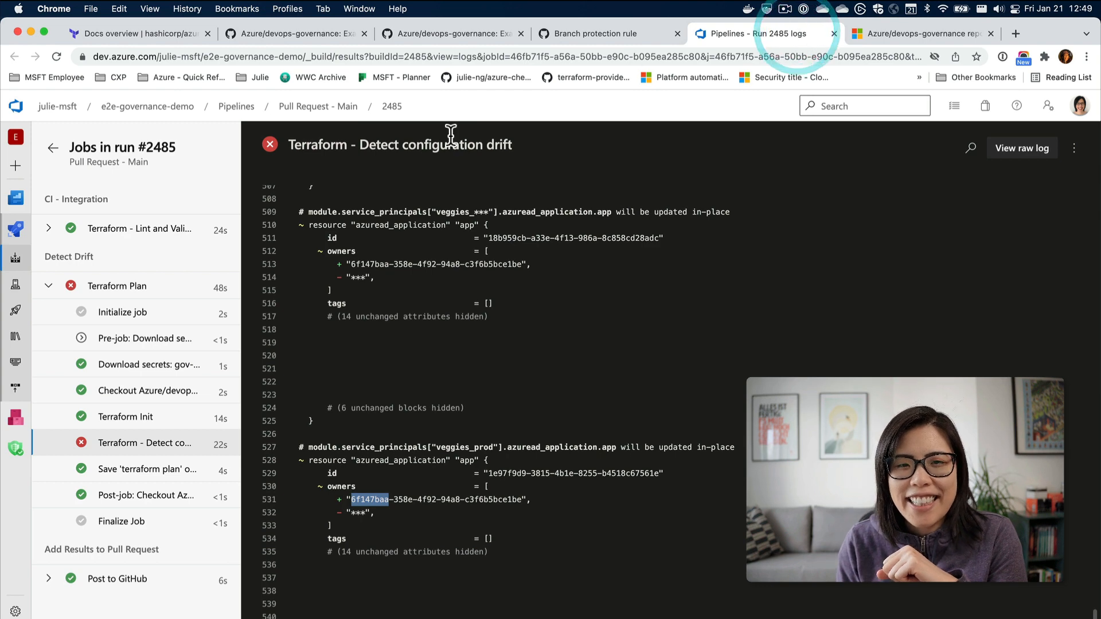
{"action": "mouse_move", "coordinate": [244, 106]}
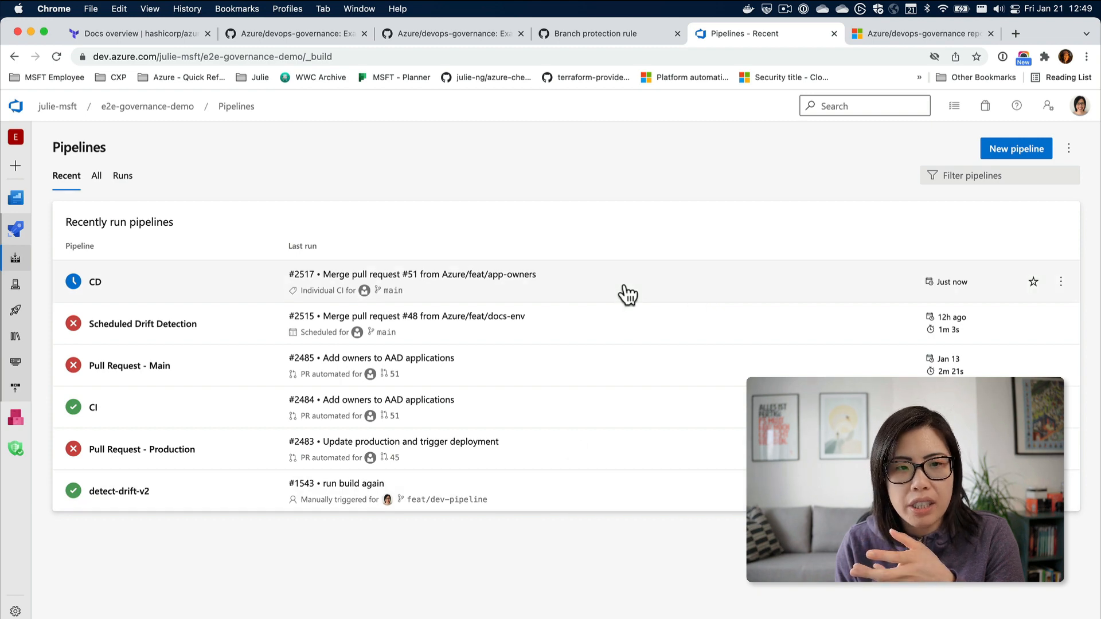
{"action": "mouse_move", "coordinate": [634, 292]}
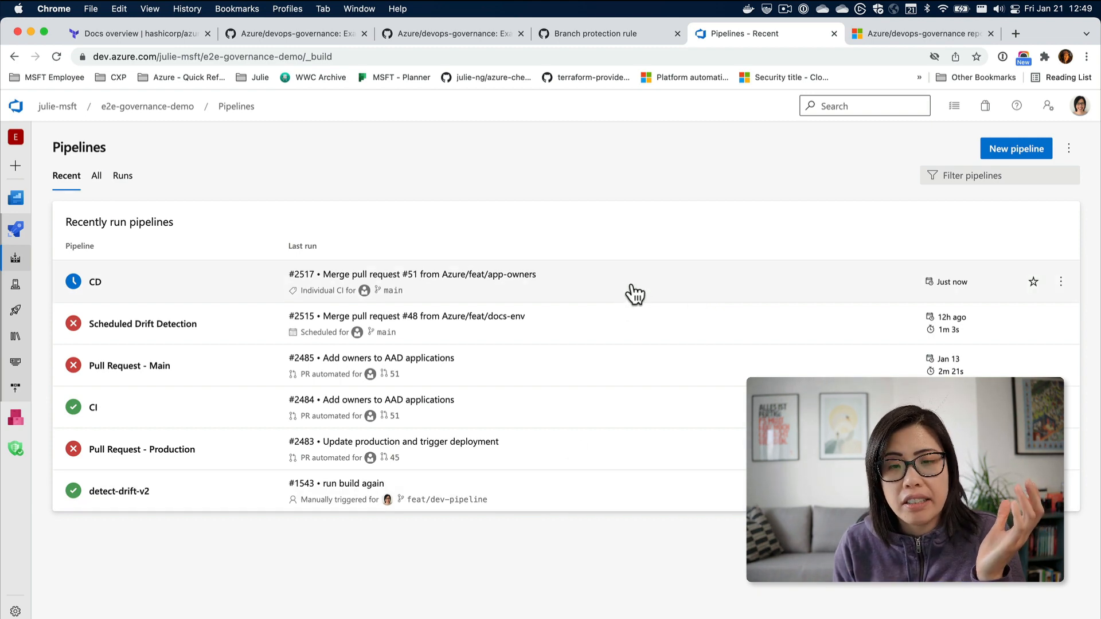
{"action": "left_click", "coordinate": [95, 283]}
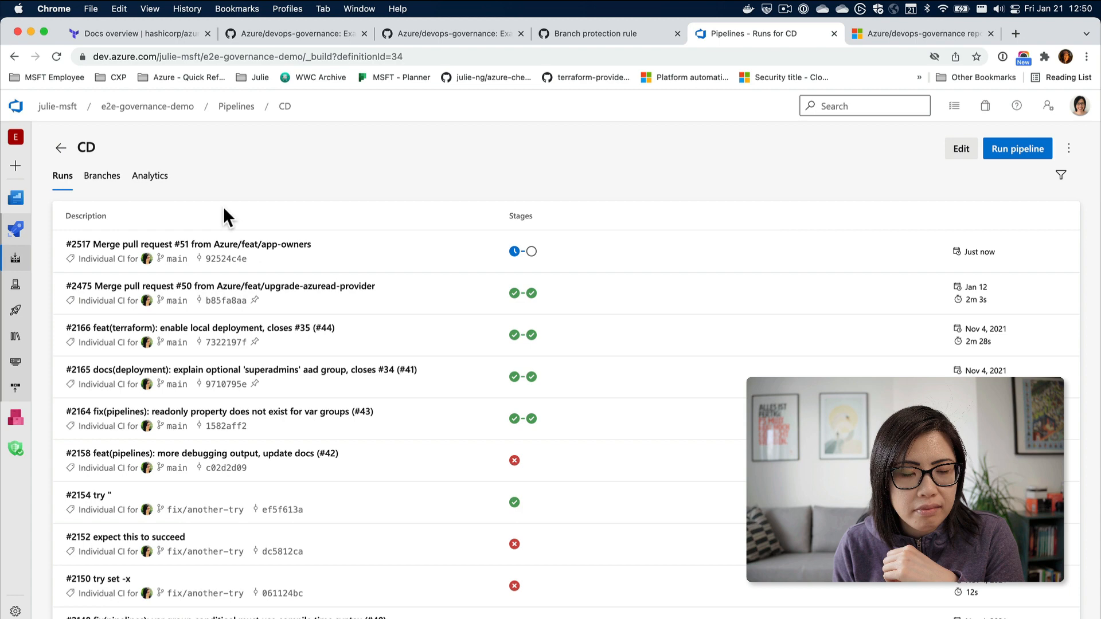
{"action": "mouse_move", "coordinate": [677, 267]}
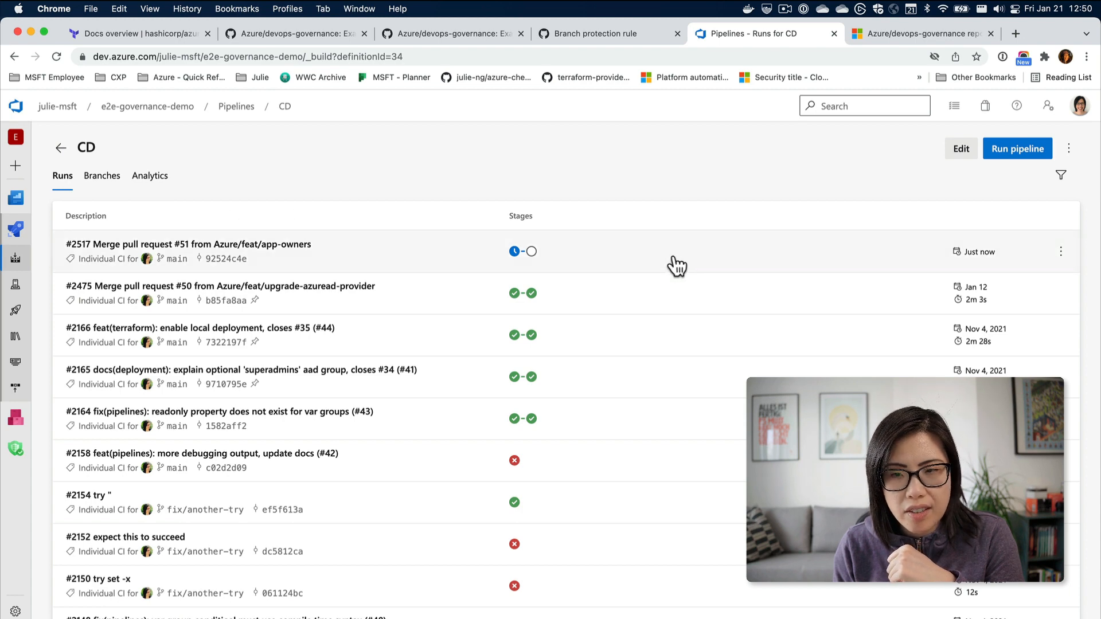
{"action": "mouse_move", "coordinate": [676, 261]}
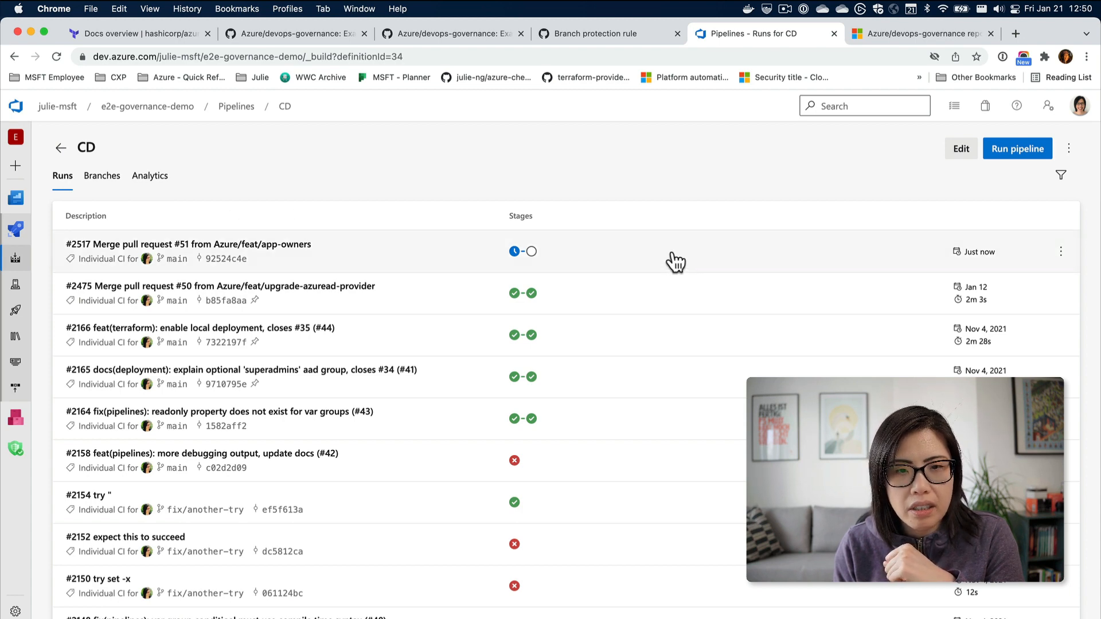
Permit run #2517 to use the mask-ids variable group for current and future runs.
{"action": "left_click", "coordinate": [188, 243]}
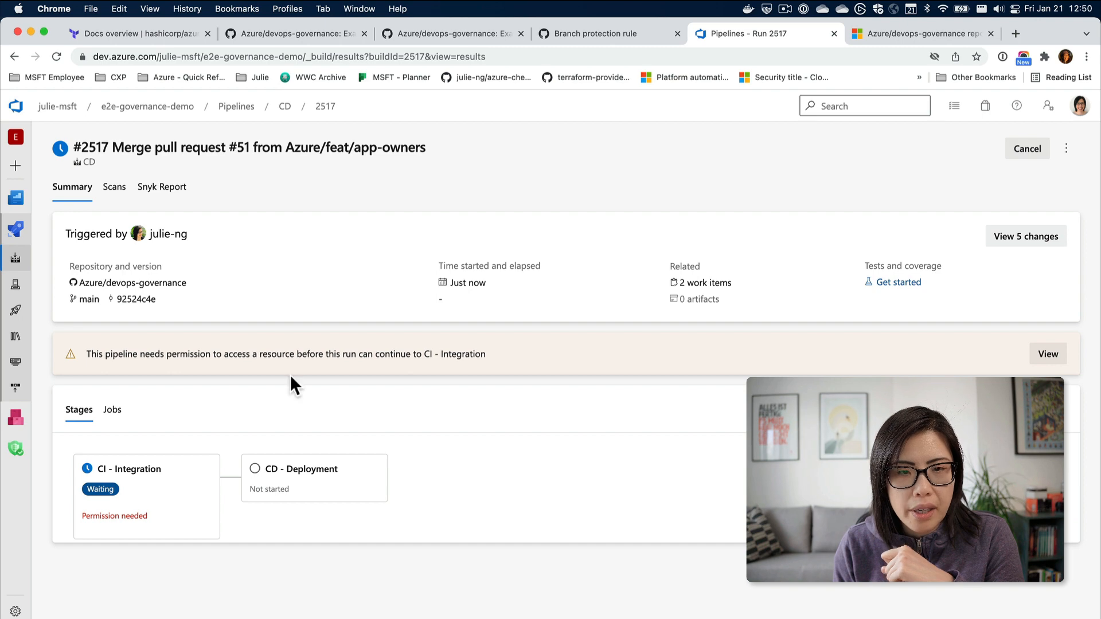
{"action": "mouse_move", "coordinate": [536, 368]}
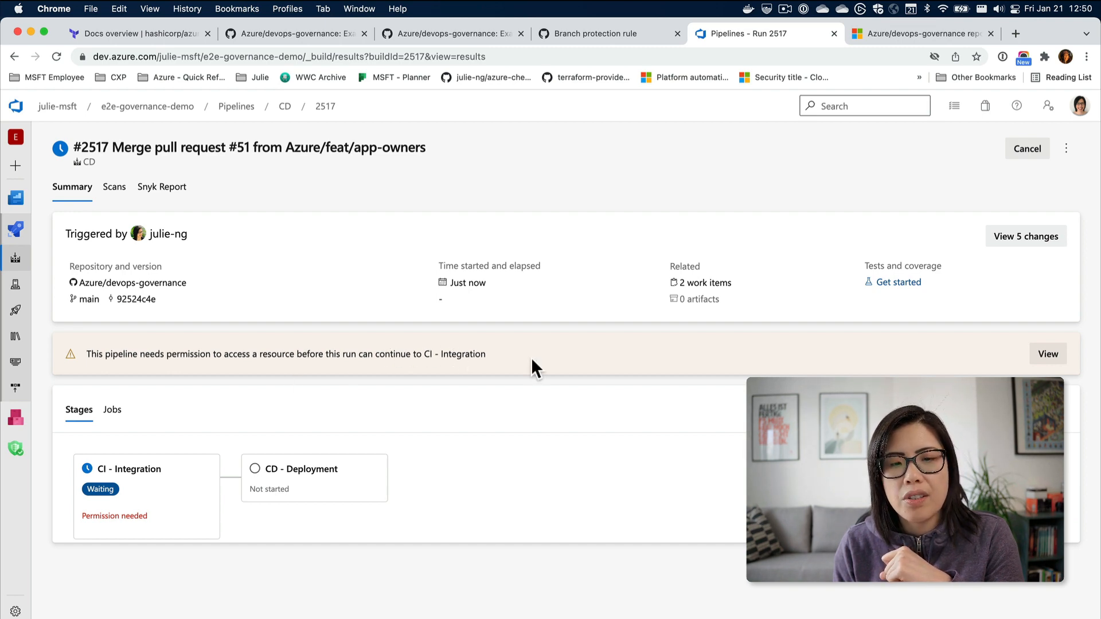
{"action": "left_click", "coordinate": [383, 355]}
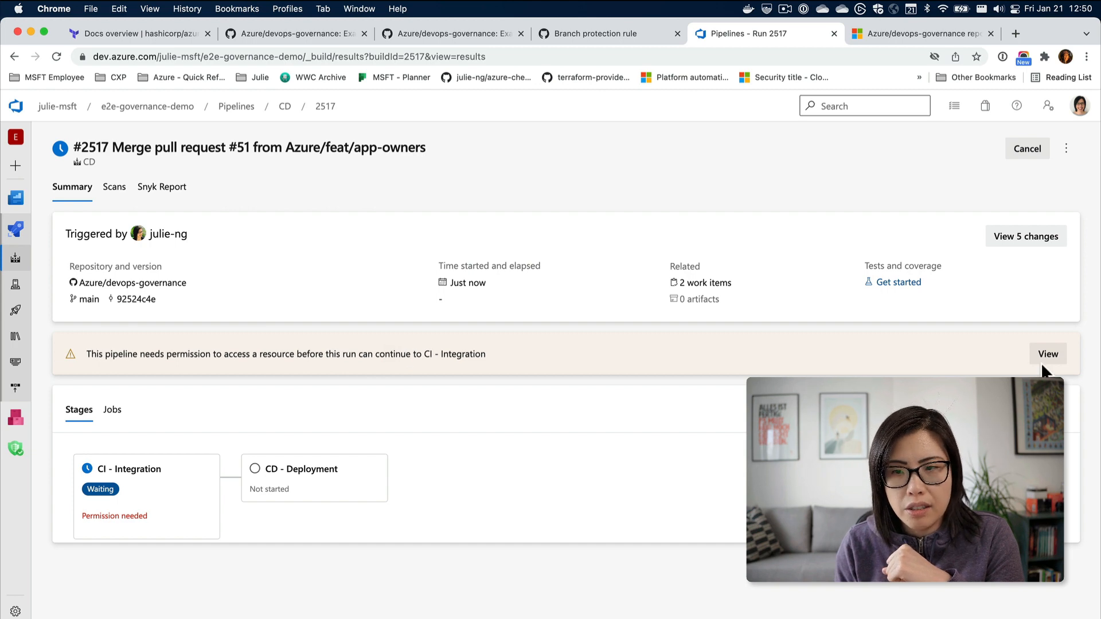
{"action": "left_click", "coordinate": [1047, 354]}
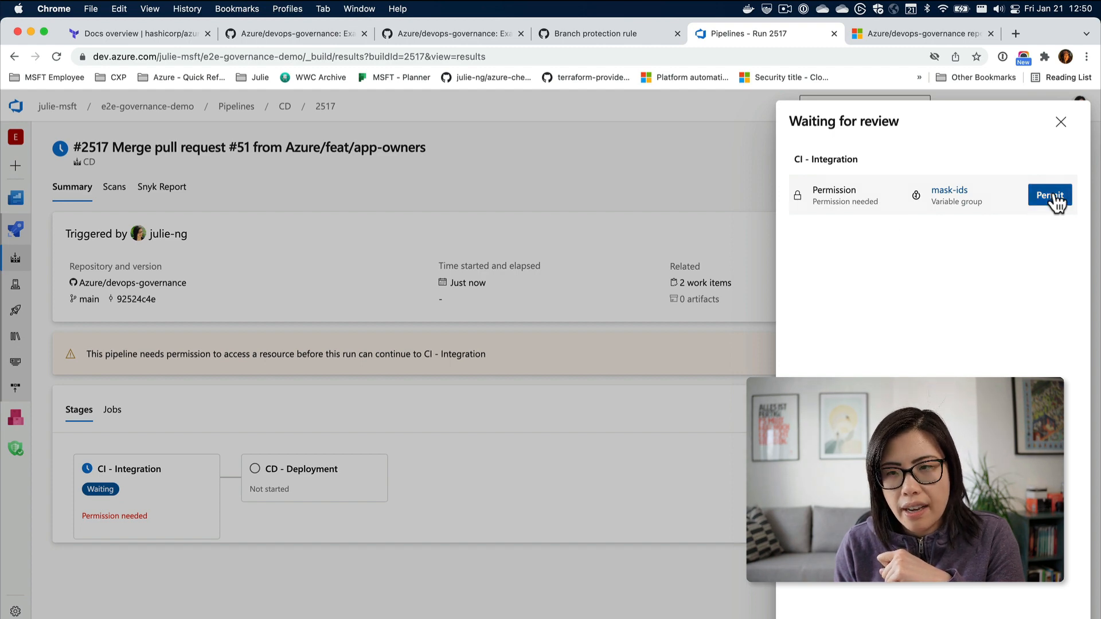
{"action": "left_click", "coordinate": [1049, 195]}
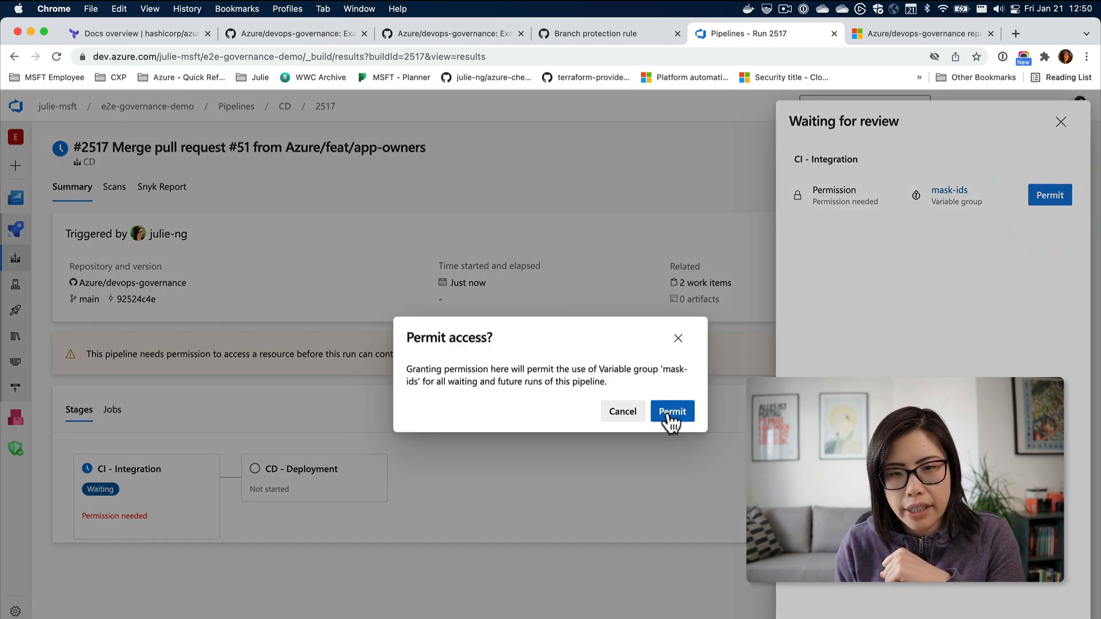
{"action": "left_click", "coordinate": [671, 410]}
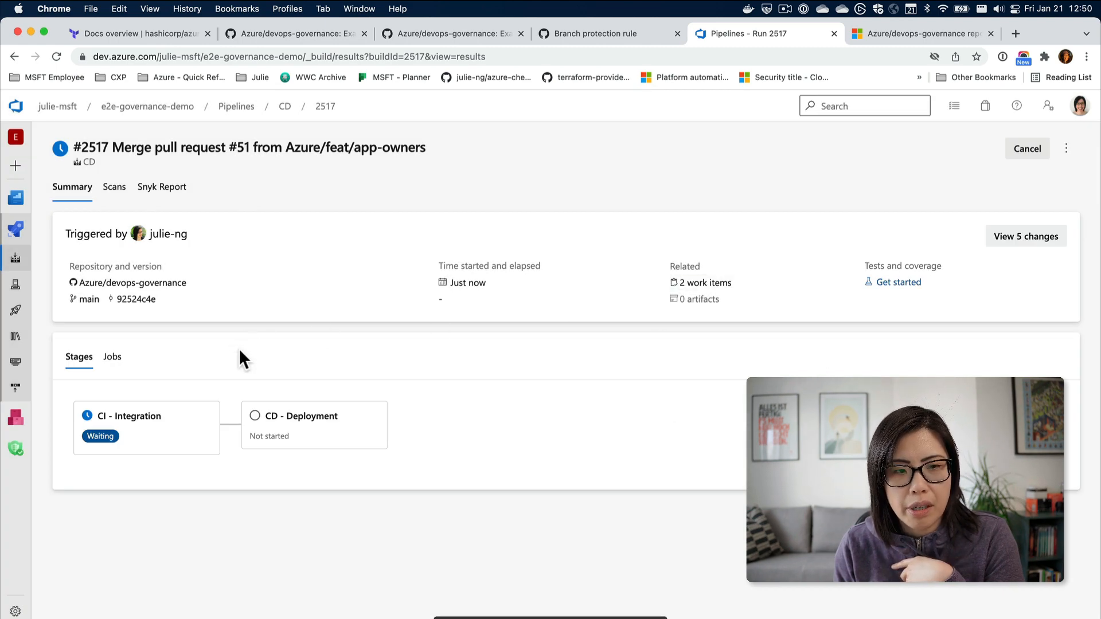
{"action": "mouse_move", "coordinate": [136, 432]}
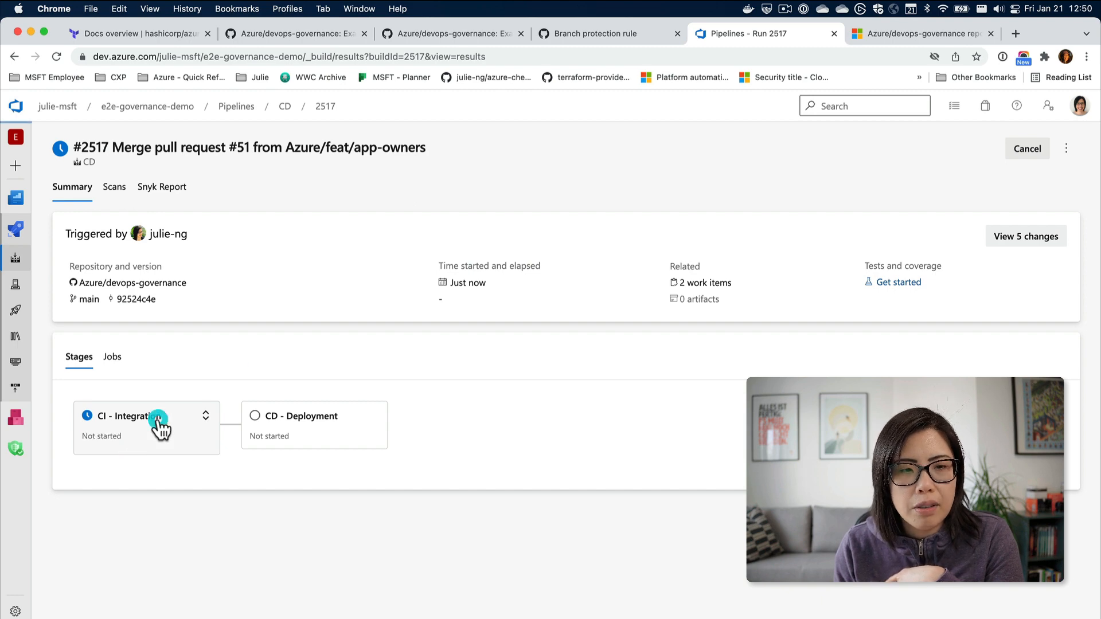
Review the version, Component Detection and post-job checkout logs of the Lint and Validate job.
{"action": "left_click", "coordinate": [130, 415]}
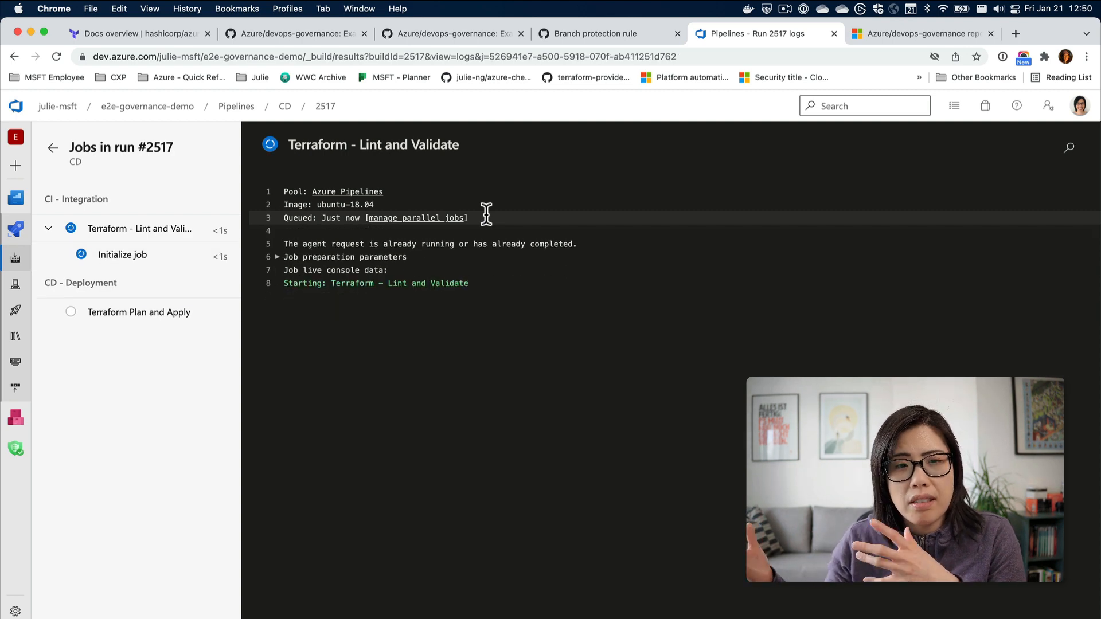
{"action": "left_click", "coordinate": [123, 255]}
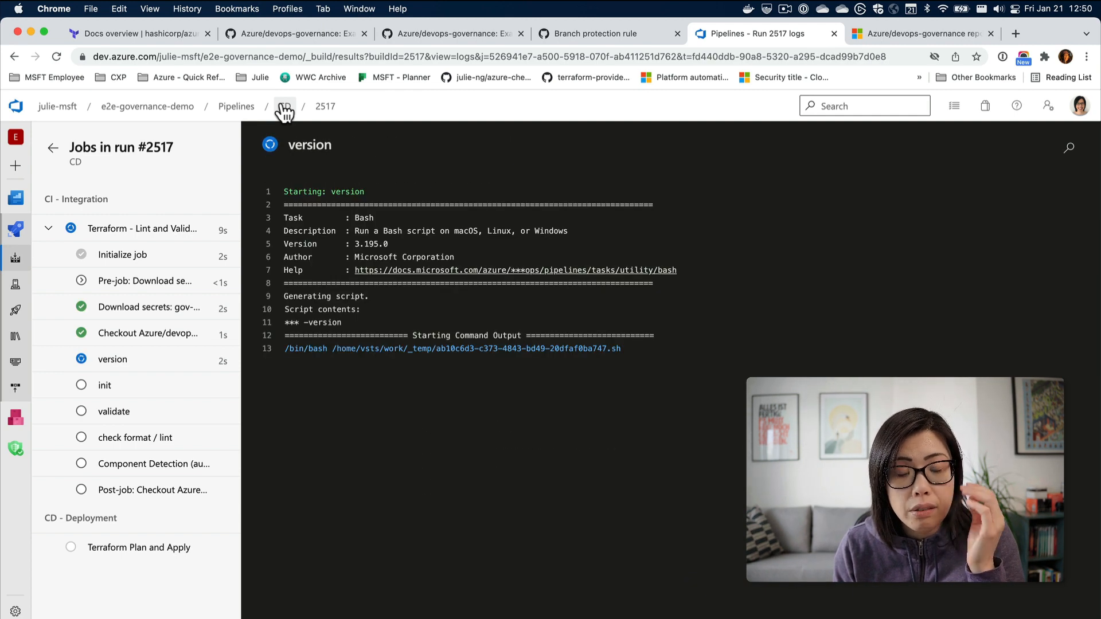
{"action": "left_click", "coordinate": [105, 385]}
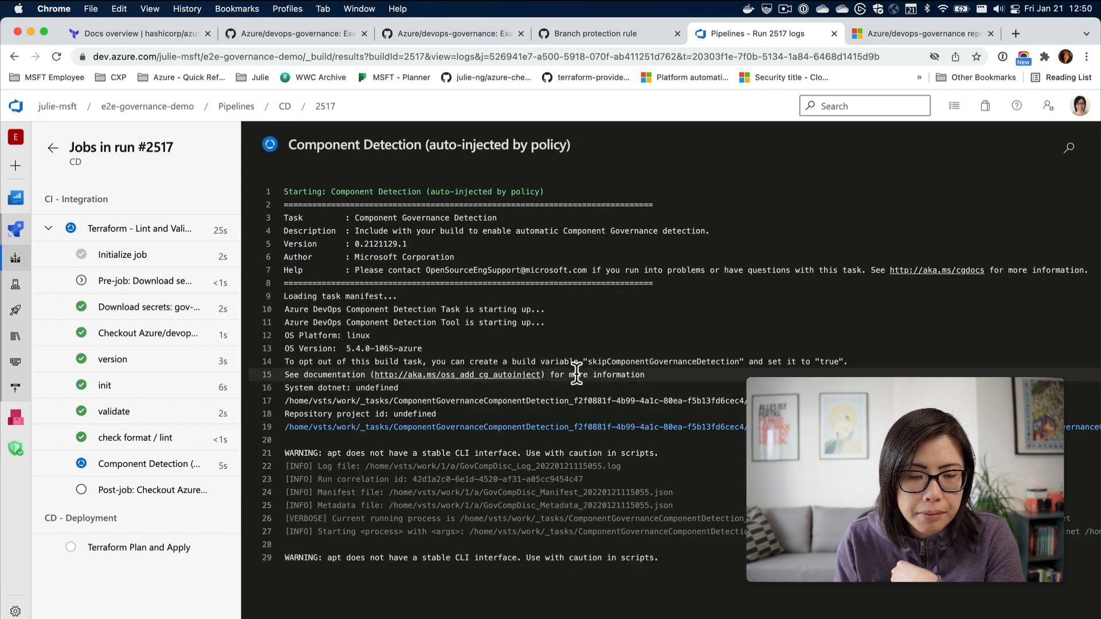
{"action": "scroll", "scroll_direction": "down", "scroll_amount": 3}
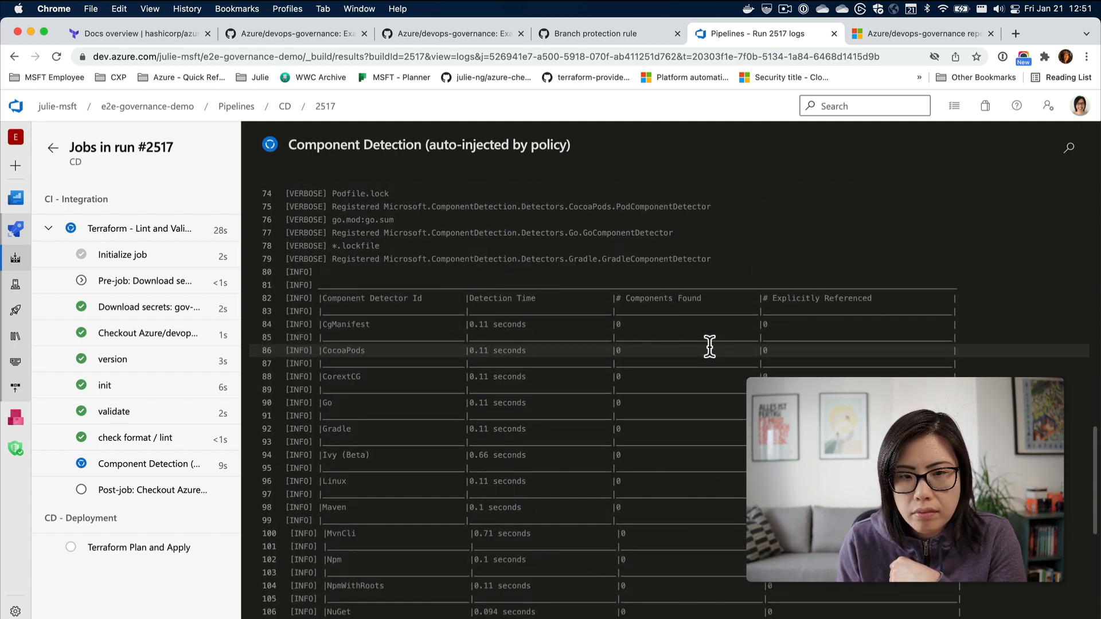
{"action": "left_click", "coordinate": [151, 490]}
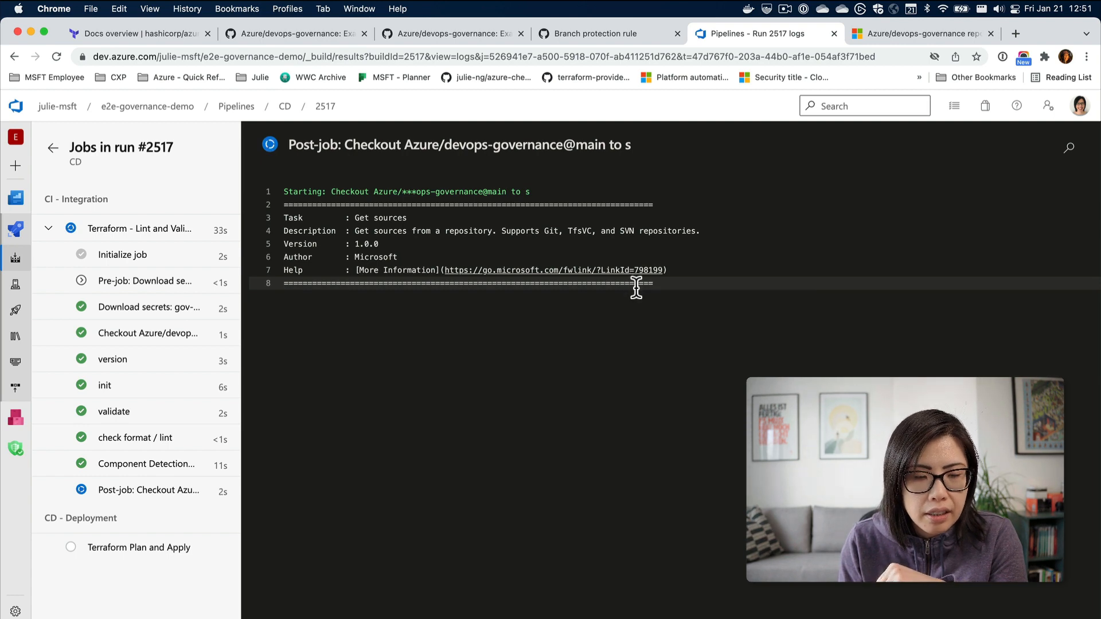
{"action": "left_click", "coordinate": [139, 228]}
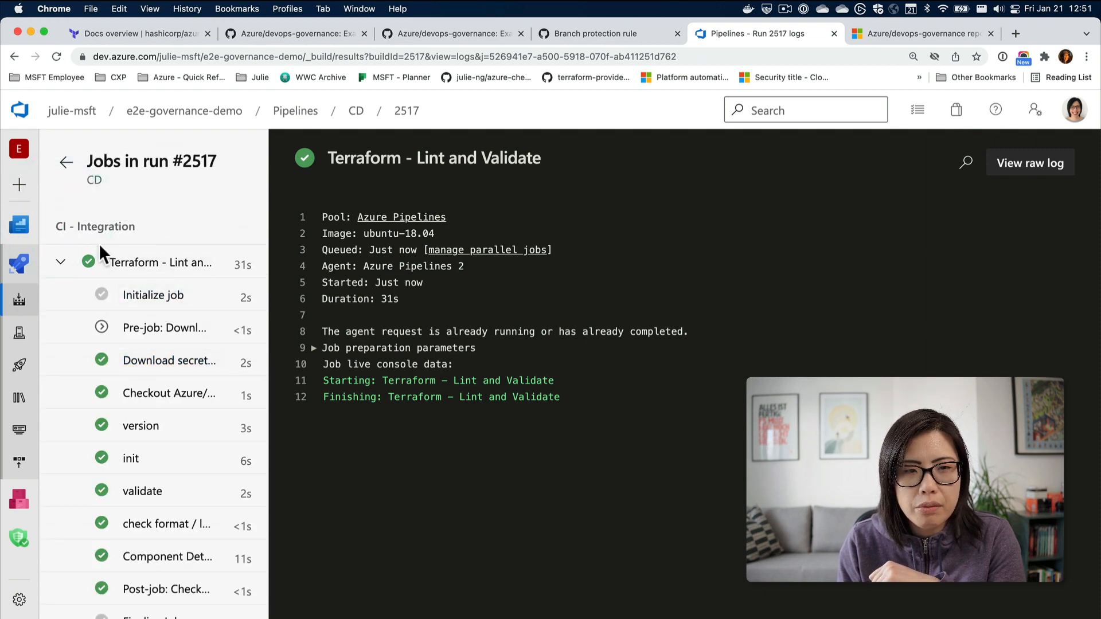
Move on to the Terraform Plan and Apply deployment job.
{"action": "left_click", "coordinate": [166, 332]}
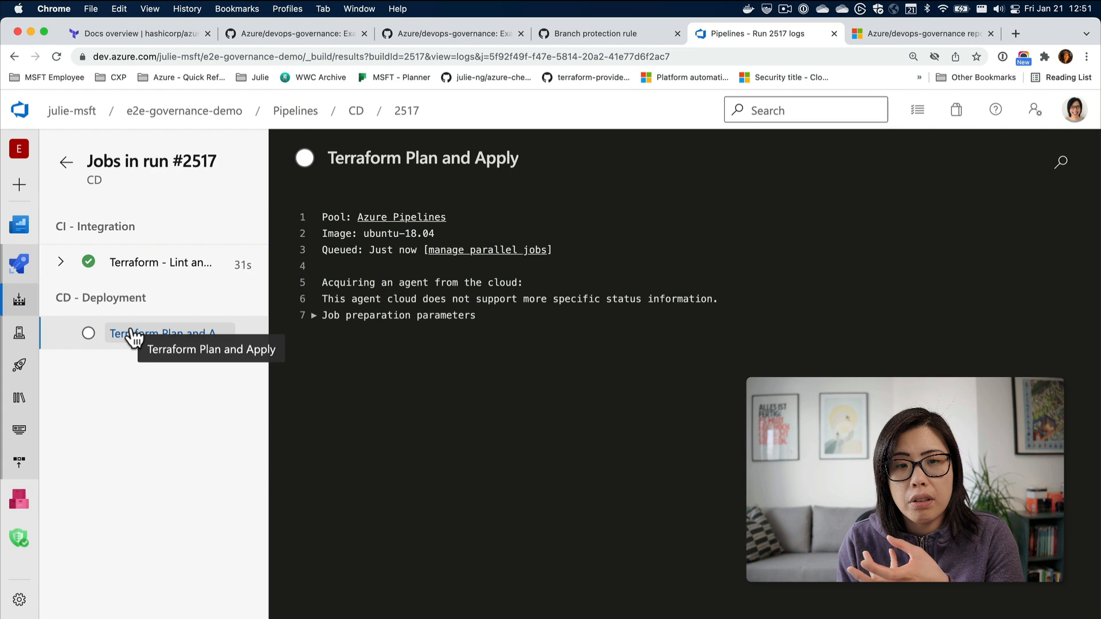
{"action": "mouse_move", "coordinate": [586, 372]}
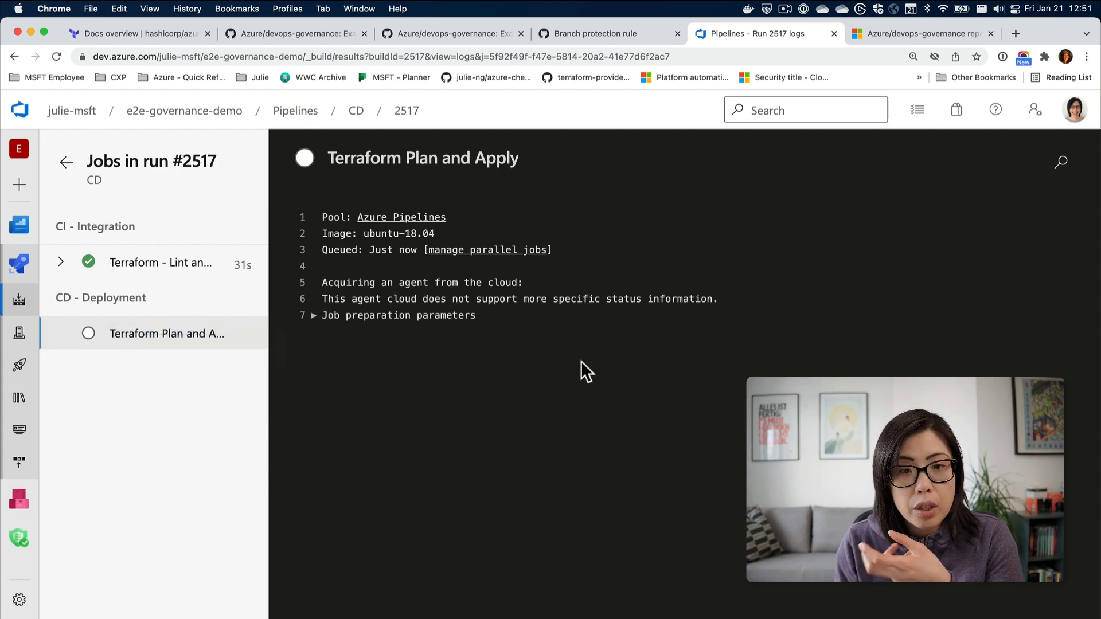
{"action": "mouse_move", "coordinate": [587, 354]}
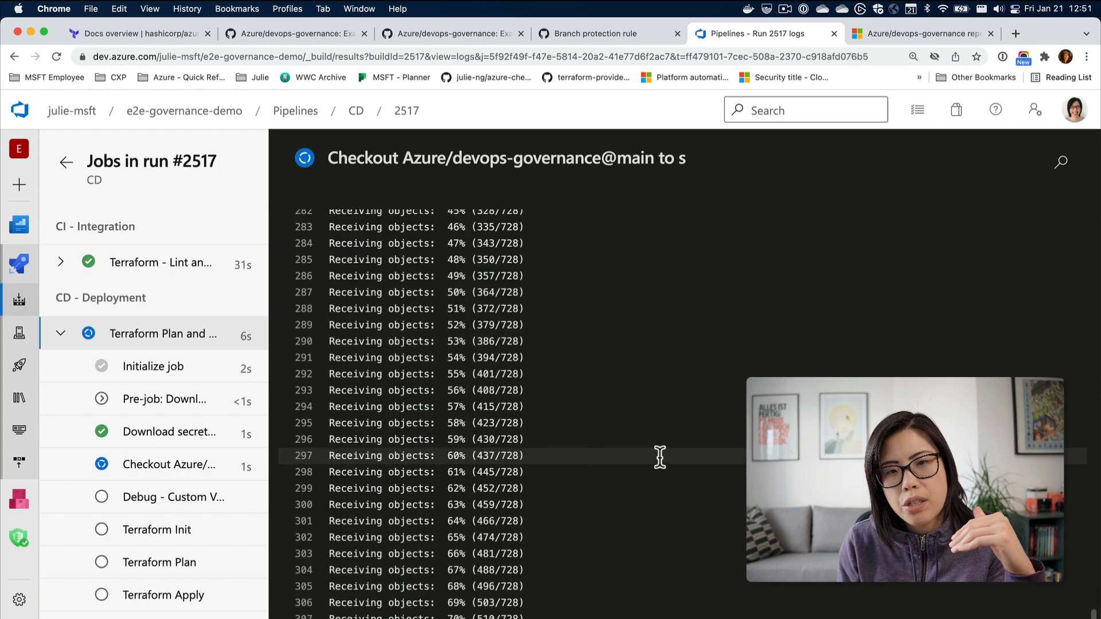
Watch the Terraform Init and Terraform Plan step logs as the deployment job runs.
{"action": "left_click", "coordinate": [157, 530]}
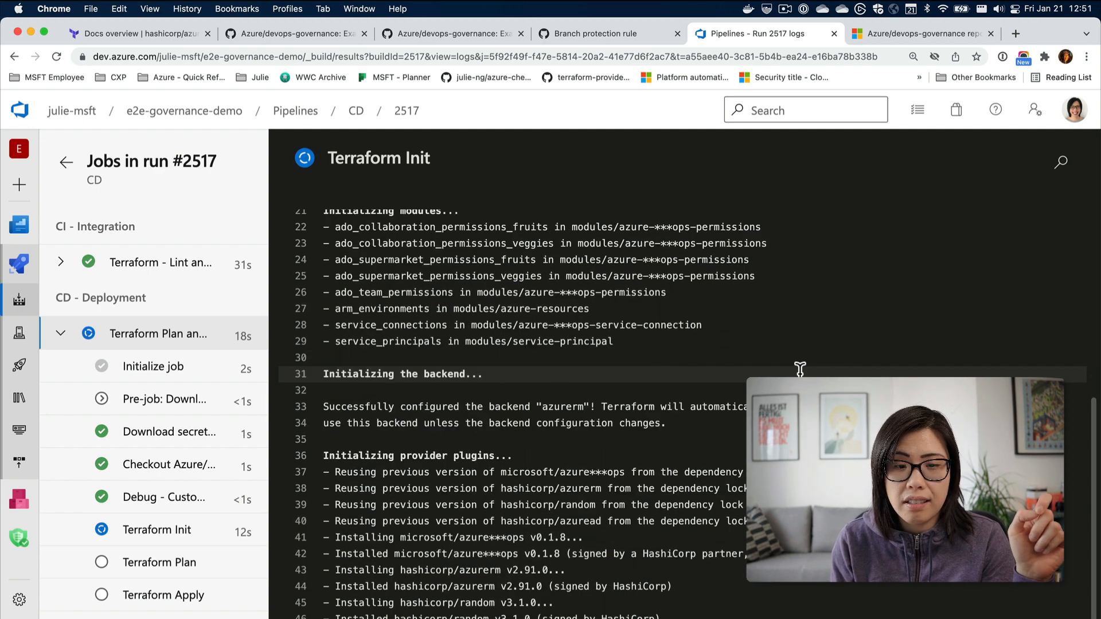
{"action": "left_click", "coordinate": [159, 562]}
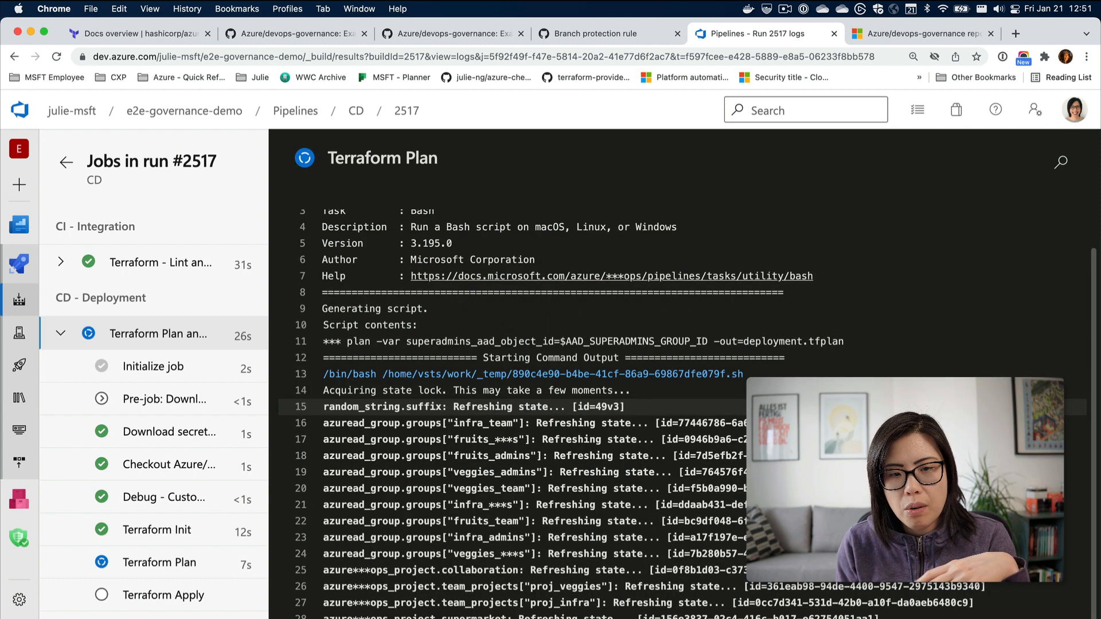
Read through the plan output, then follow Terraform Apply destroying and modifying resources.
{"action": "scroll", "scroll_direction": "down", "scroll_amount": 3}
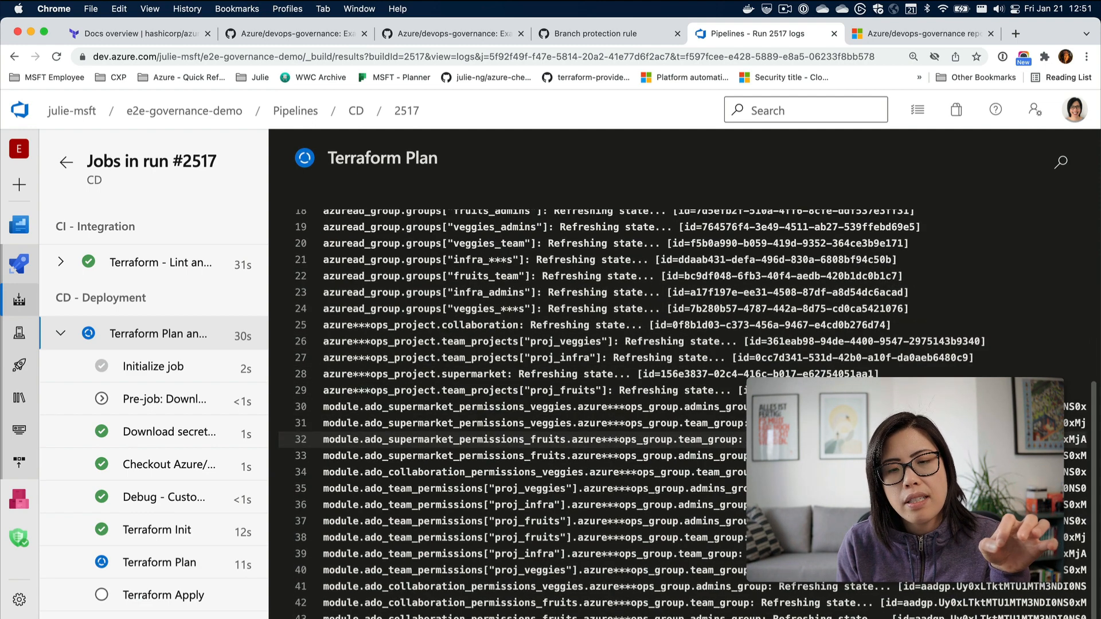
{"action": "scroll", "scroll_direction": "down", "scroll_amount": 3}
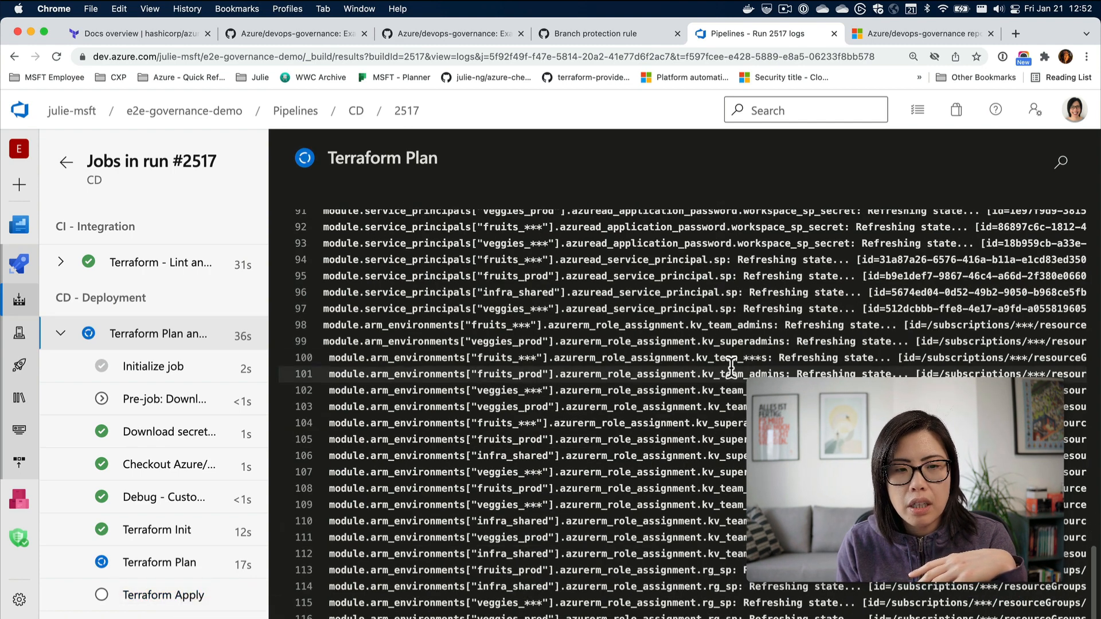
{"action": "left_click", "coordinate": [162, 595]}
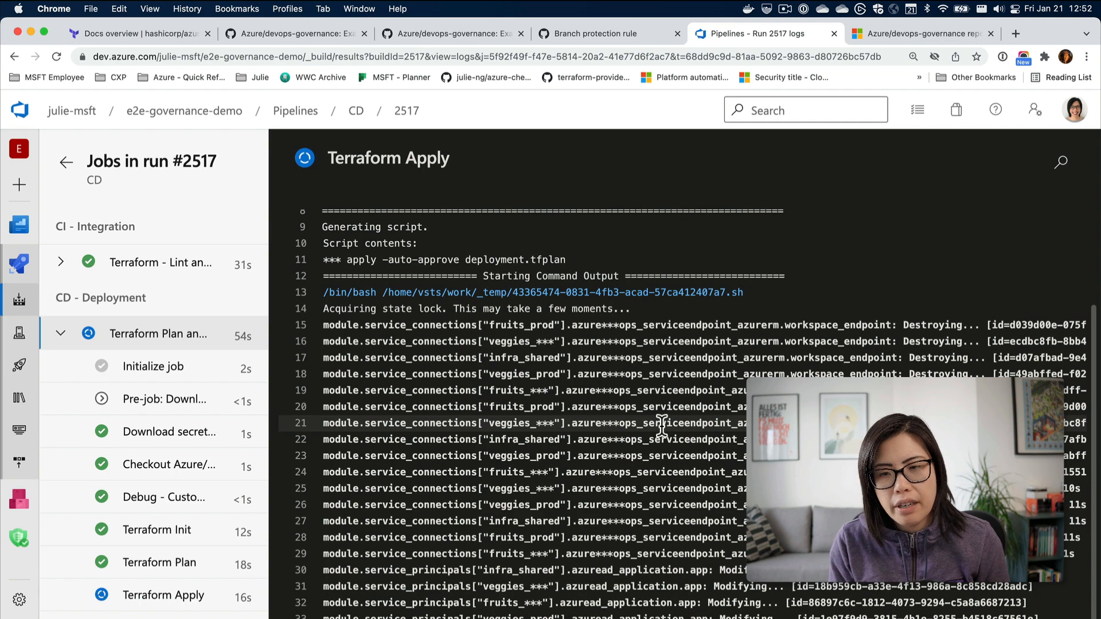
Scroll the Component Detection log, then return to the succeeded Terraform Apply log.
{"action": "scroll", "scroll_direction": "down", "scroll_amount": 3}
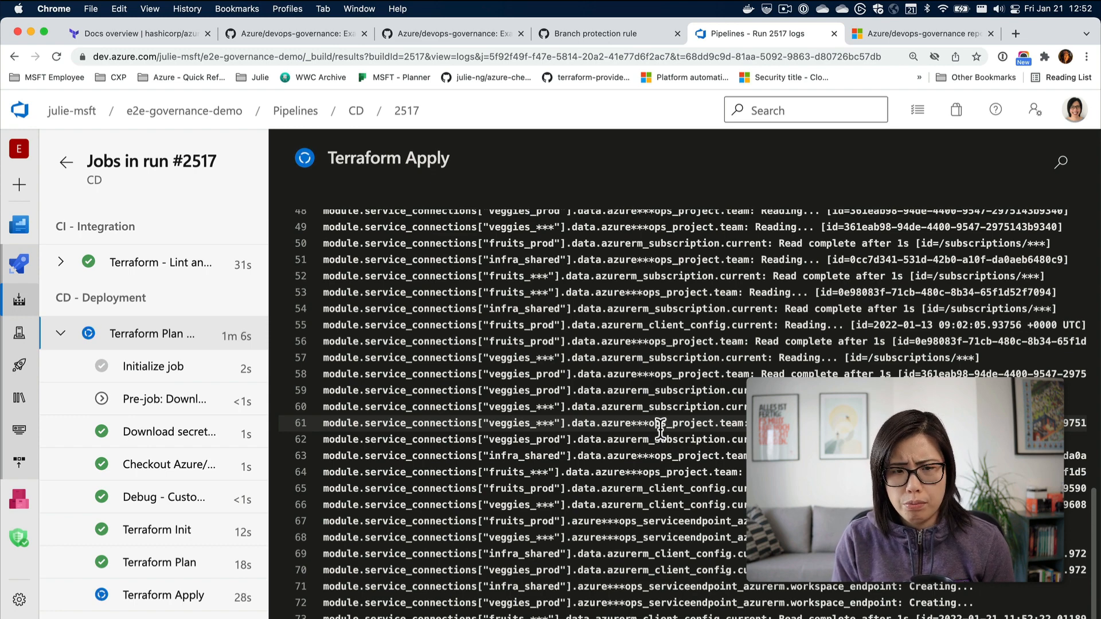
{"action": "scroll", "scroll_direction": "down", "scroll_amount": 3}
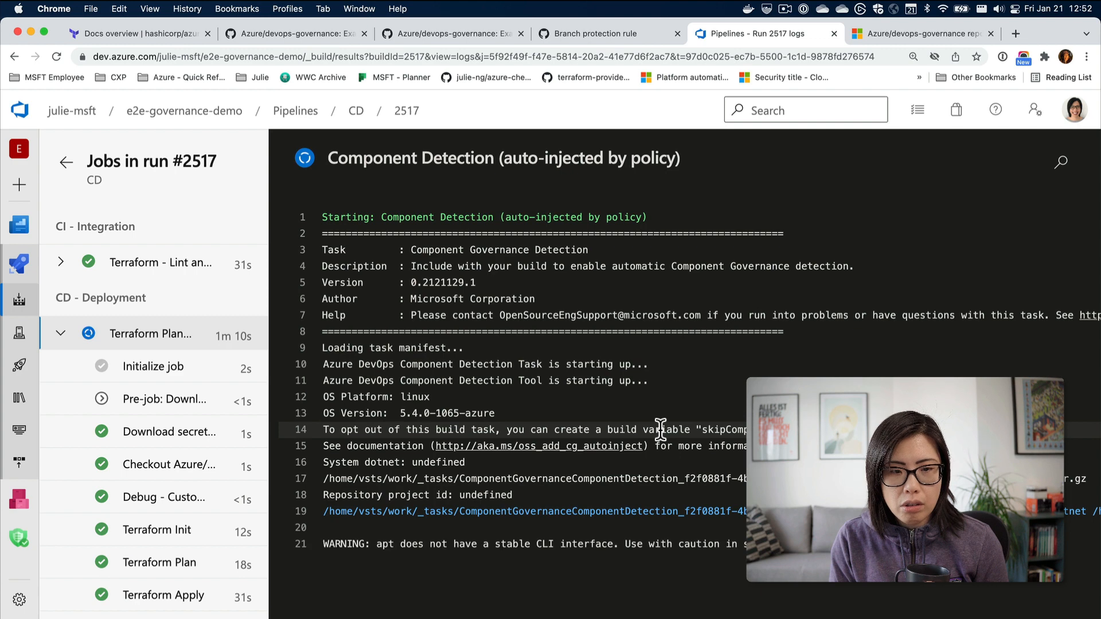
{"action": "scroll", "scroll_direction": "down", "scroll_amount": 3}
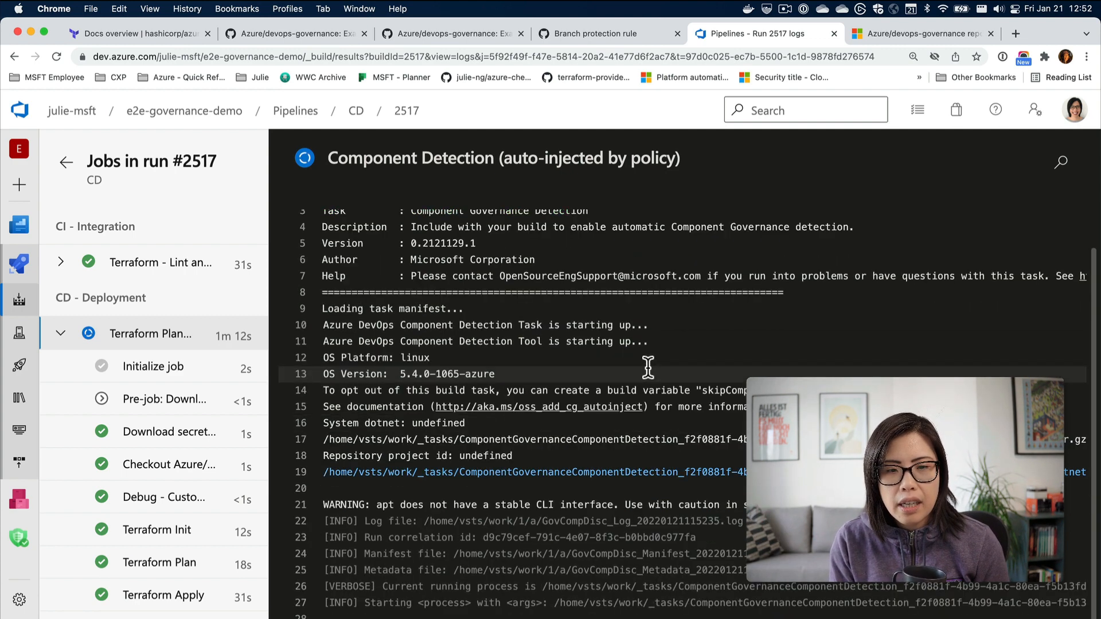
{"action": "scroll", "scroll_direction": "down", "scroll_amount": 3}
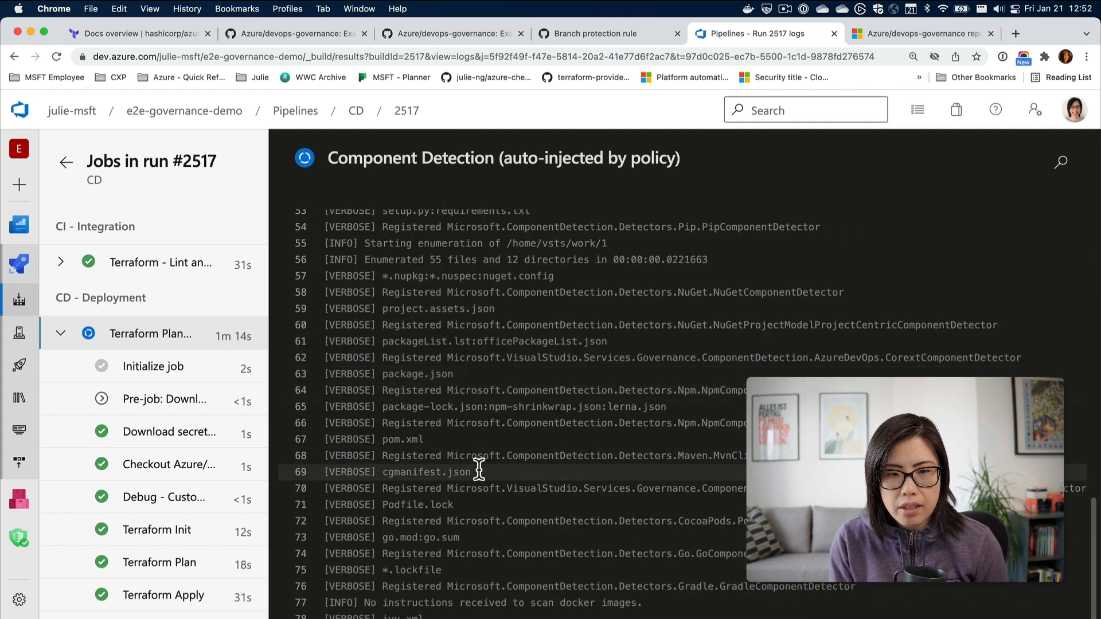
{"action": "left_click", "coordinate": [163, 577]}
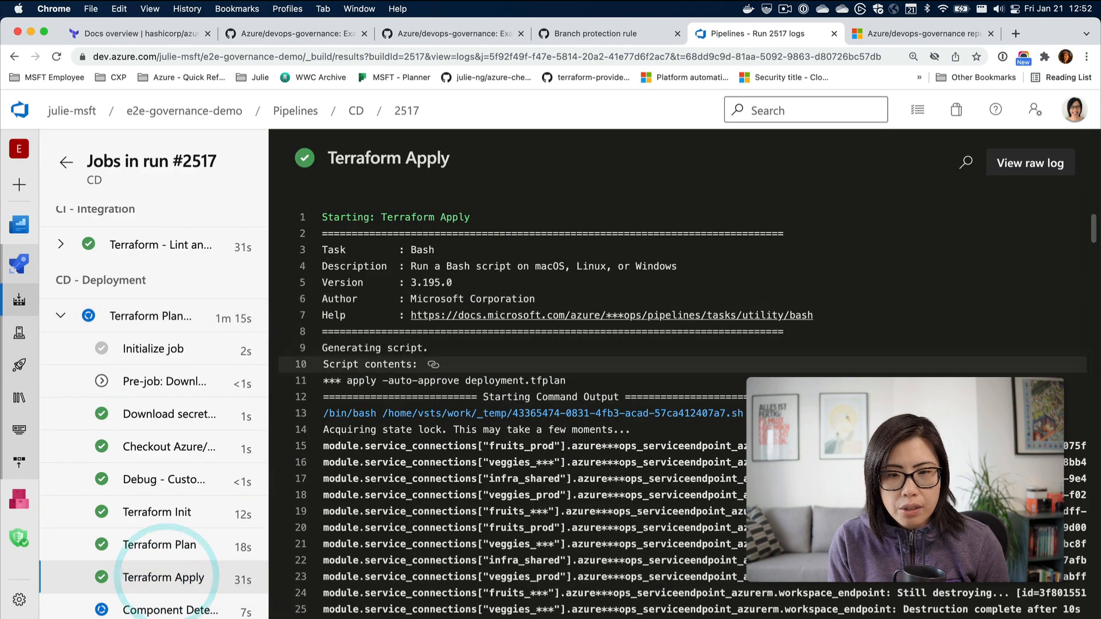
{"action": "scroll", "scroll_direction": "down", "scroll_amount": 3}
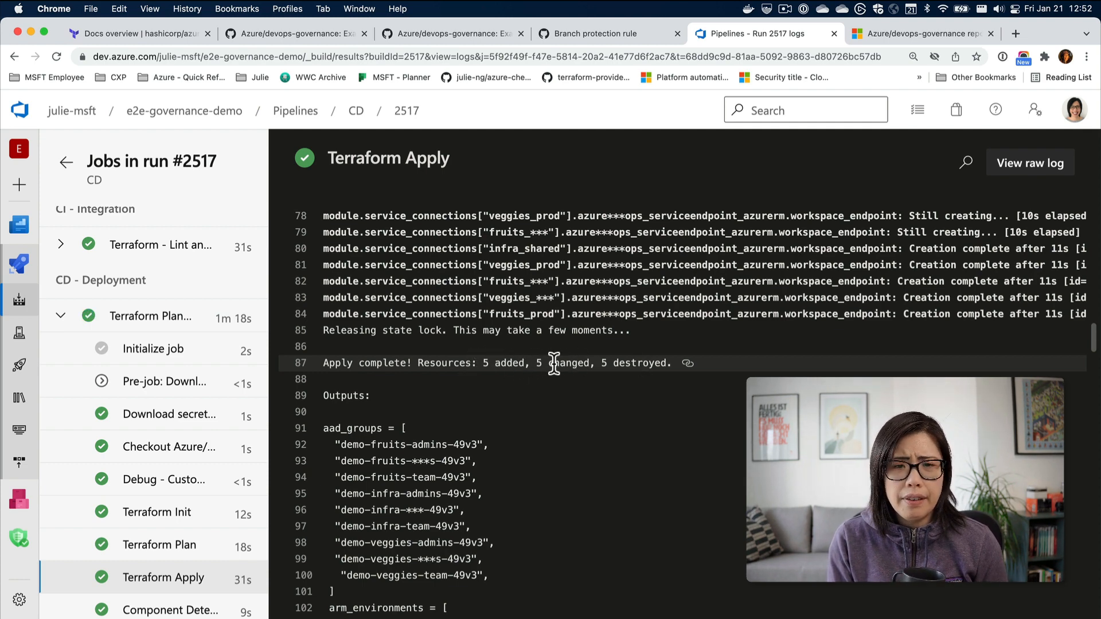
{"action": "scroll", "scroll_direction": "down", "scroll_amount": 3}
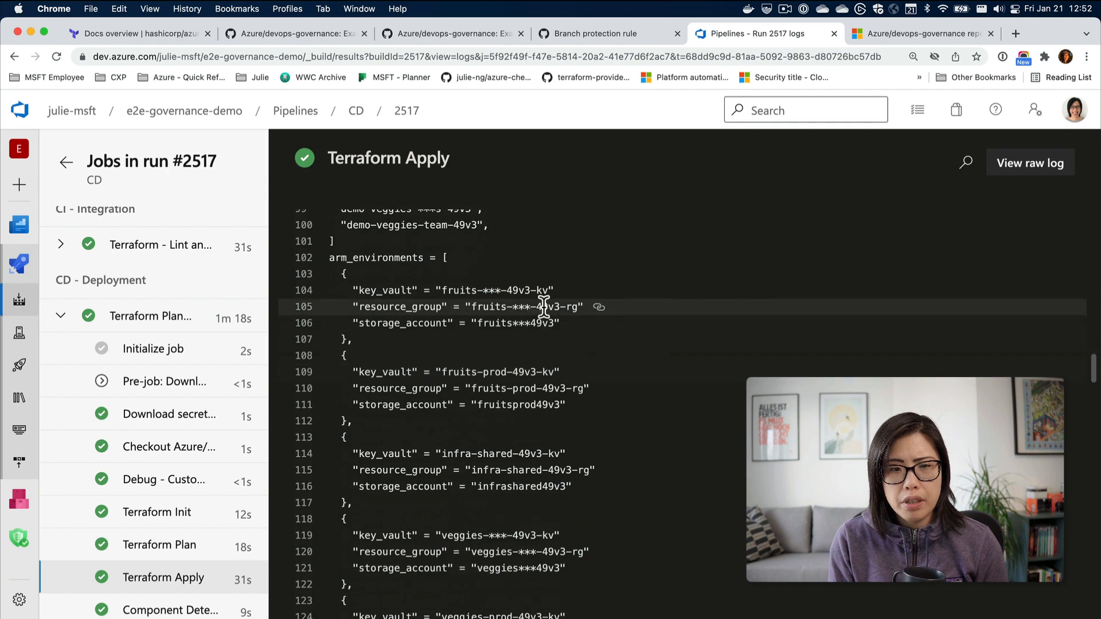
{"action": "scroll", "scroll_direction": "down", "scroll_amount": 3}
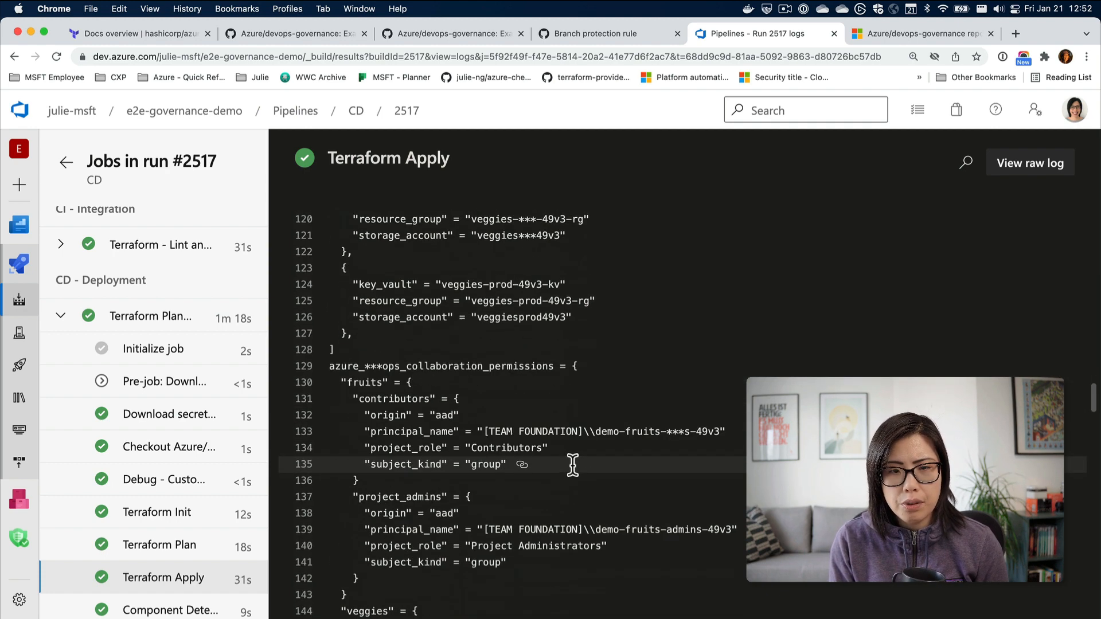
{"action": "scroll", "scroll_direction": "down", "scroll_amount": 3}
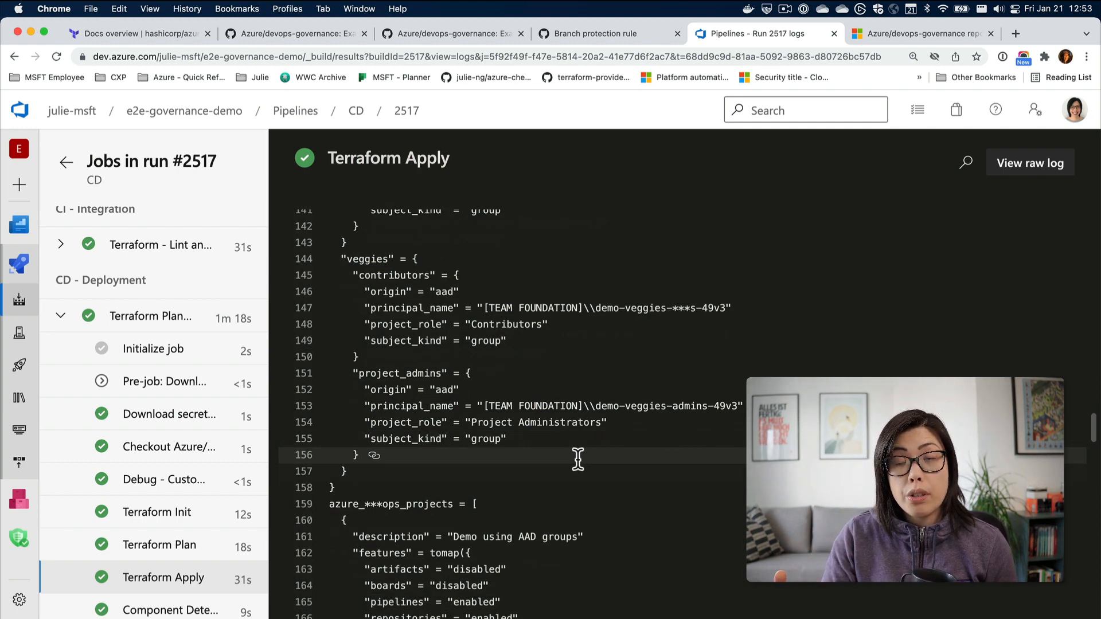
{"action": "scroll", "scroll_direction": "down", "scroll_amount": 3}
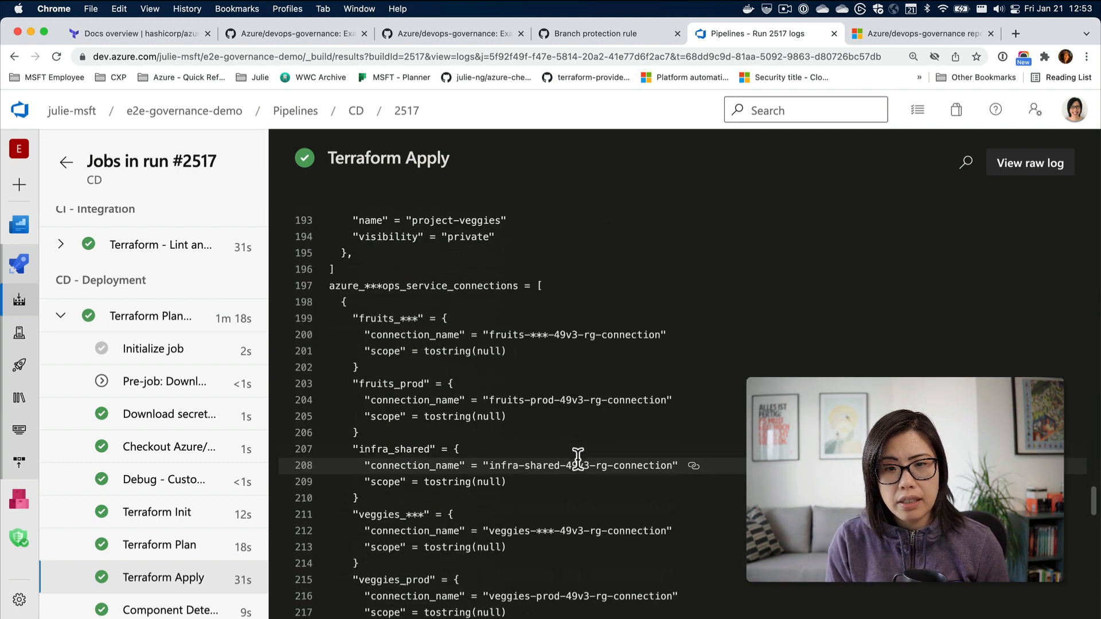
{"action": "scroll", "scroll_direction": "down", "scroll_amount": 3}
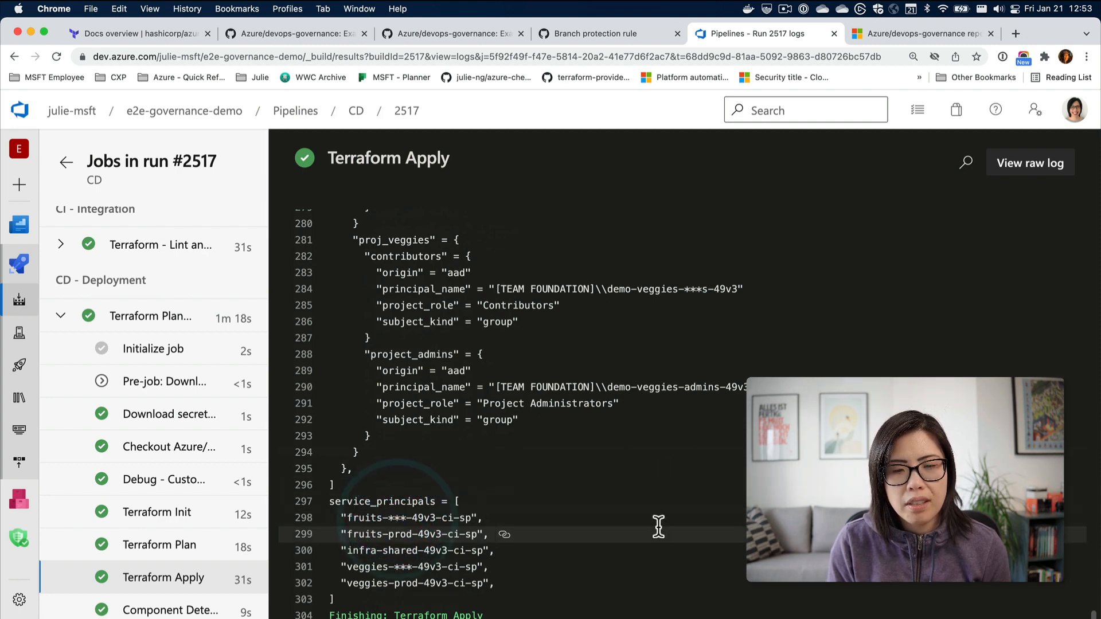
{"action": "mouse_move", "coordinate": [242, 245]}
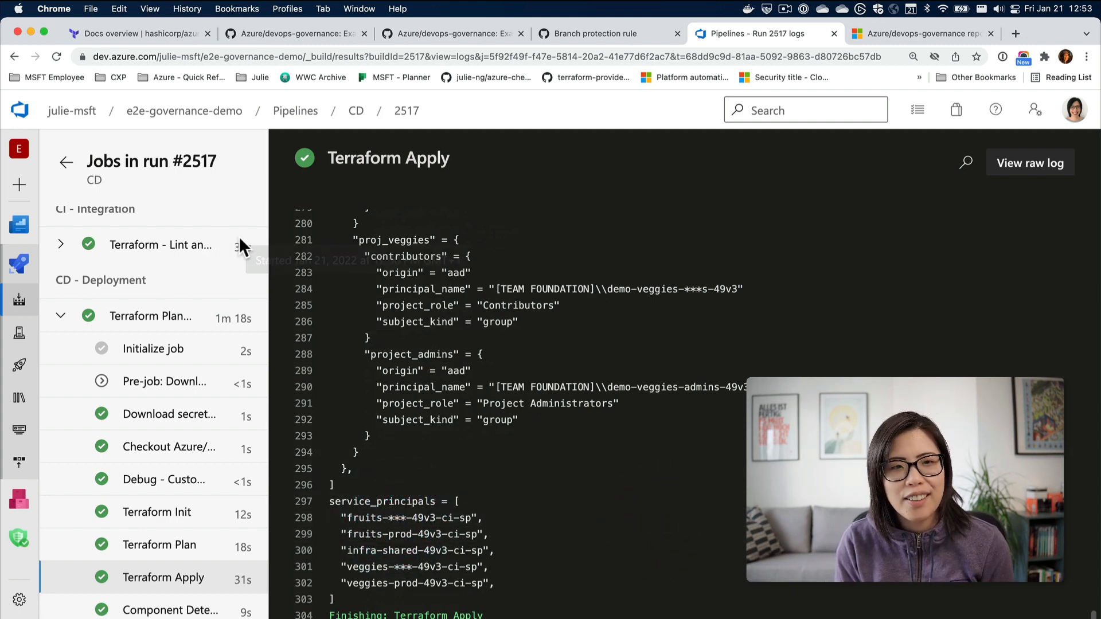
{"action": "mouse_move", "coordinate": [463, 199]}
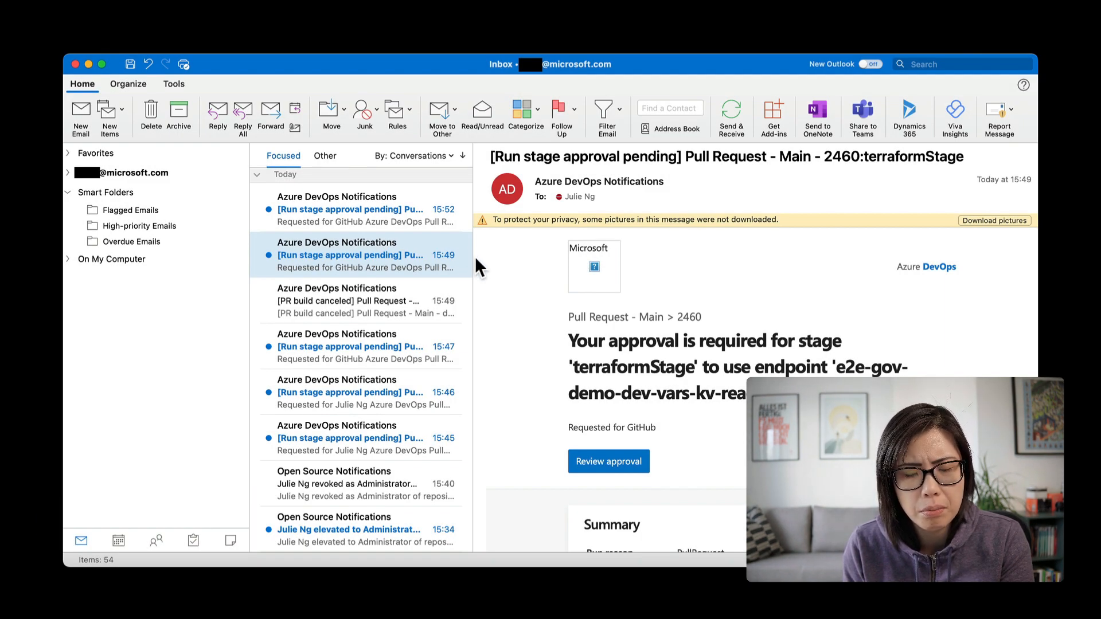
{"action": "mouse_move", "coordinate": [398, 232]}
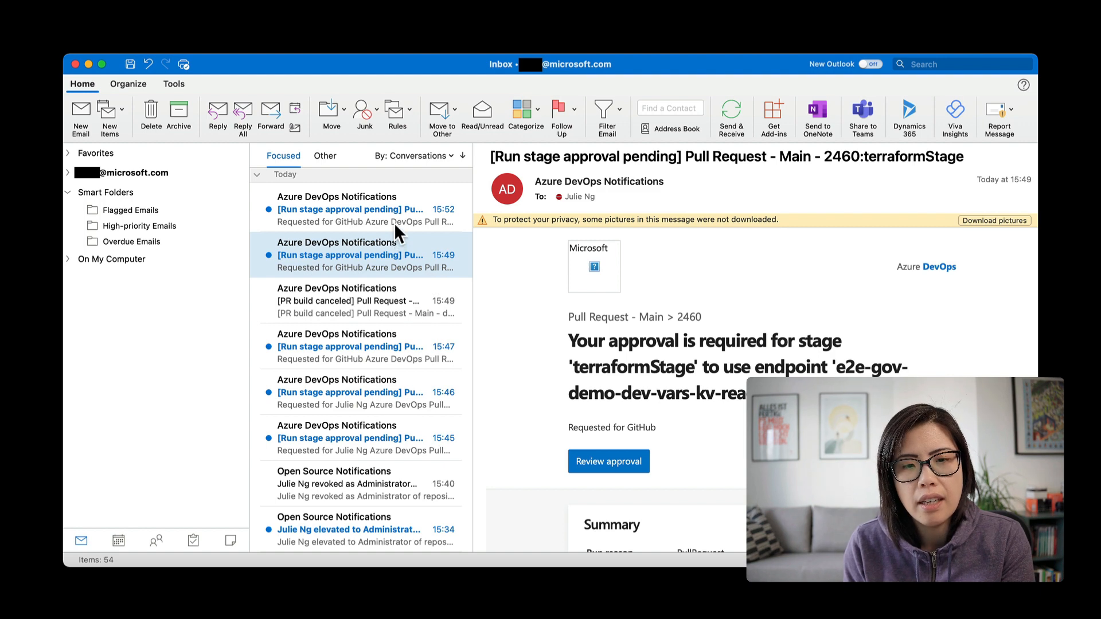
{"action": "mouse_move", "coordinate": [373, 430]}
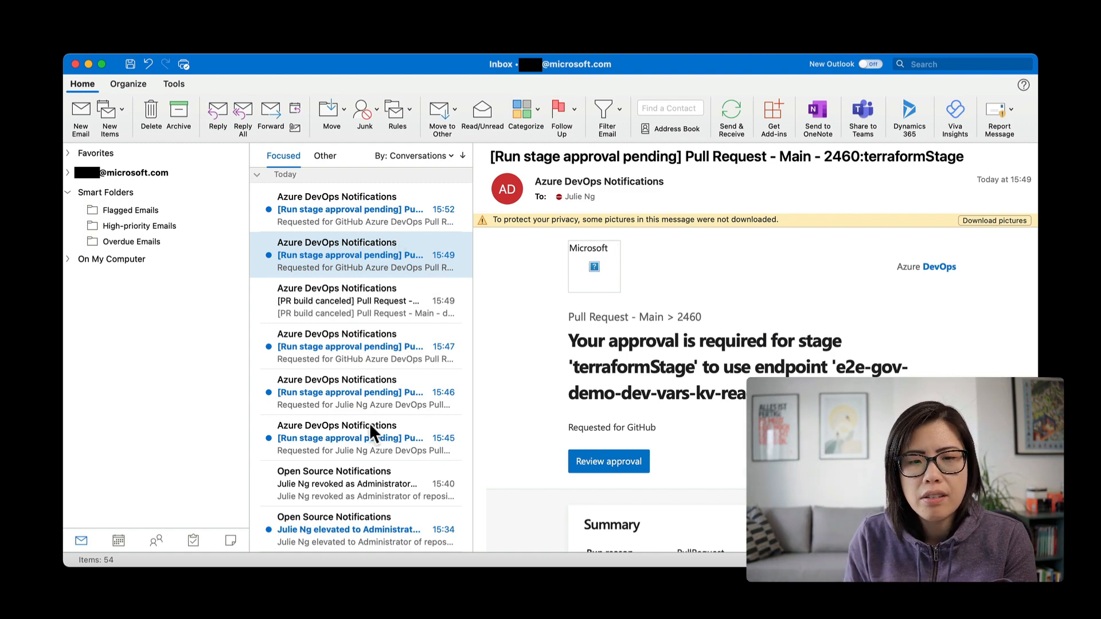
{"action": "mouse_move", "coordinate": [341, 489]}
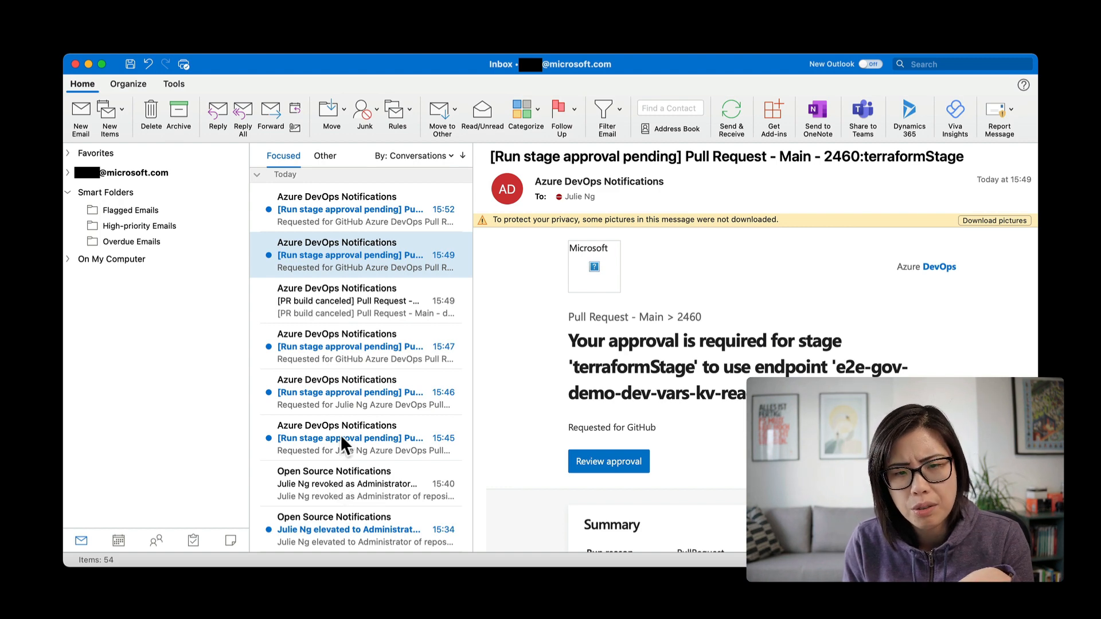
{"action": "mouse_move", "coordinate": [664, 395]}
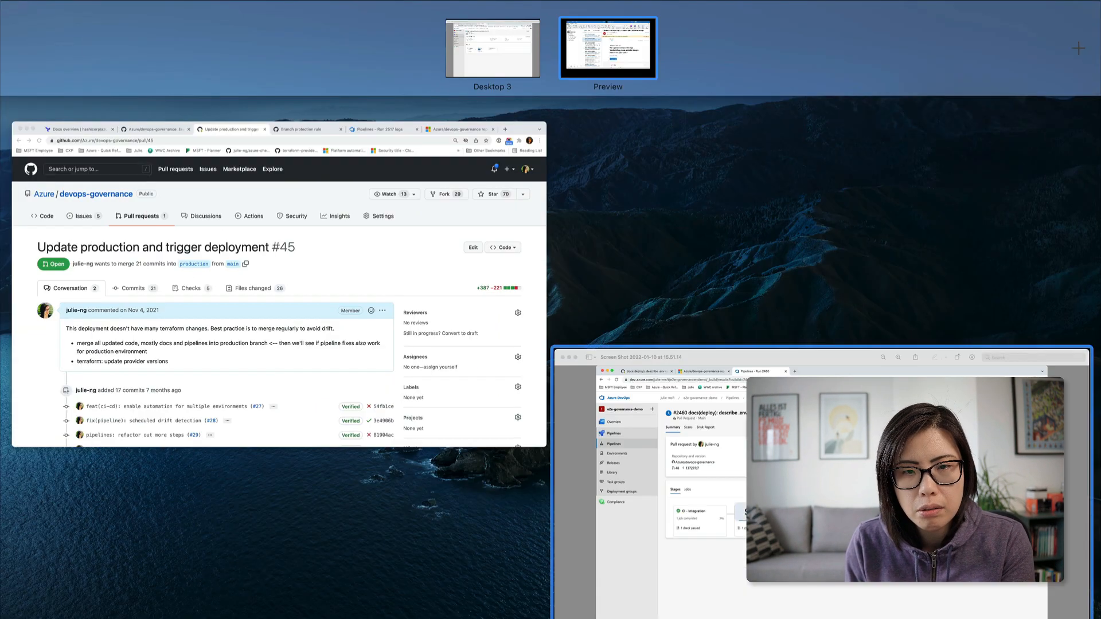
Show Approvals and checks for the e2e-gov-demo-dev-vars-kv-reader service connection.
{"action": "left_click", "coordinate": [608, 47]}
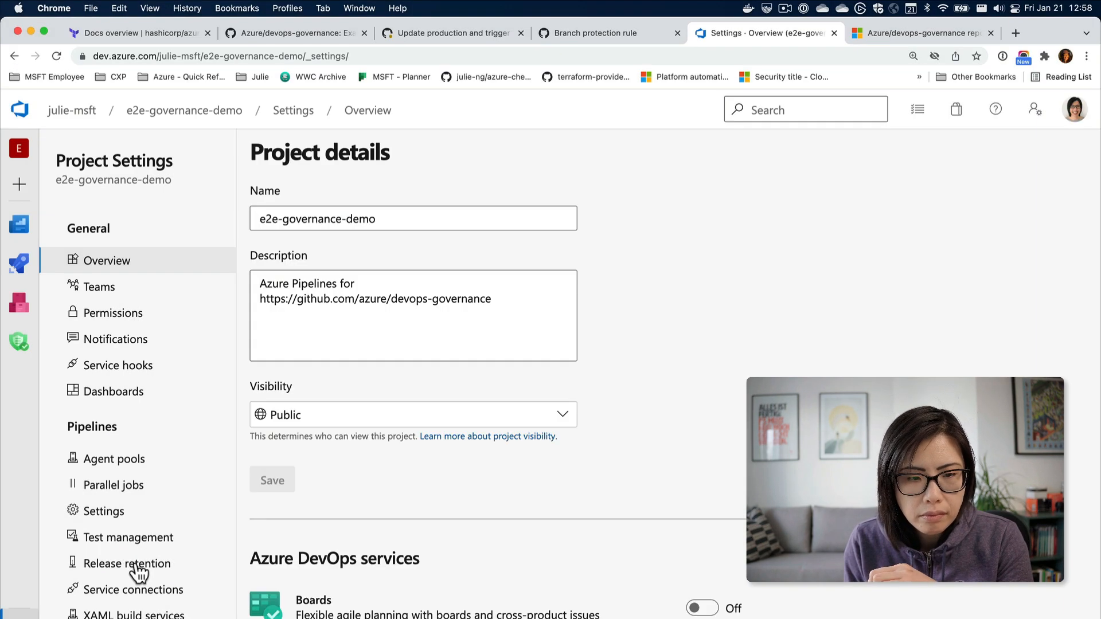
{"action": "left_click", "coordinate": [133, 589]}
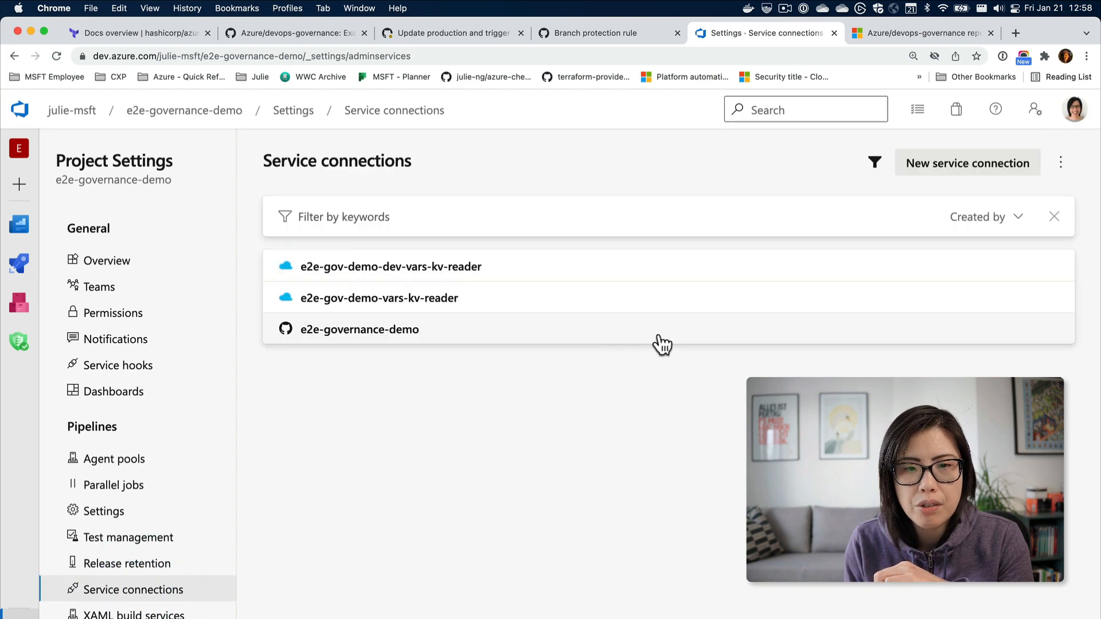
{"action": "mouse_move", "coordinate": [799, 273]}
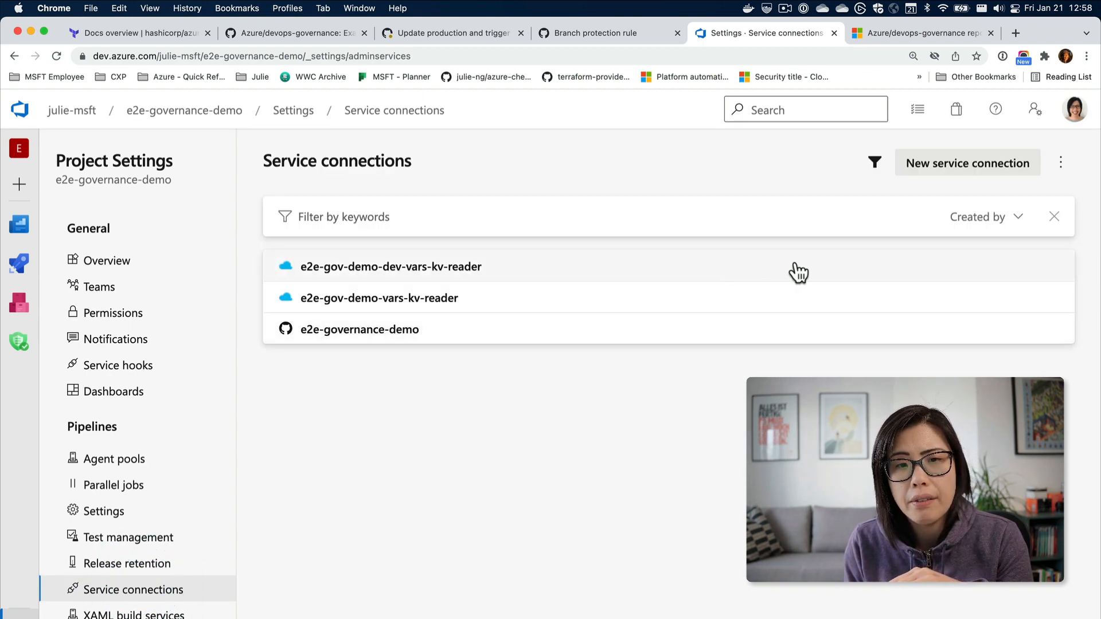
{"action": "left_click", "coordinate": [391, 266]}
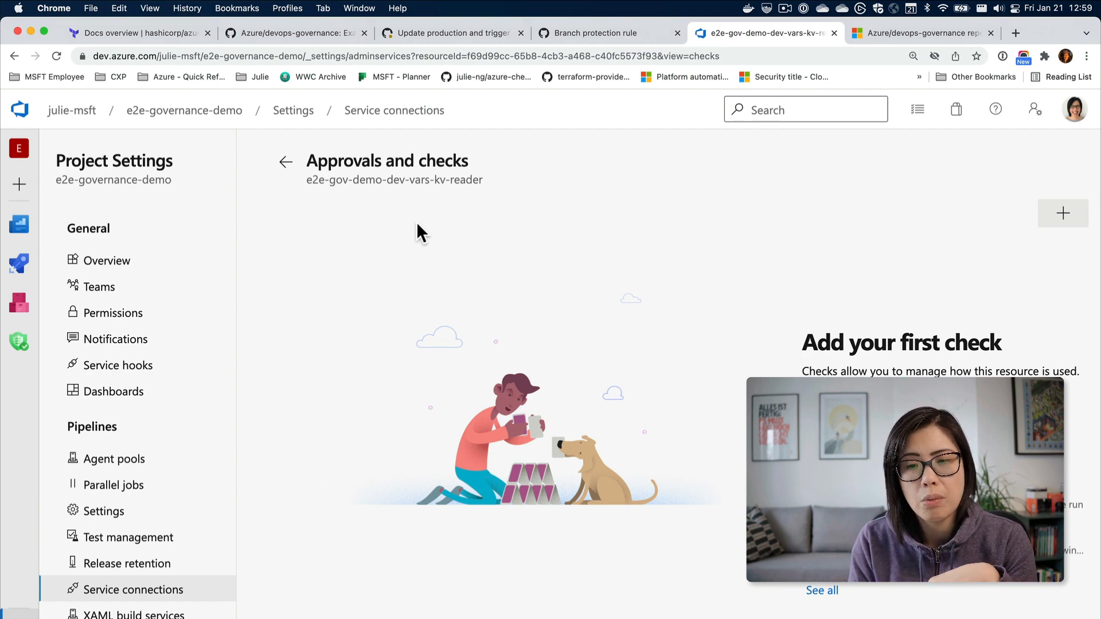
{"action": "mouse_move", "coordinate": [546, 96]}
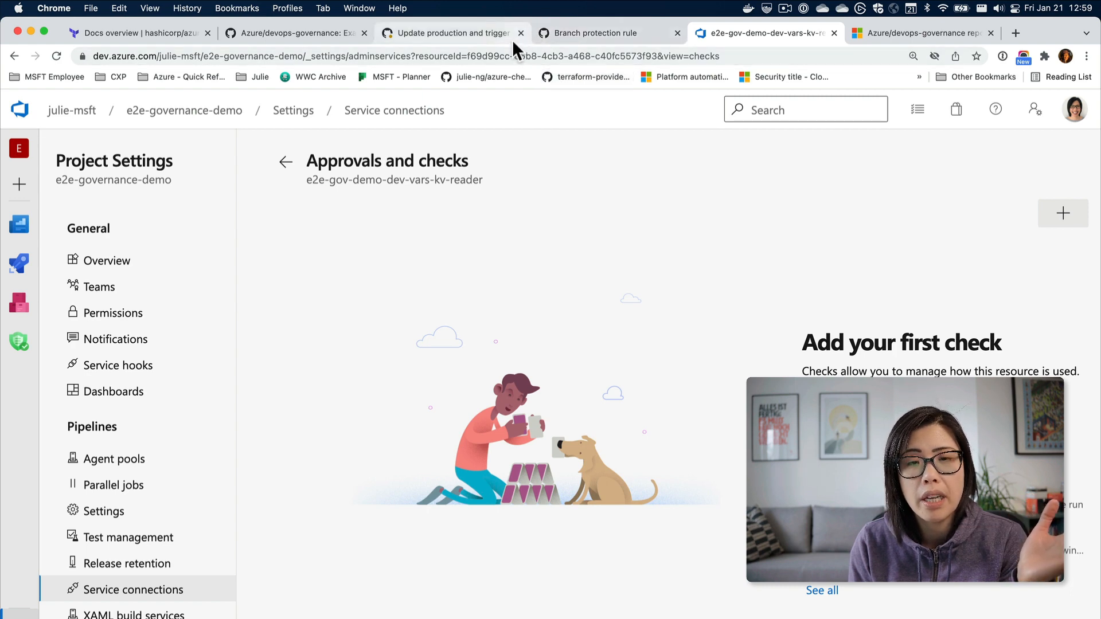
{"action": "mouse_move", "coordinate": [453, 34]}
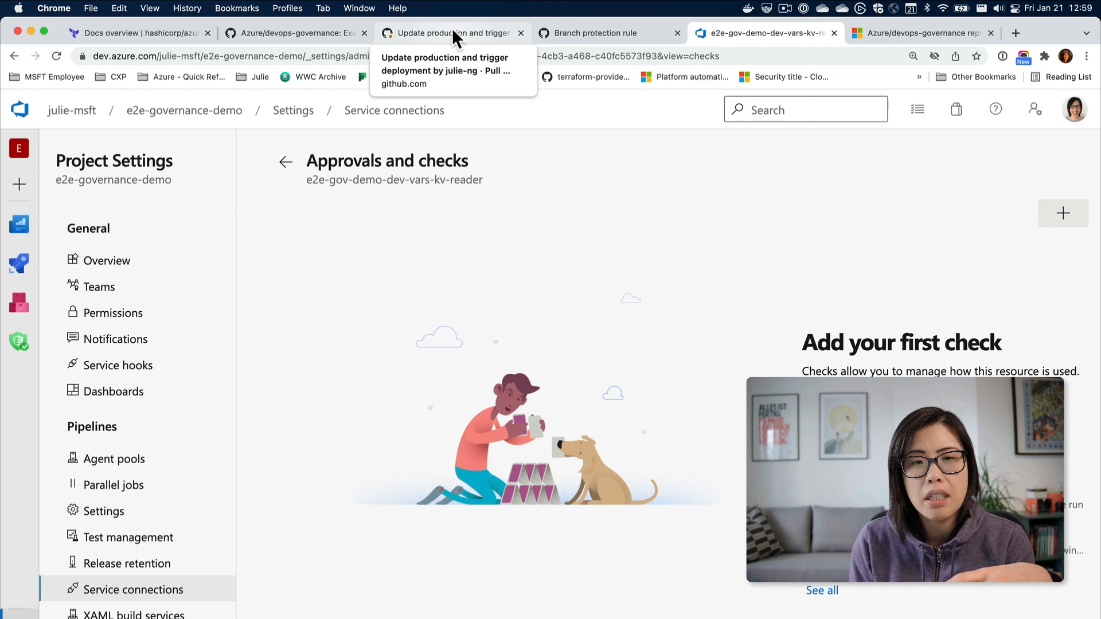
View pull request #45's description about merging main into production regularly to avoid drift.
{"action": "left_click", "coordinate": [452, 34]}
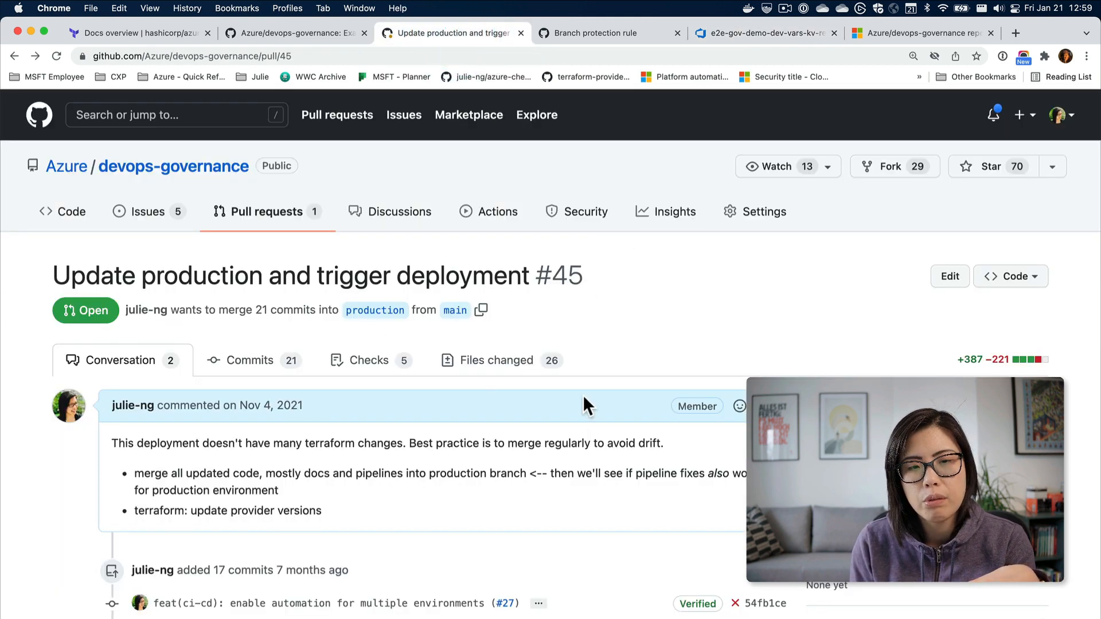
{"action": "scroll", "scroll_direction": "down", "scroll_amount": 3}
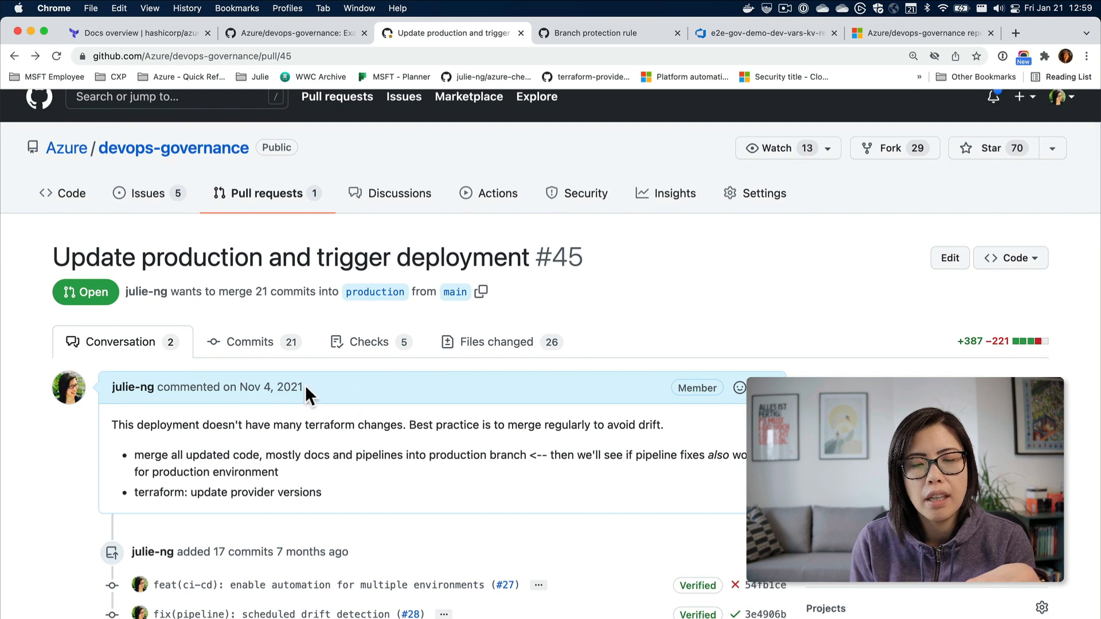
{"action": "mouse_move", "coordinate": [264, 387]}
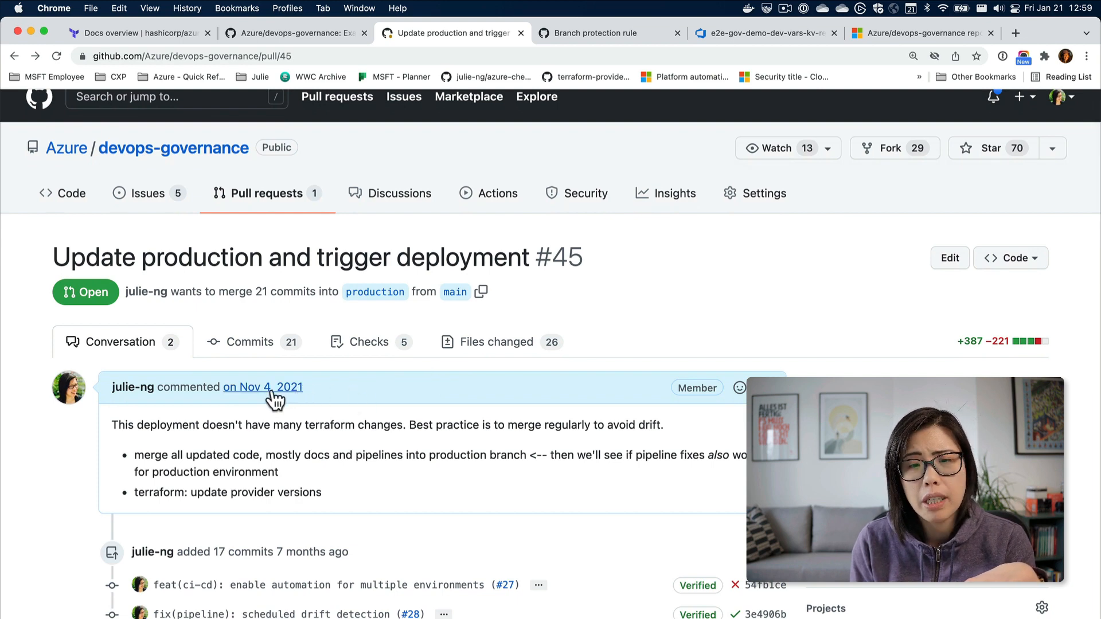
{"action": "mouse_move", "coordinate": [446, 453]}
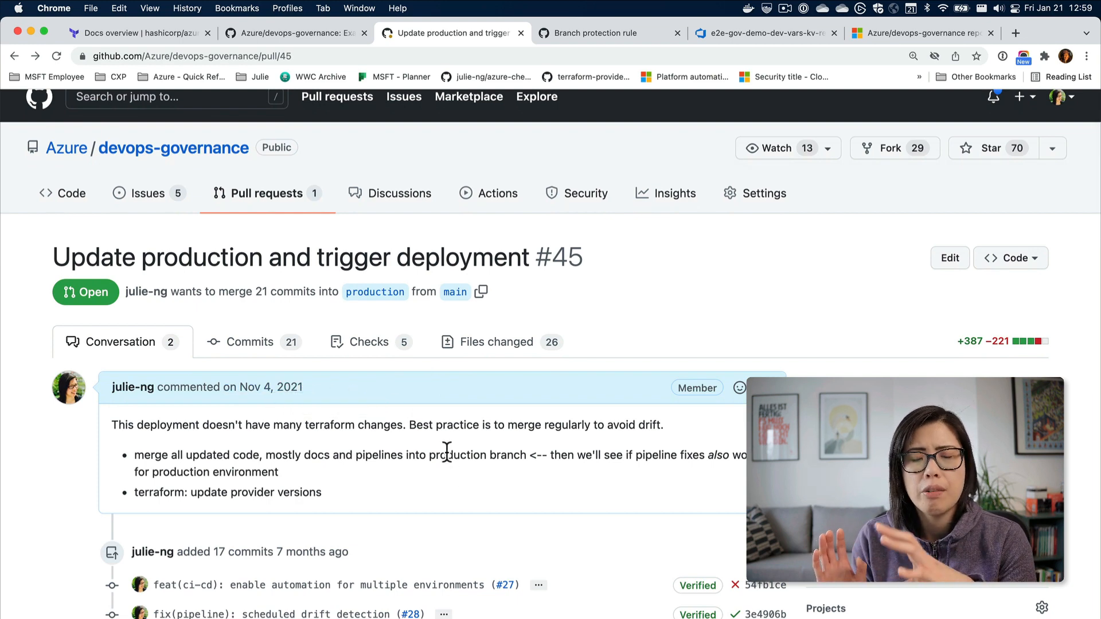